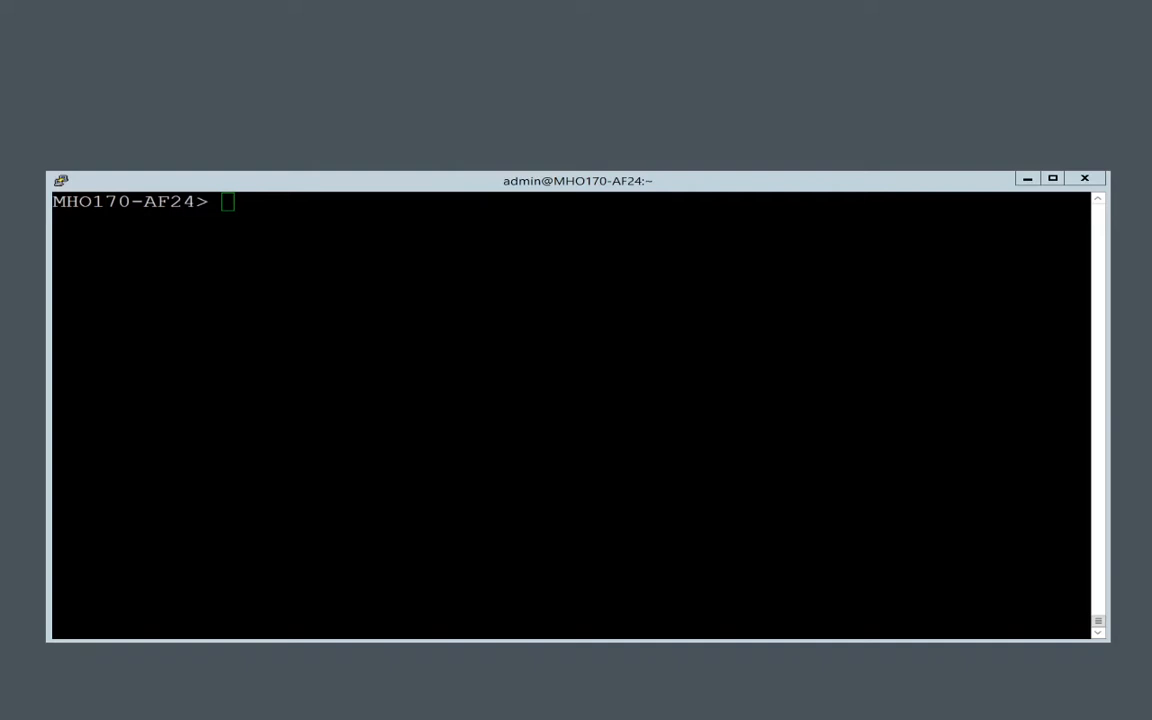
mouse_move(4, 322)
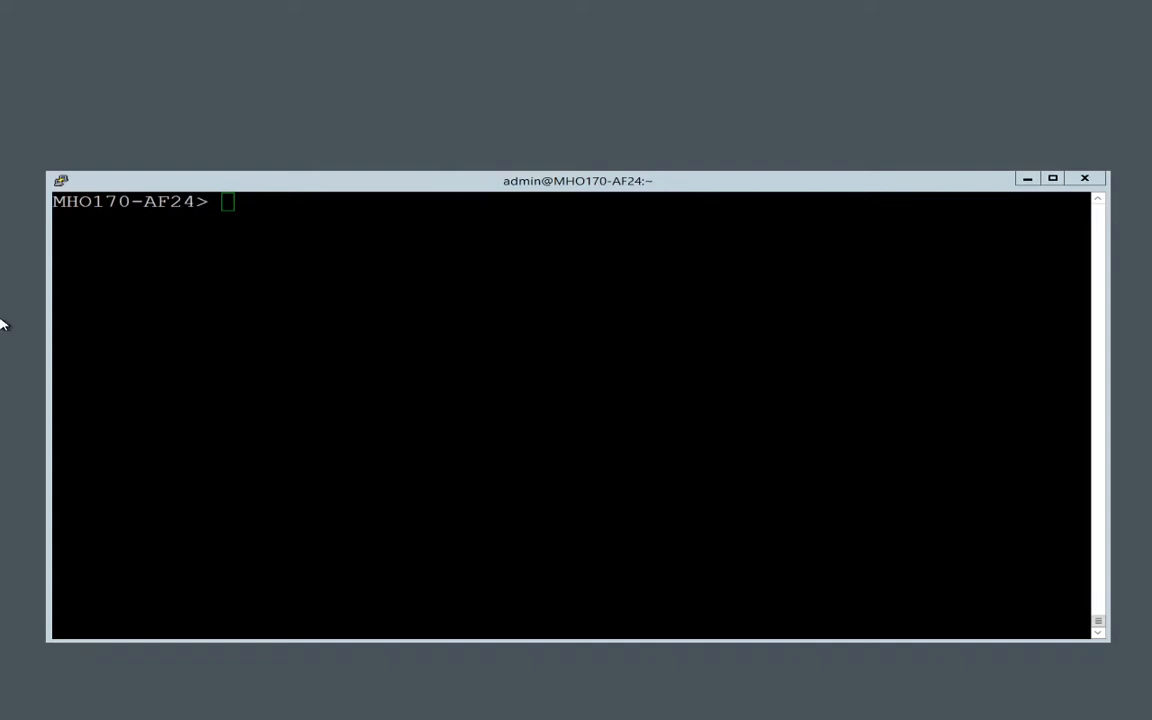
Step: Run 'add maestro security-group id 2' to create security group 2
left_click(312, 400)
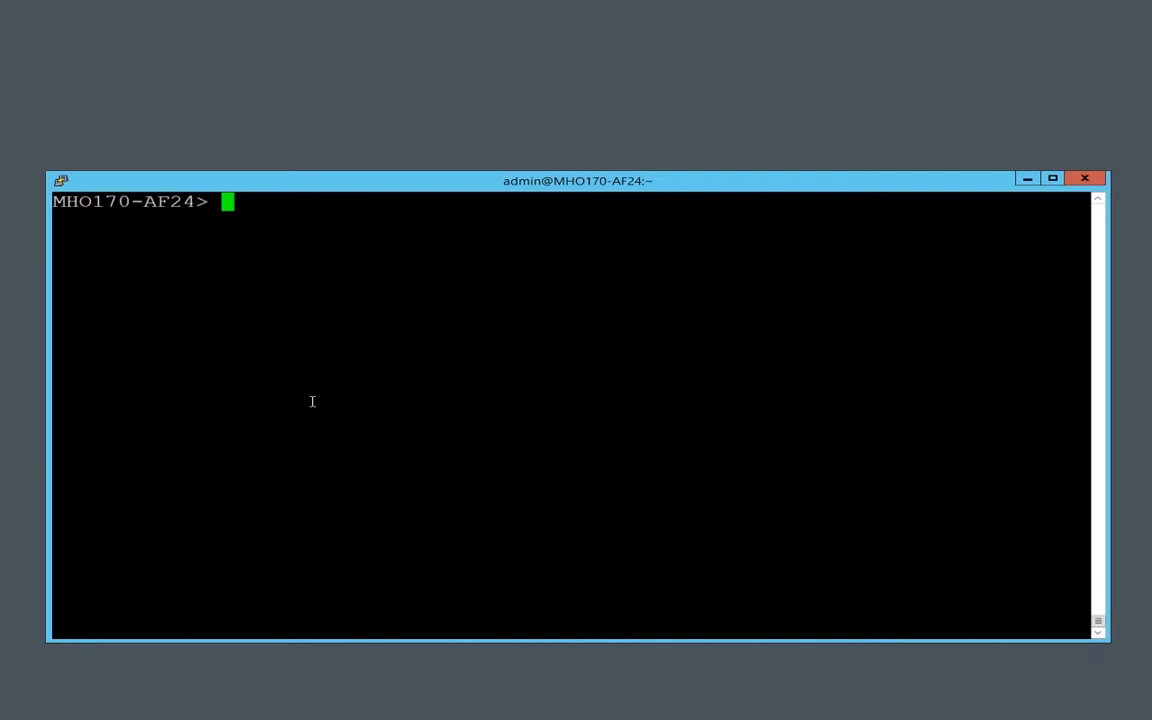
type("add maestro security-group")
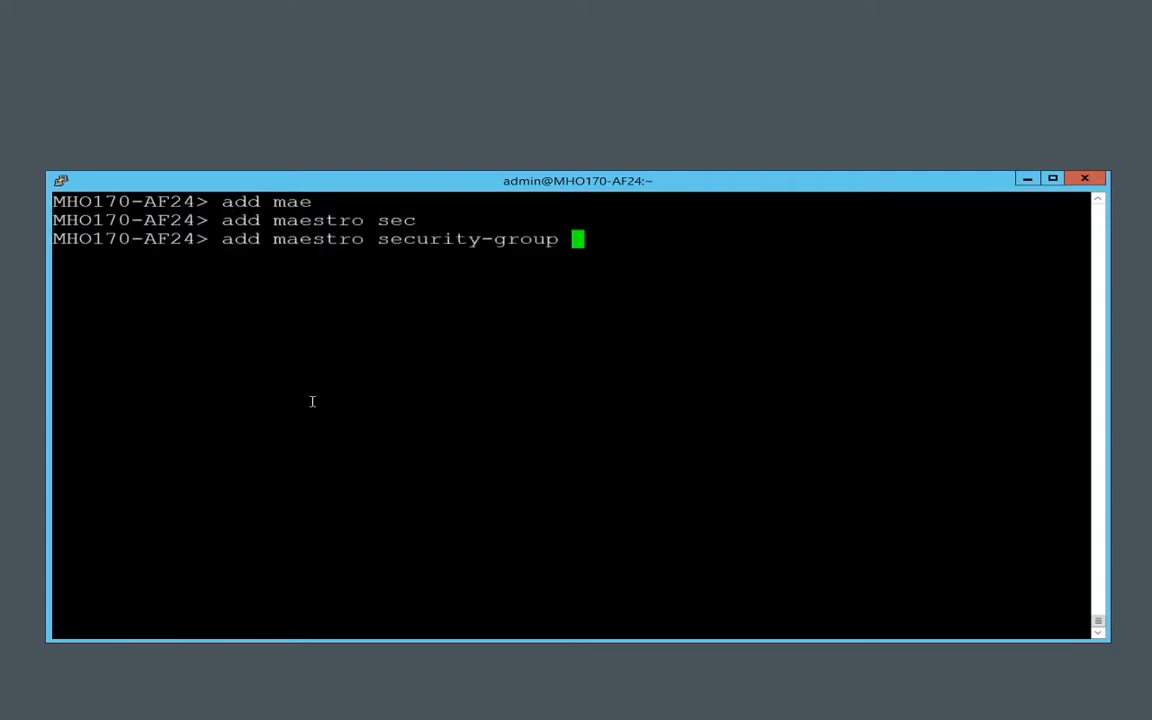
type("id 2")
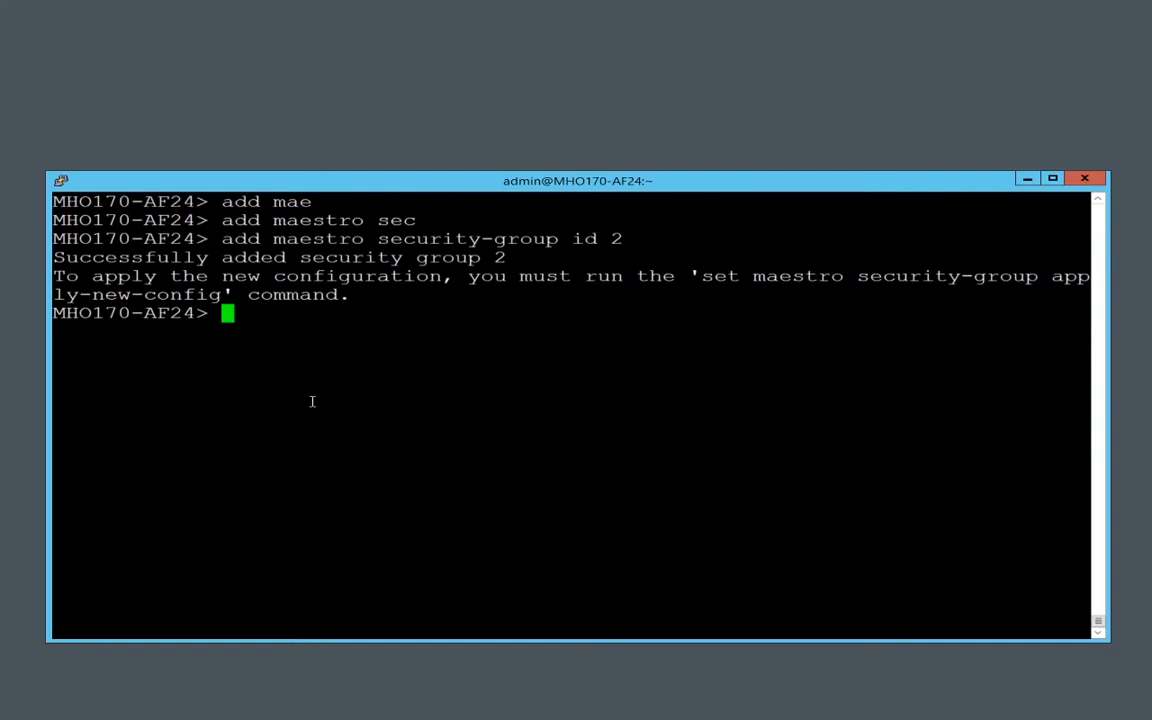
type("add maestro security-group")
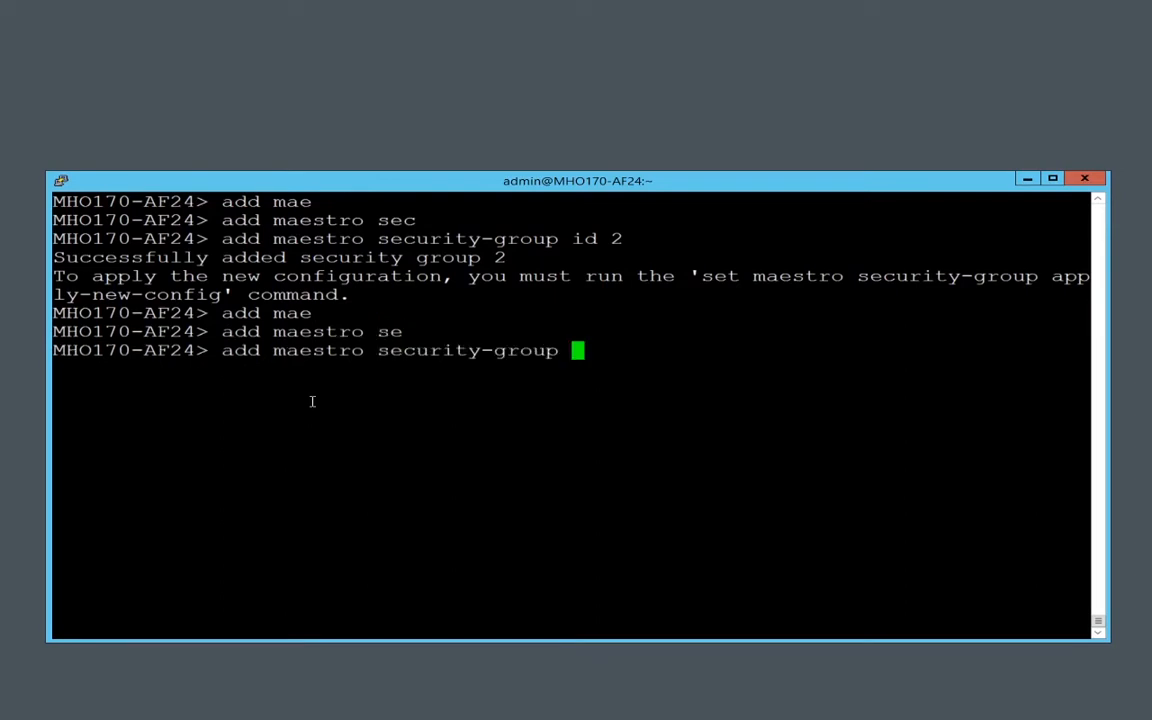
type("id")
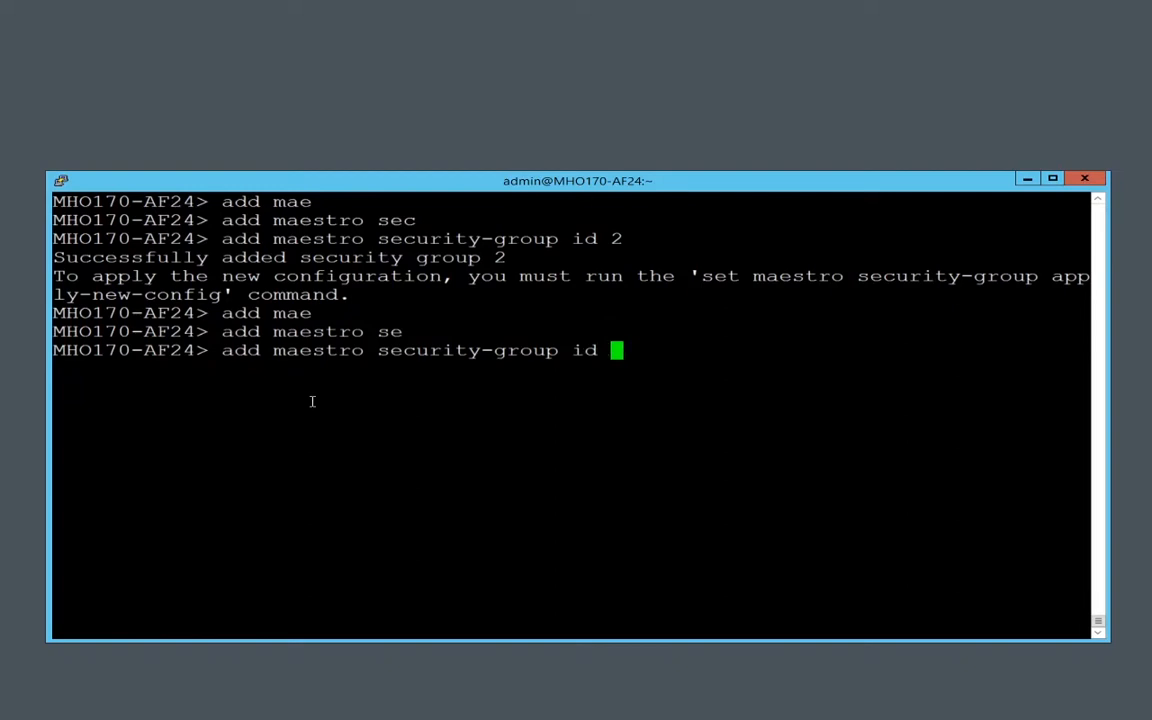
type("2 site-id")
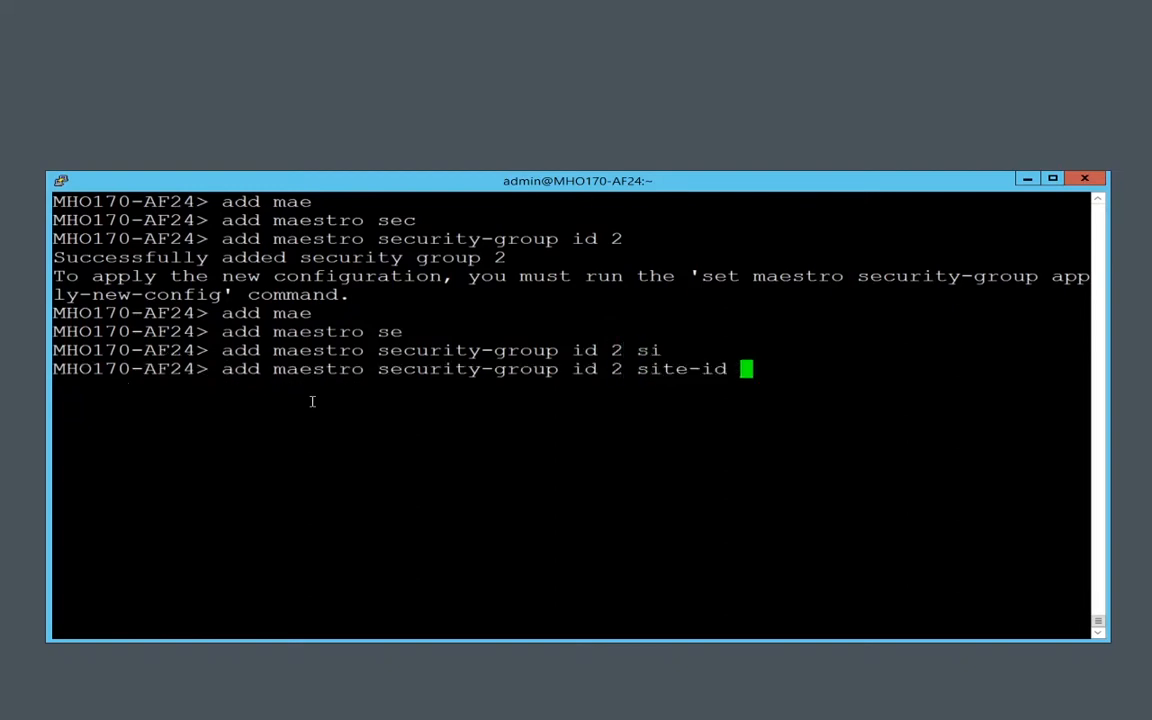
type("1")
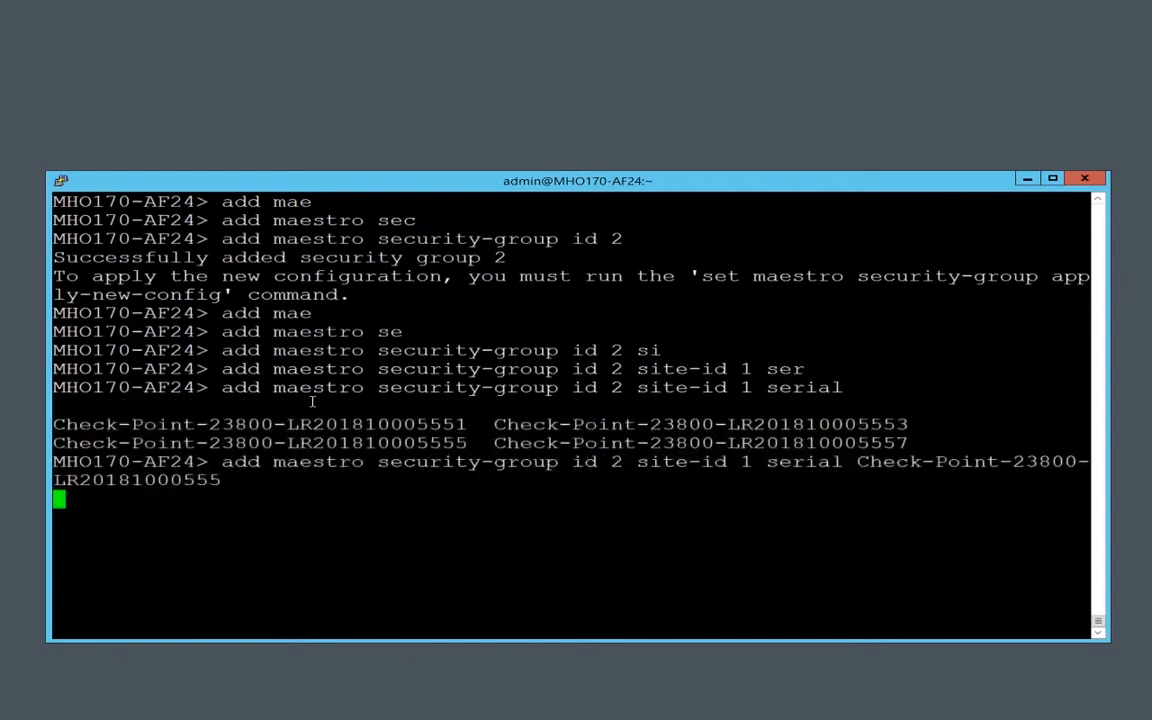
key("Return")
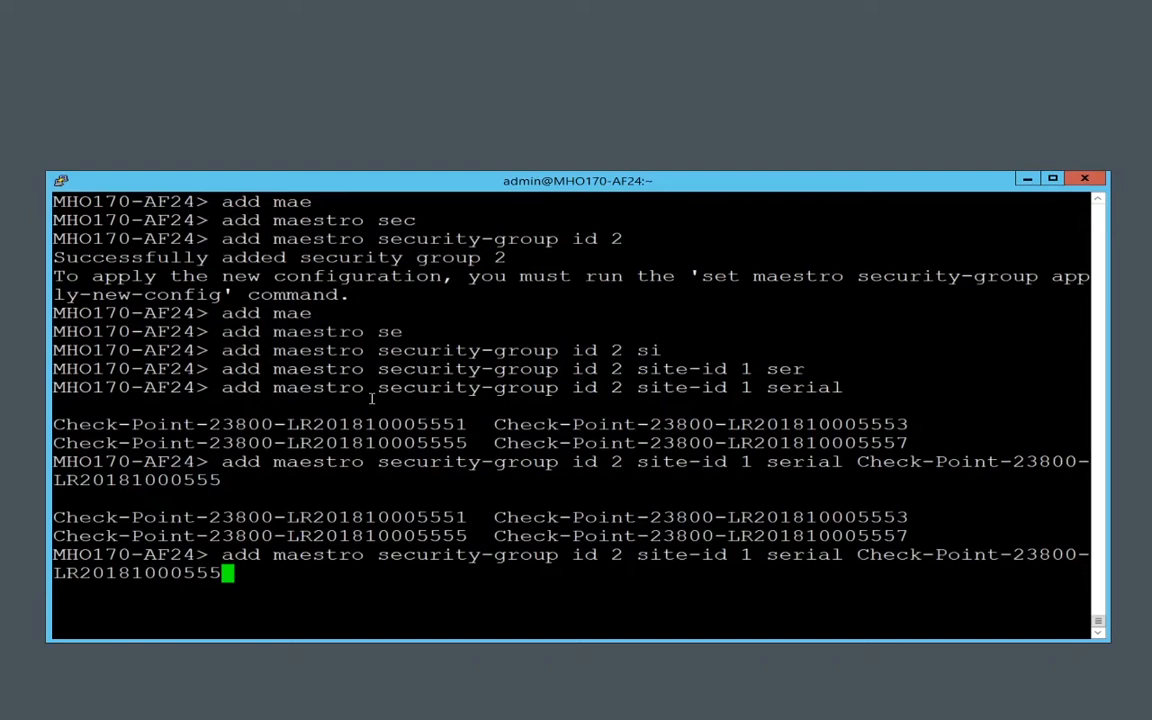
type("1")
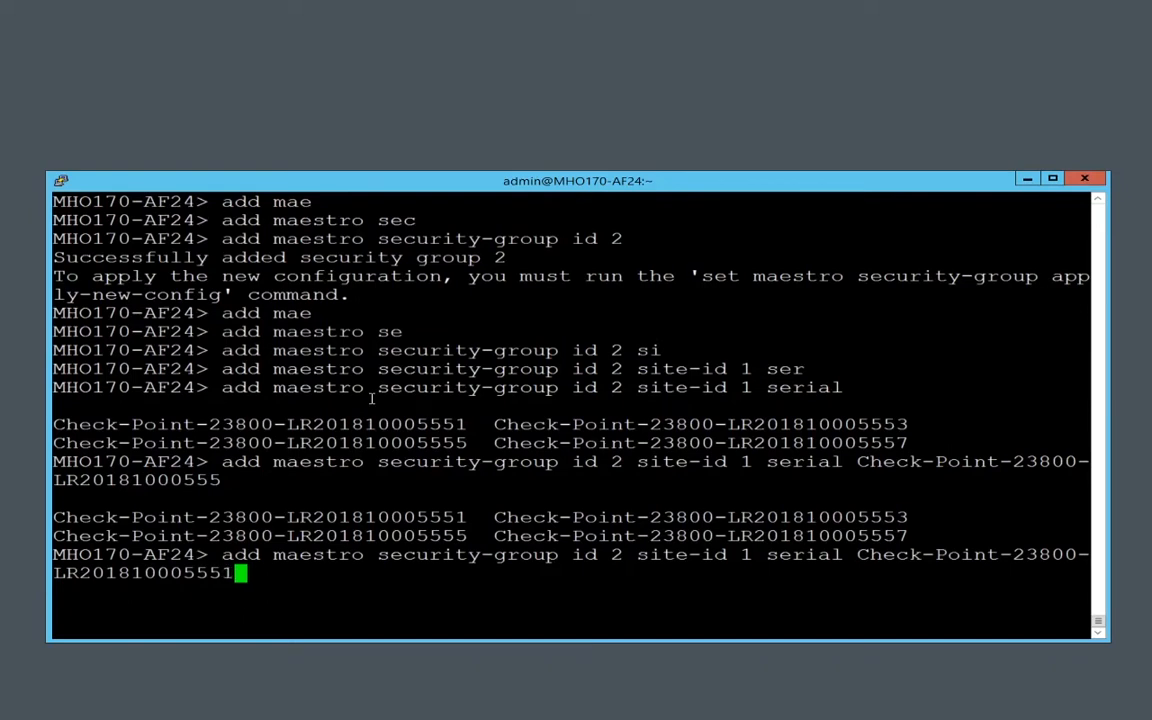
key("Return")
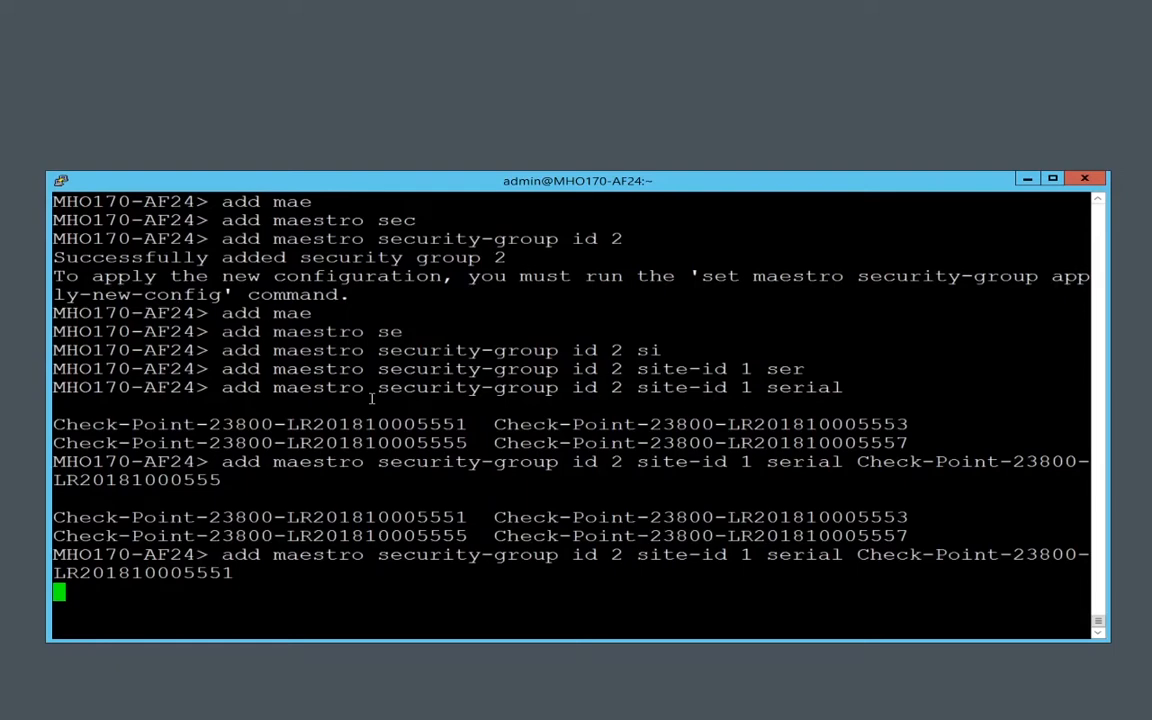
key("Return")
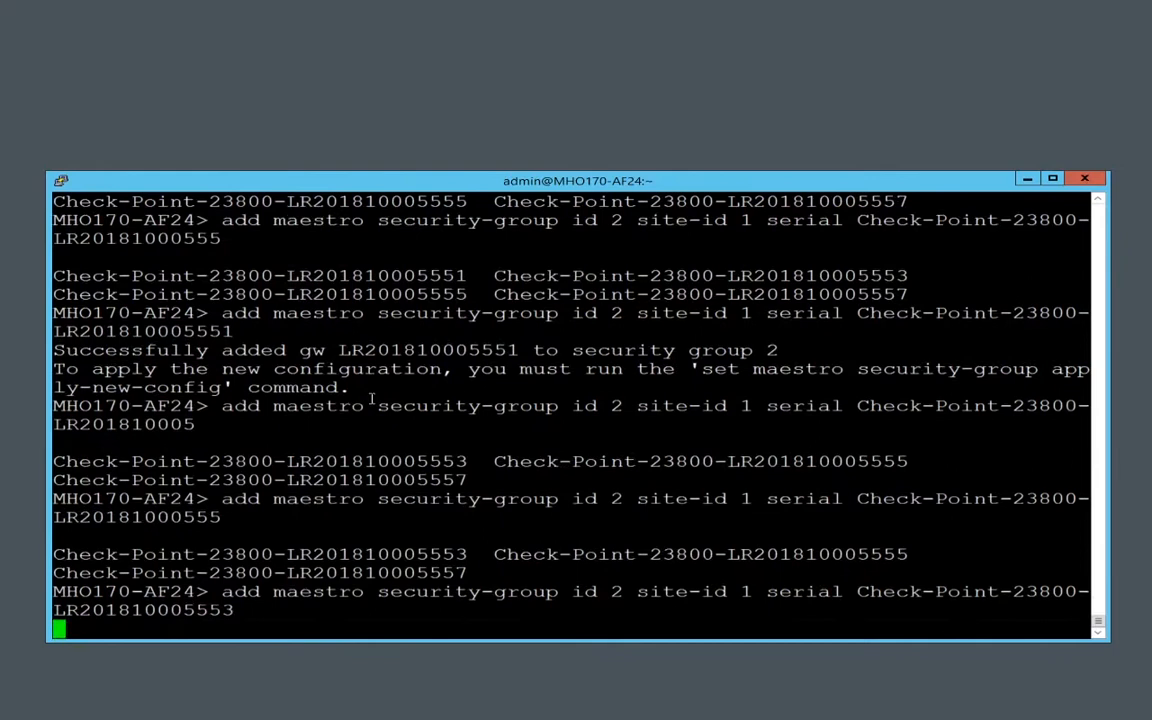
key("Return")
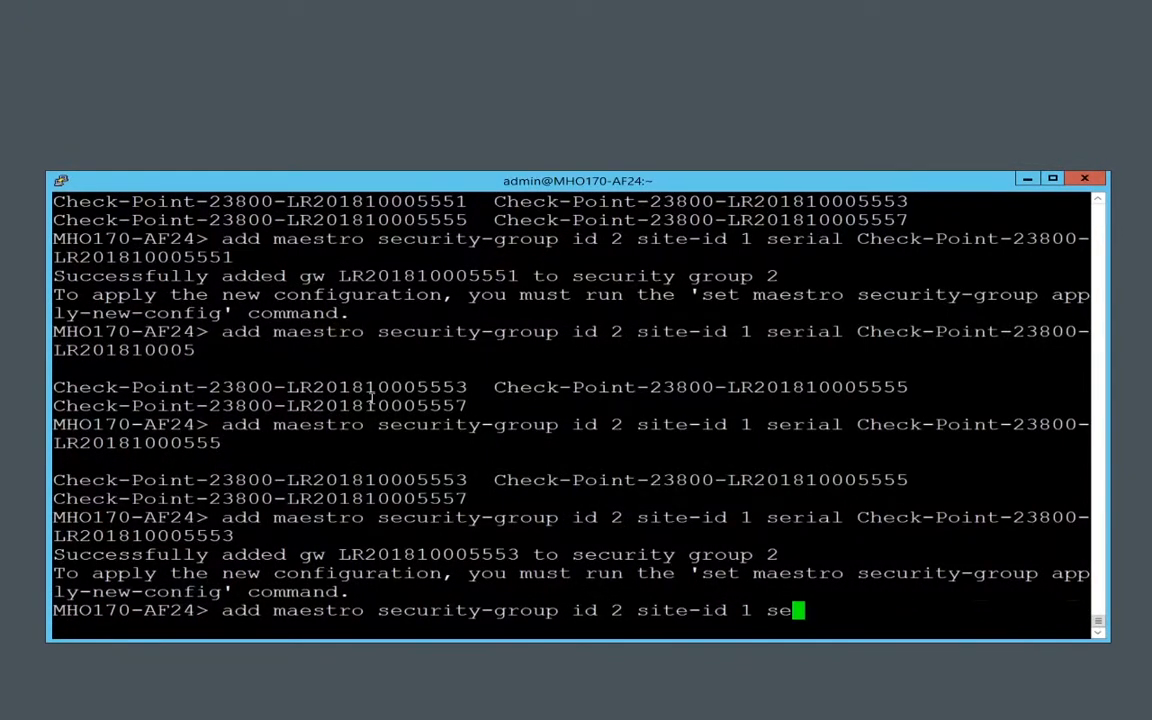
key("BackSpace")
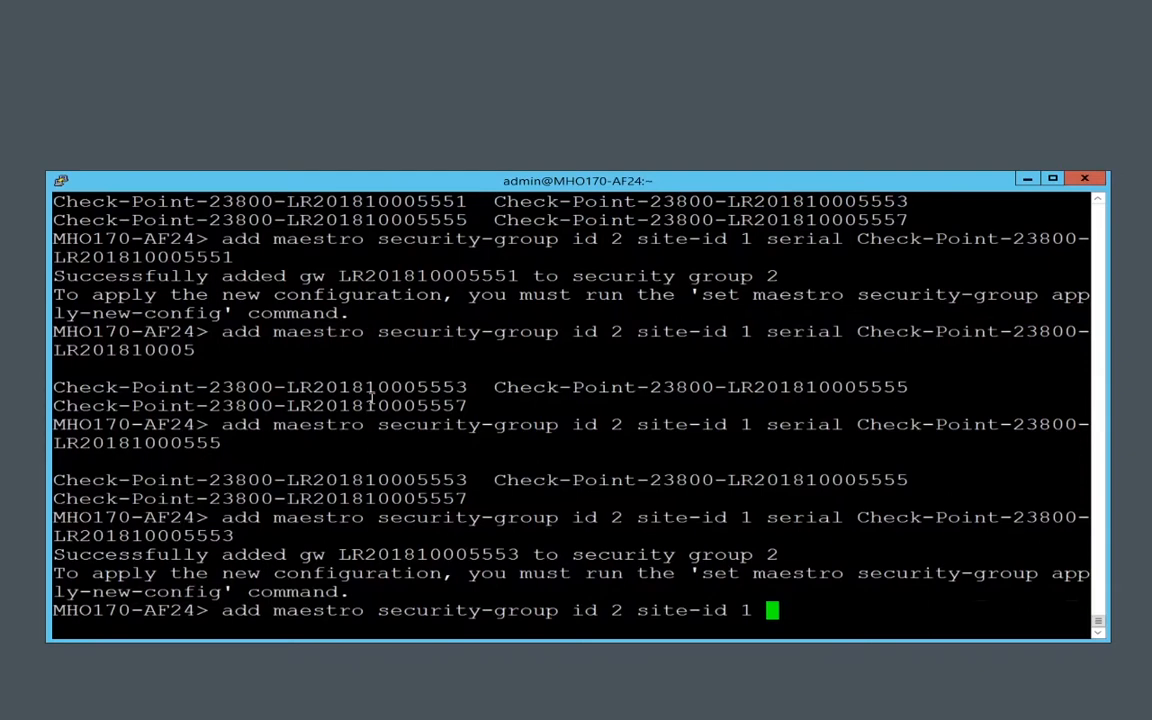
Step: Run 'add maestro security-group id 2 interface eth1-Mgmt1' and recall the command
type("in")
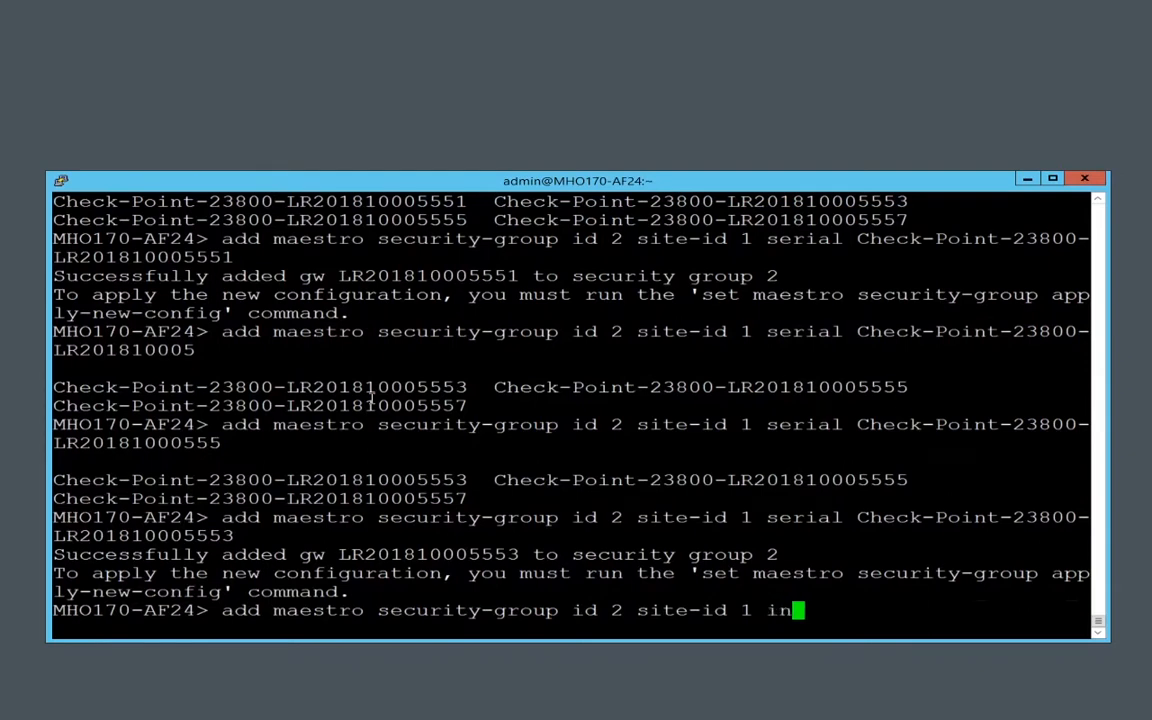
key("Return")
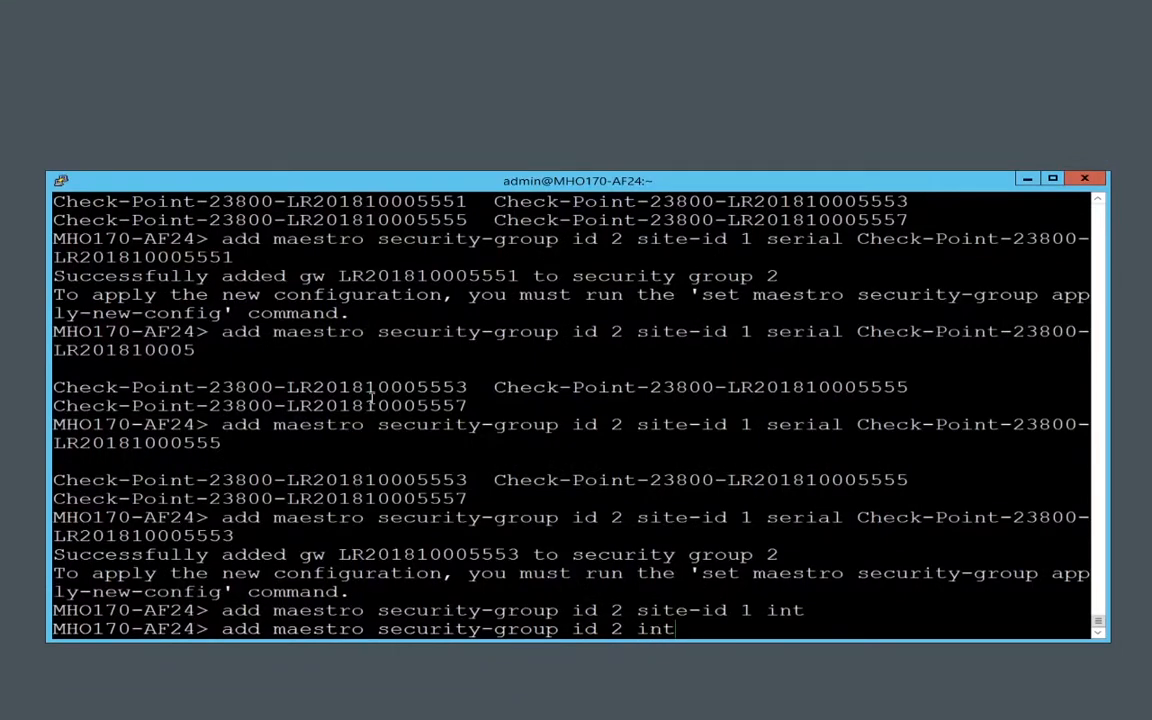
type("erface")
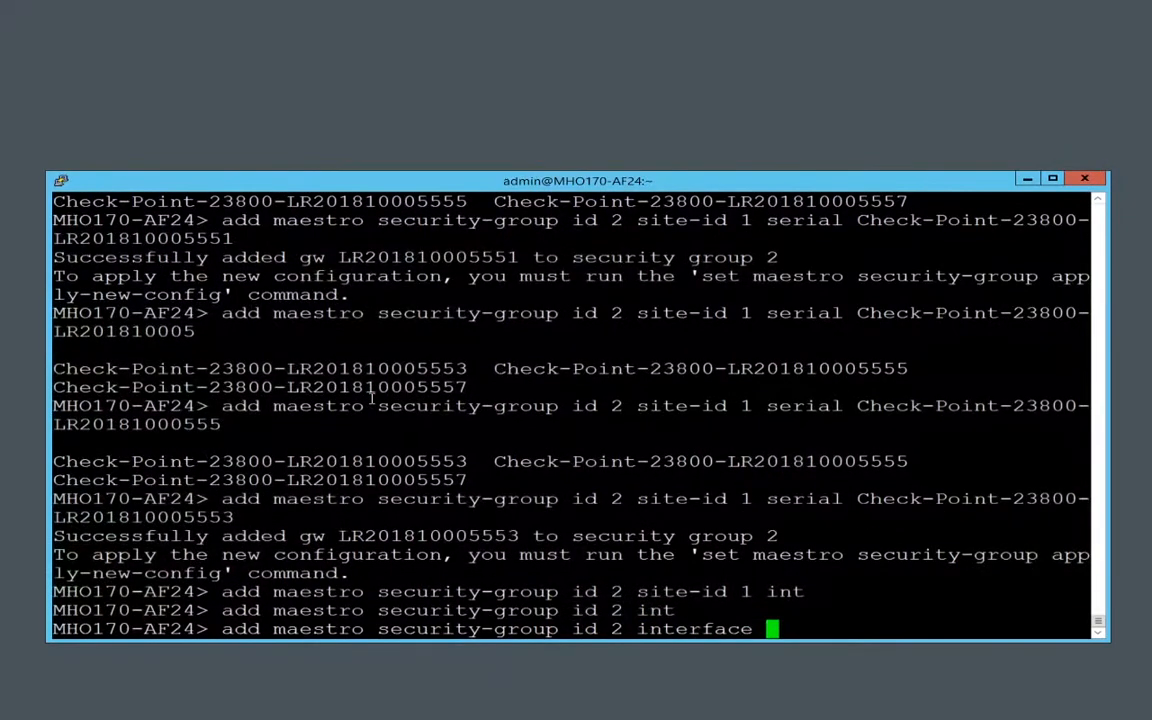
type("eth")
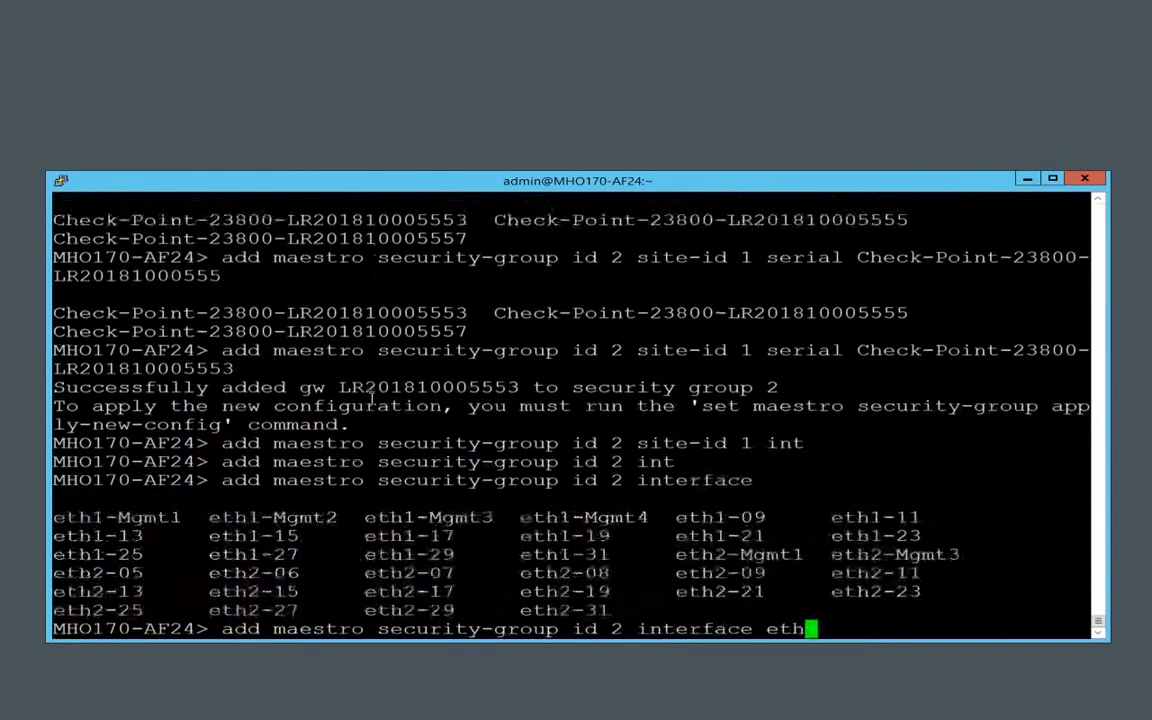
type("eth")
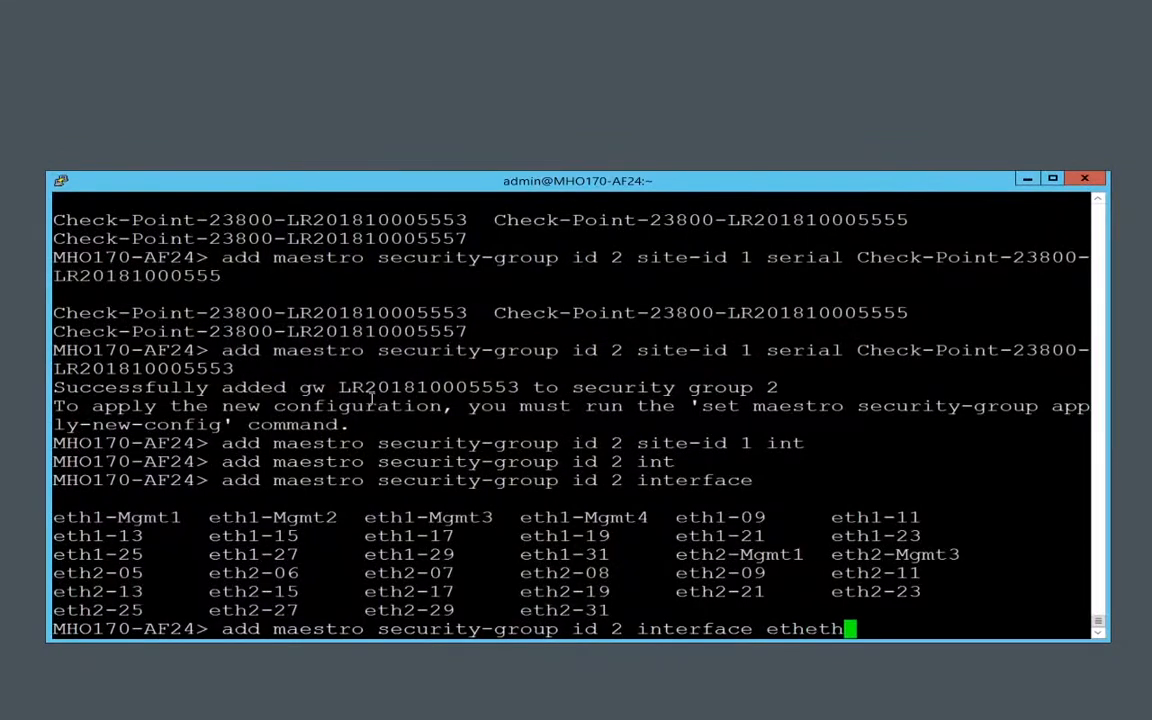
key("BackSpace")
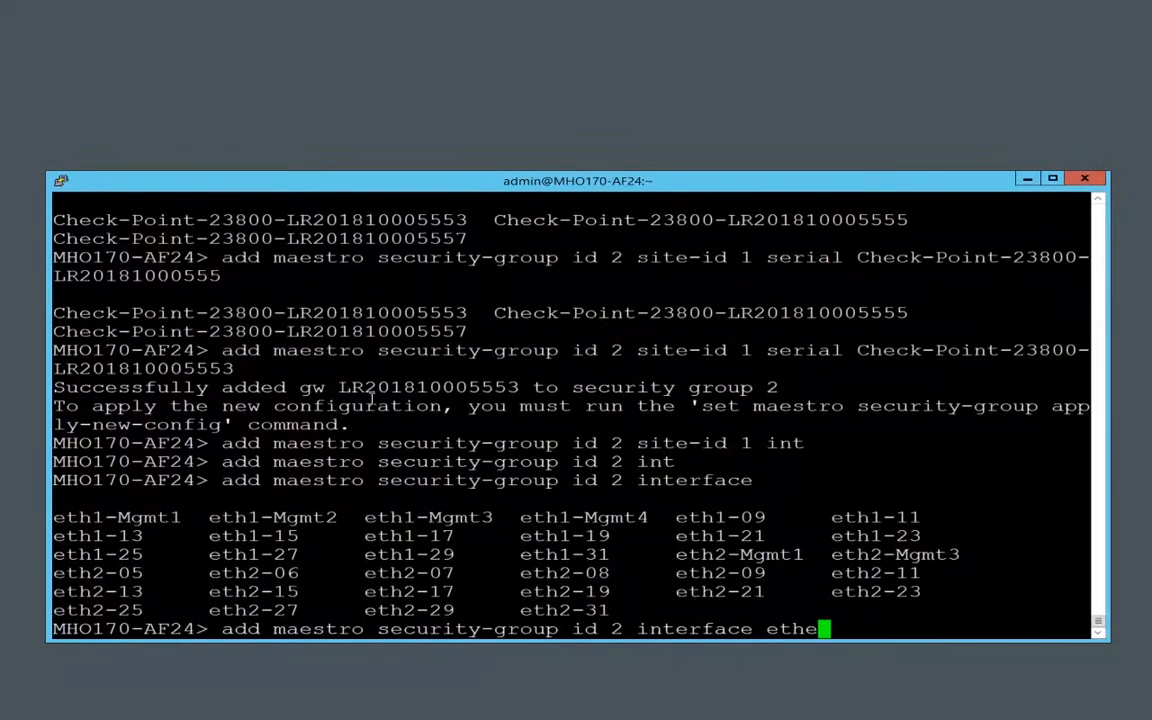
type("1-")
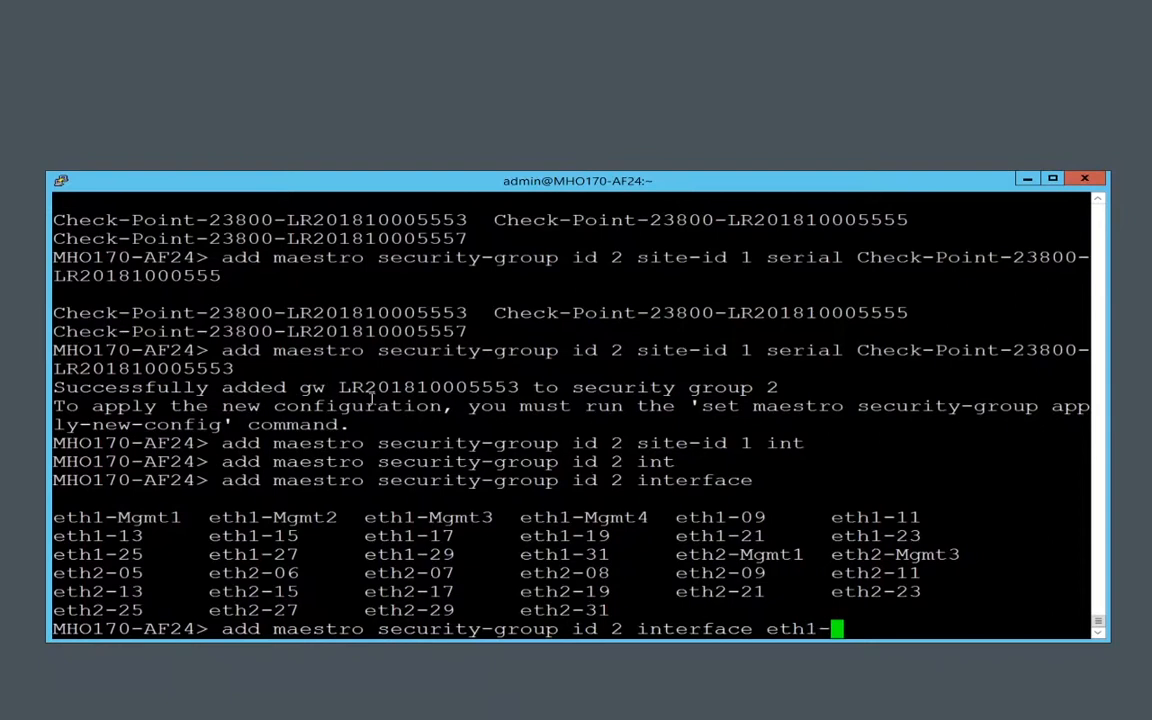
type("Mgmt1")
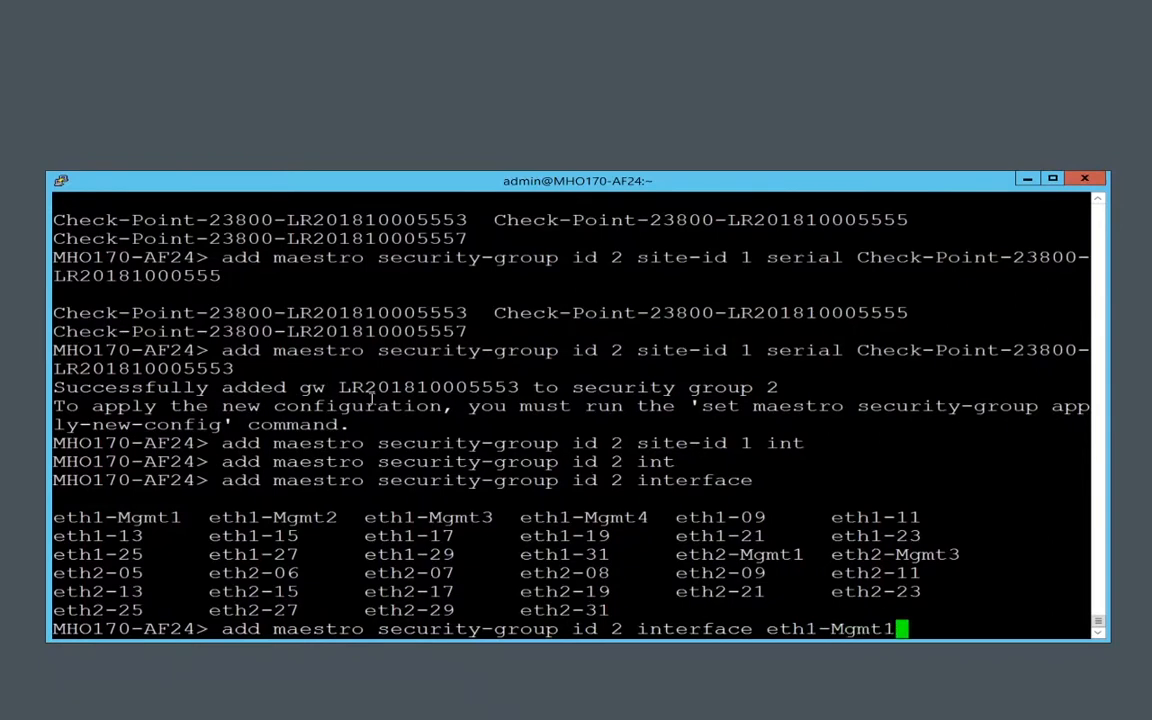
key("Return")
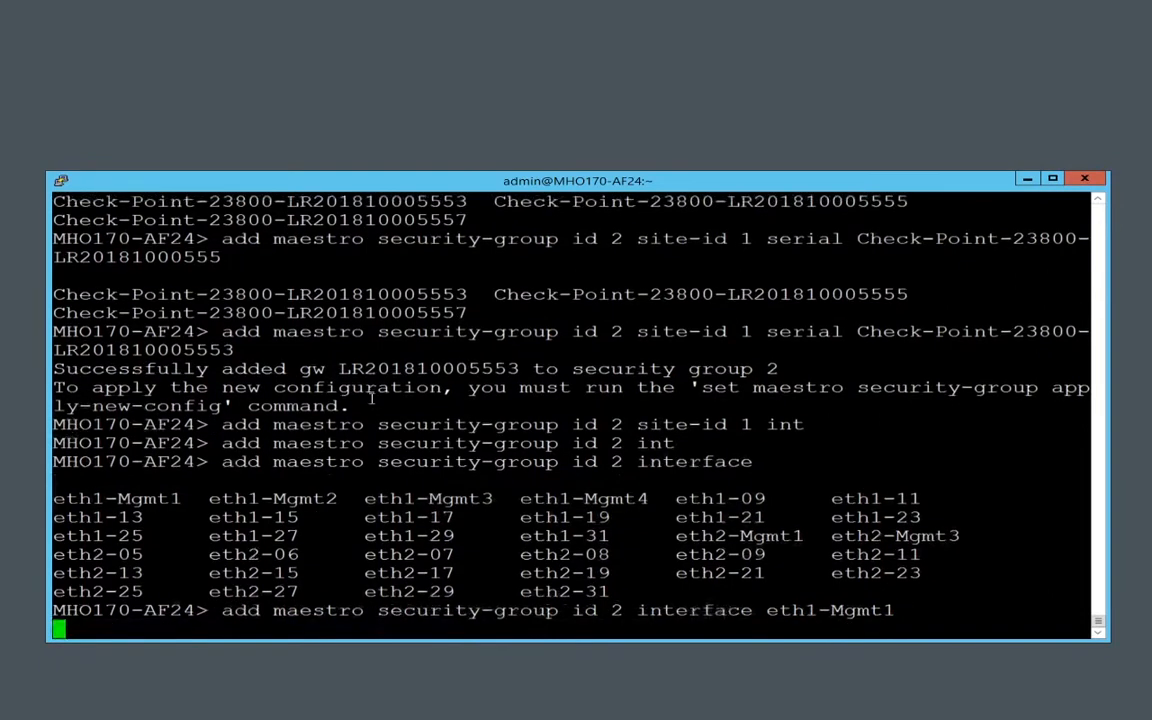
key("Return")
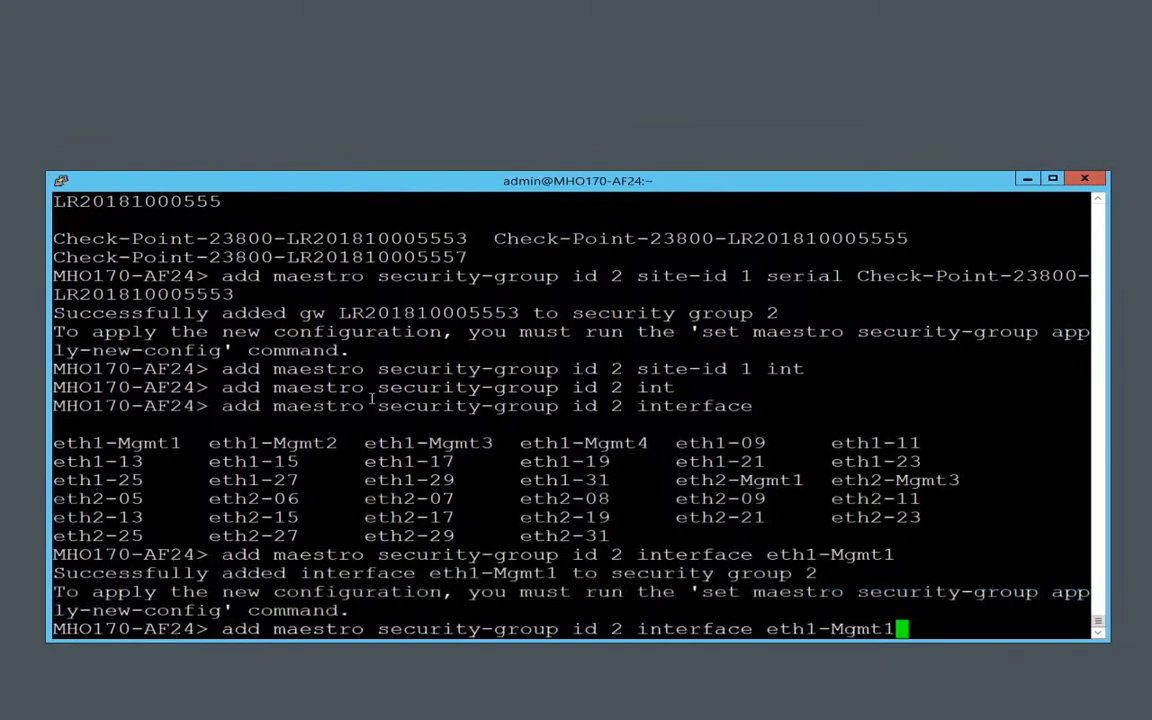
Step: Add interfaces eth1-13, eth1-15 and eth1-17 to security group 2
key("BackSpace")
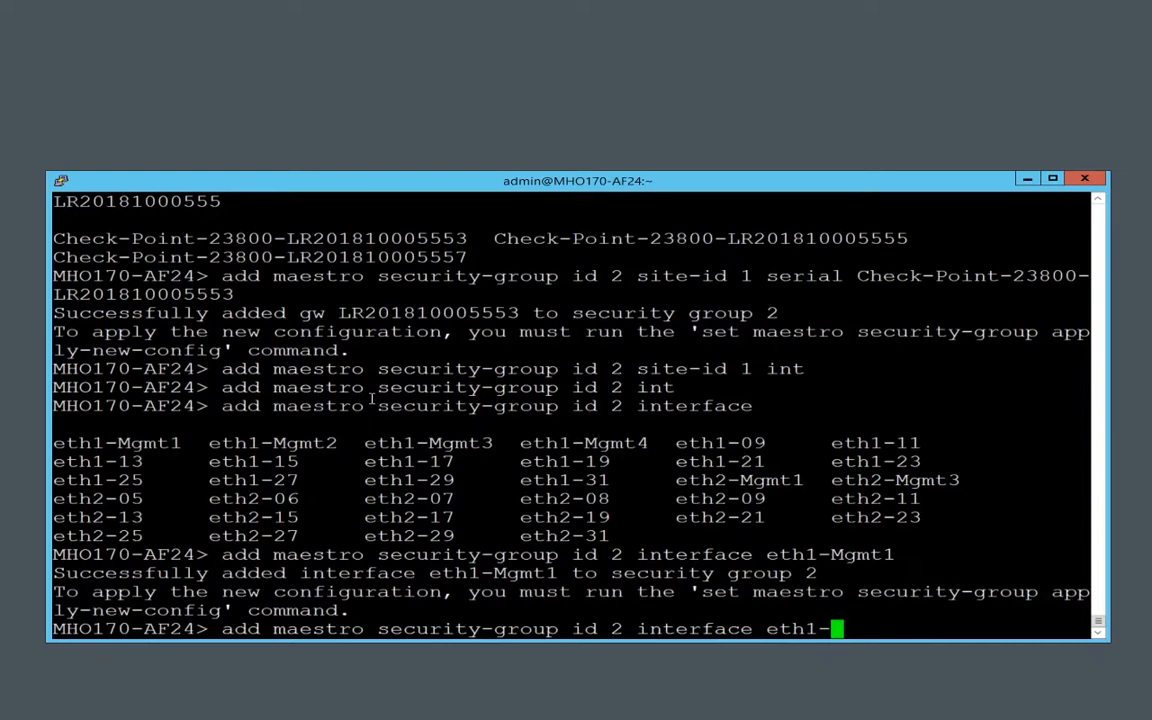
type("13")
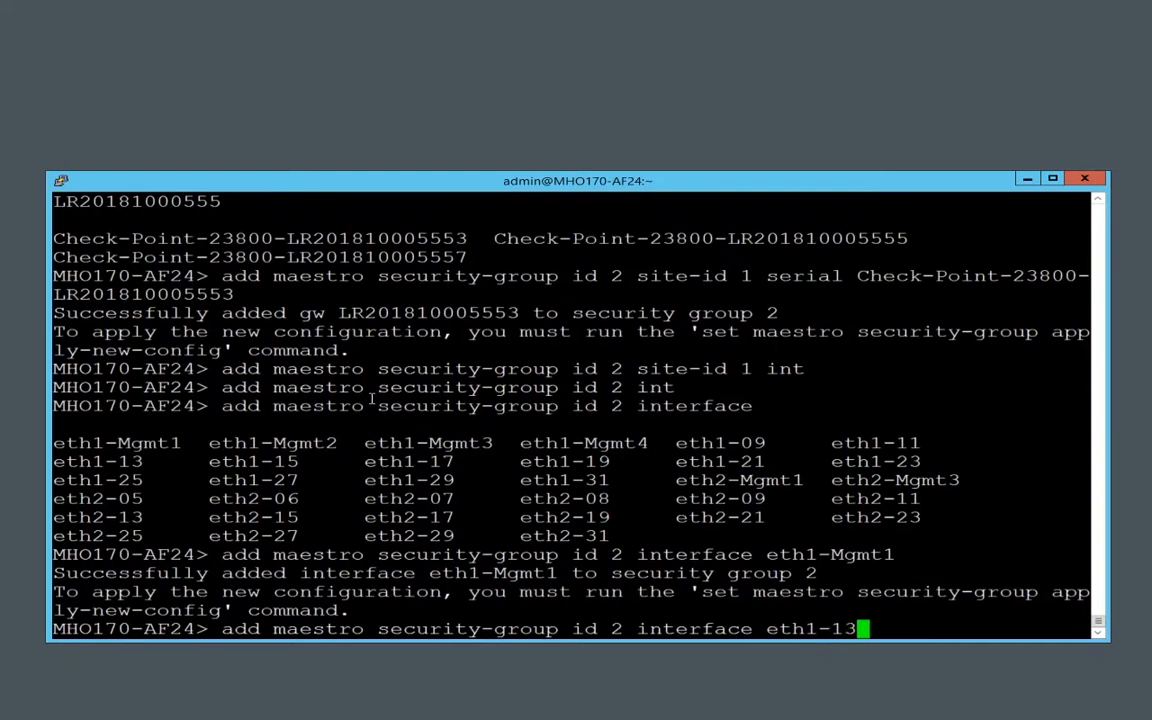
key("Return")
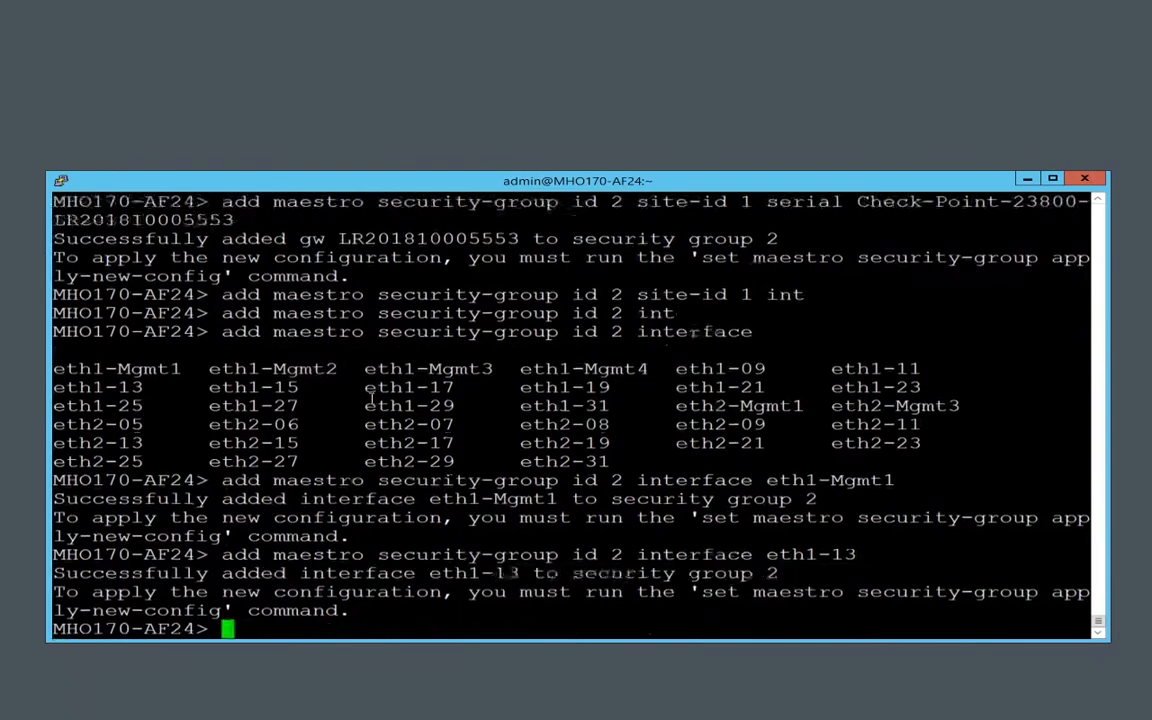
type("add maestro security-group id 2 interface eth1-13")
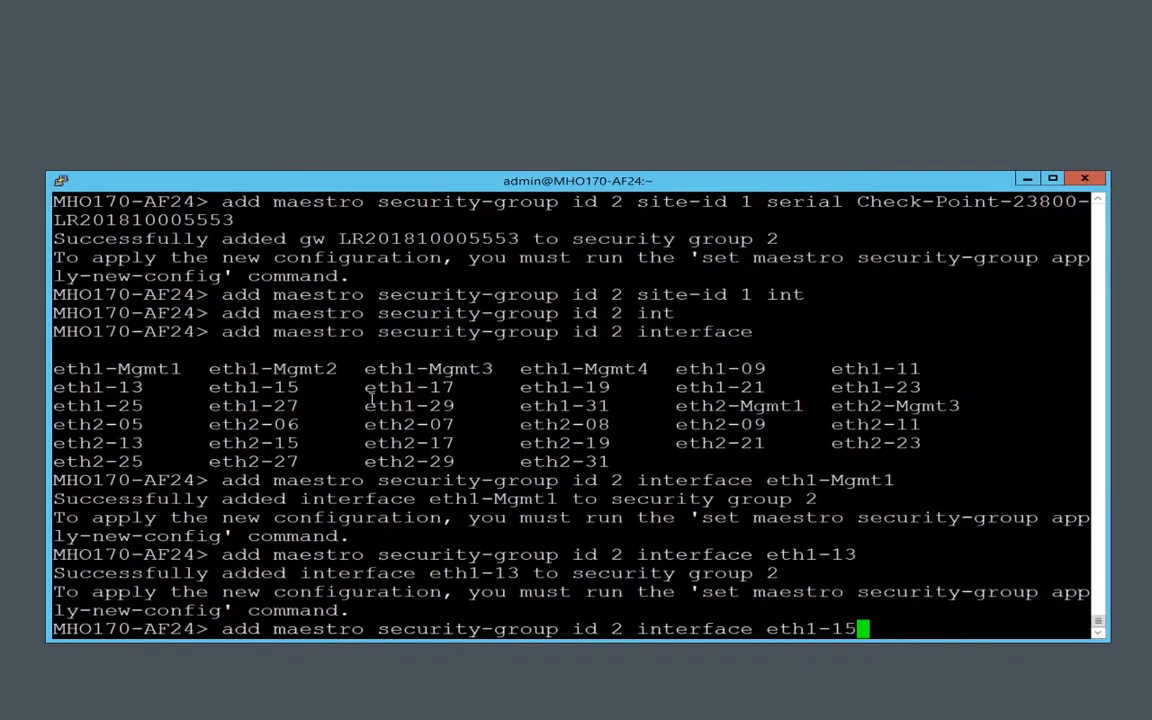
key("Return")
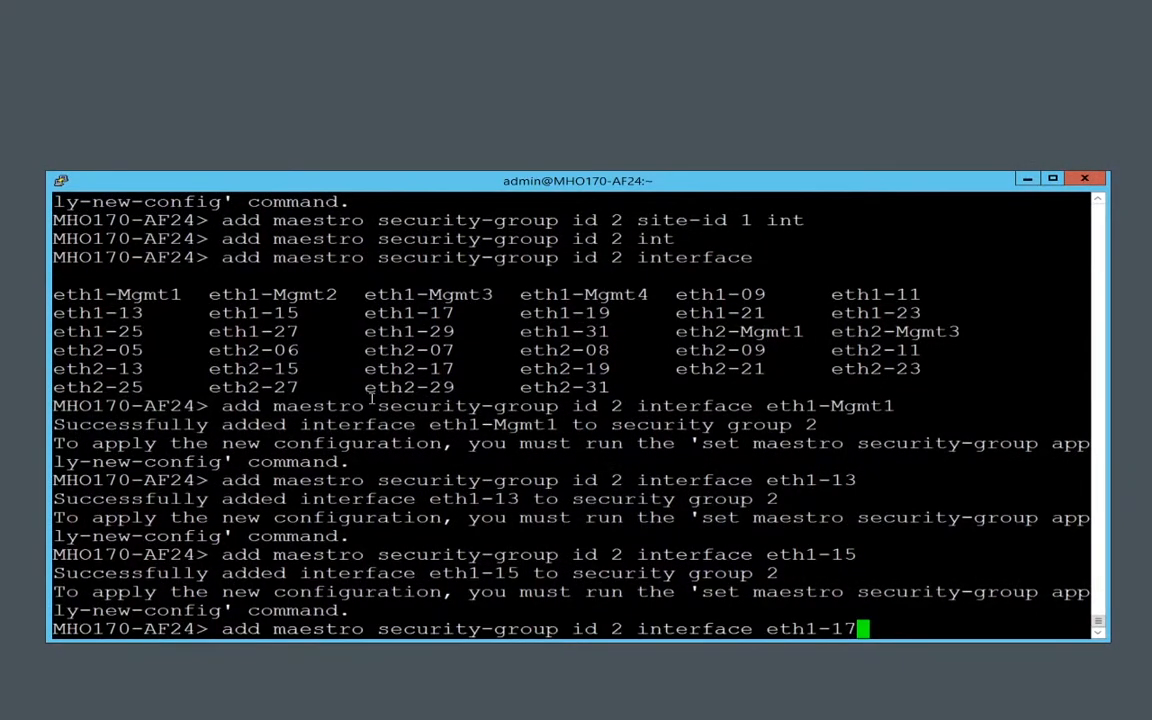
key("Return")
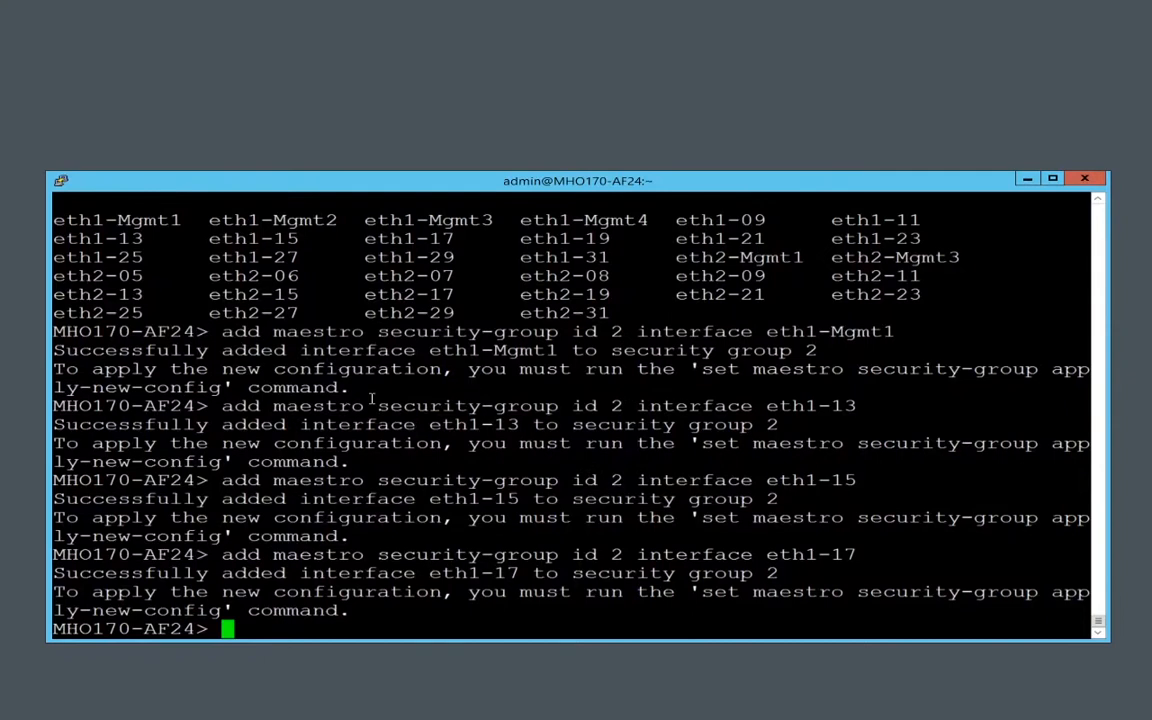
type("se")
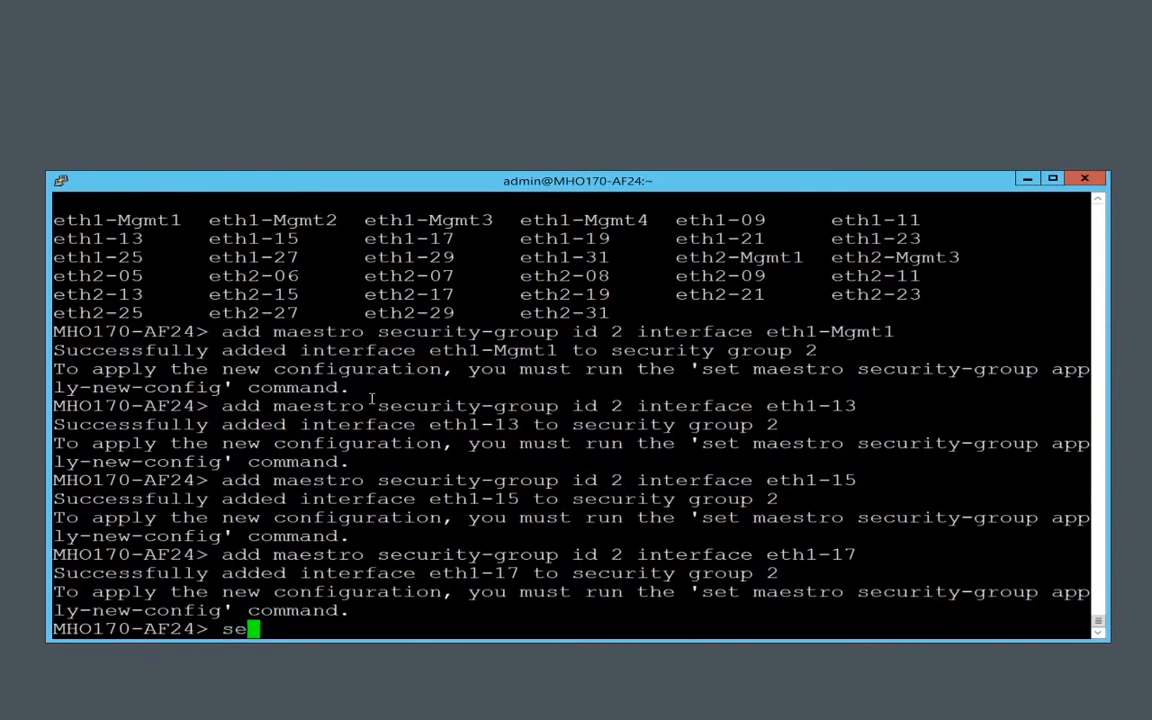
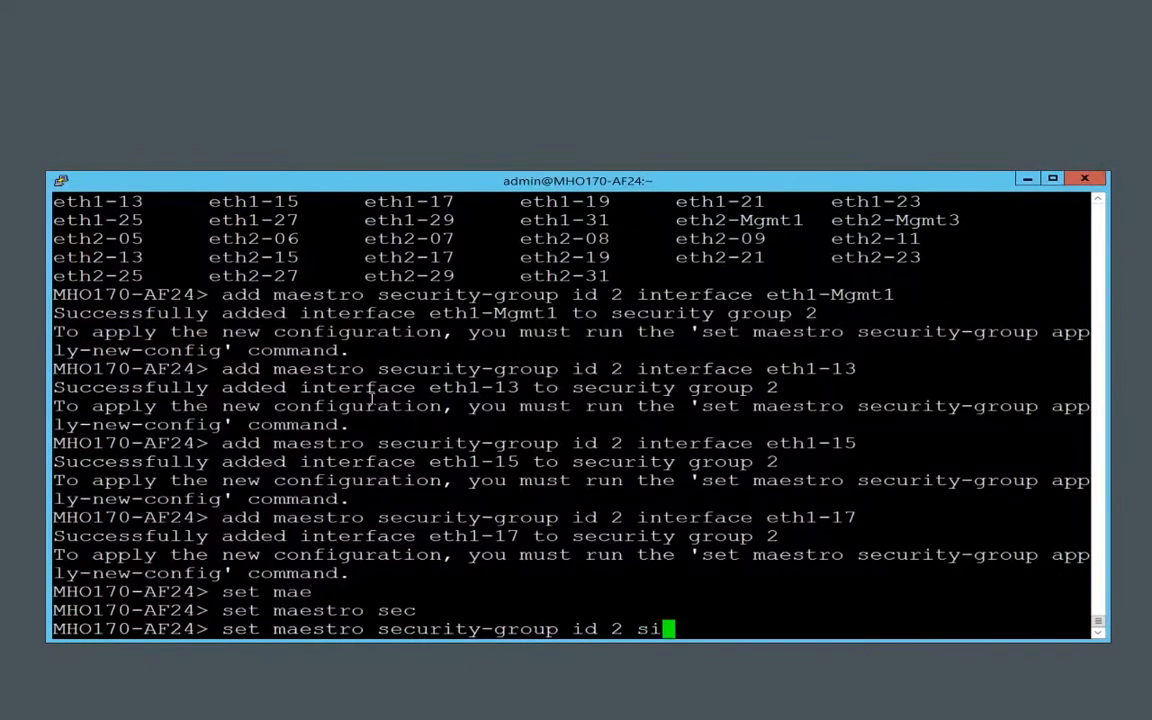
Step: Start 'set maestro security-group id 2' and list the available settings
key("Return")
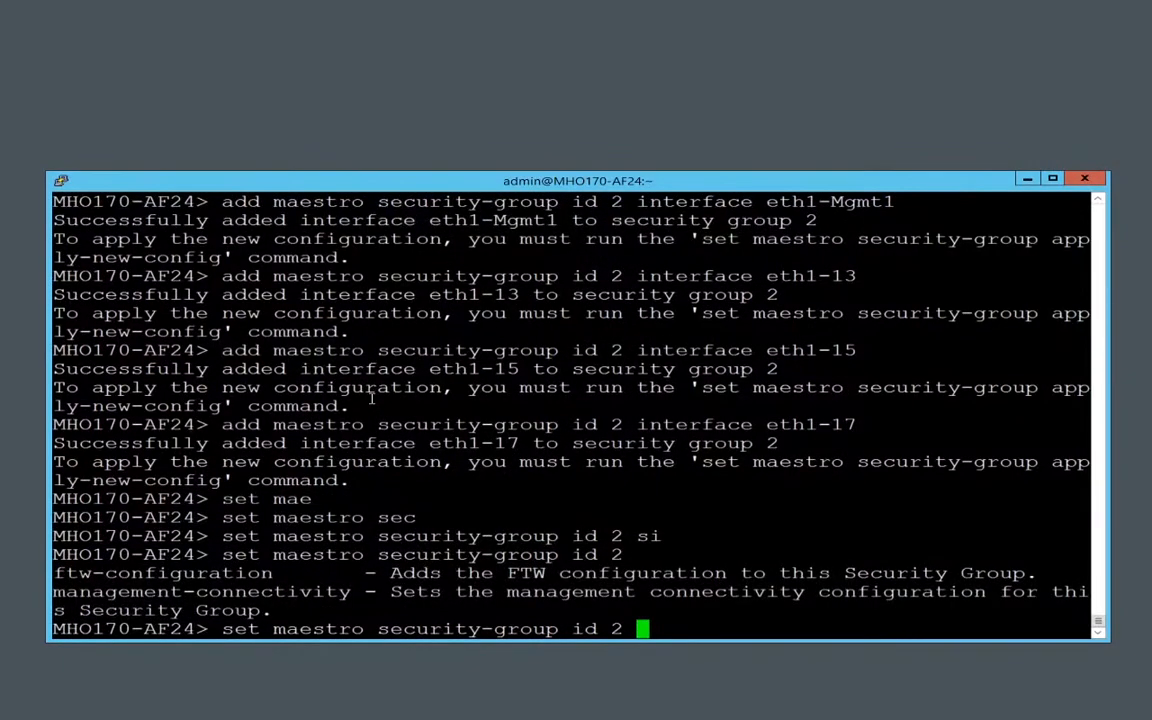
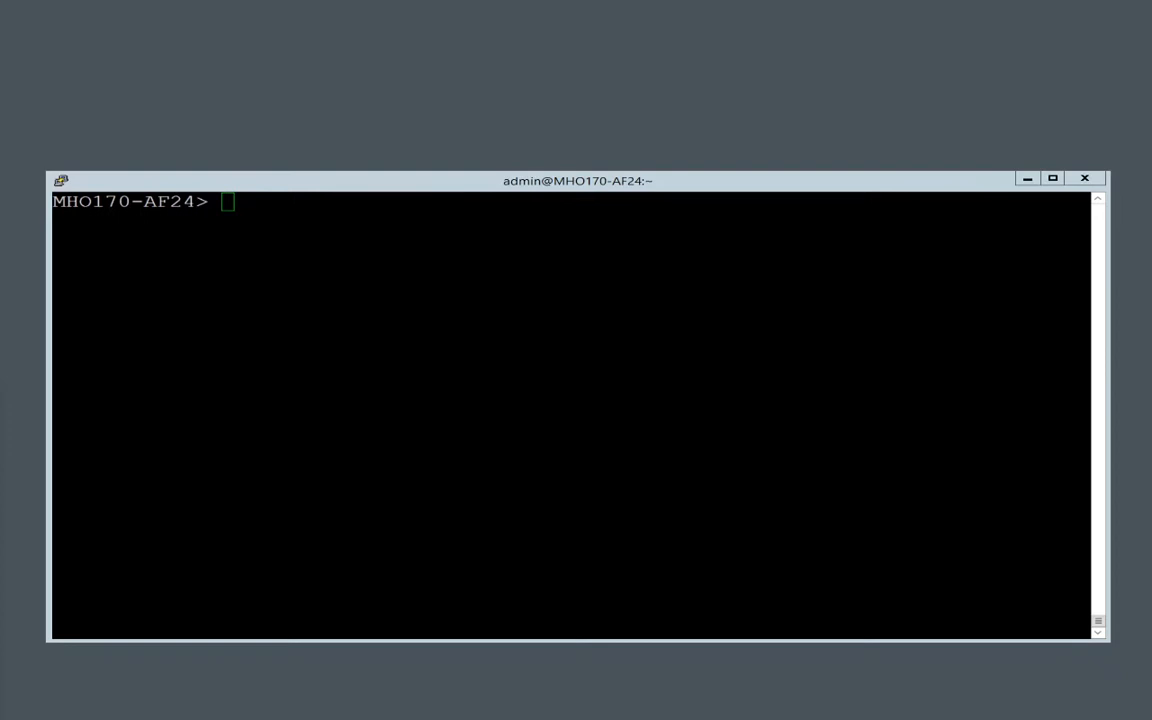
mouse_move(544, 272)
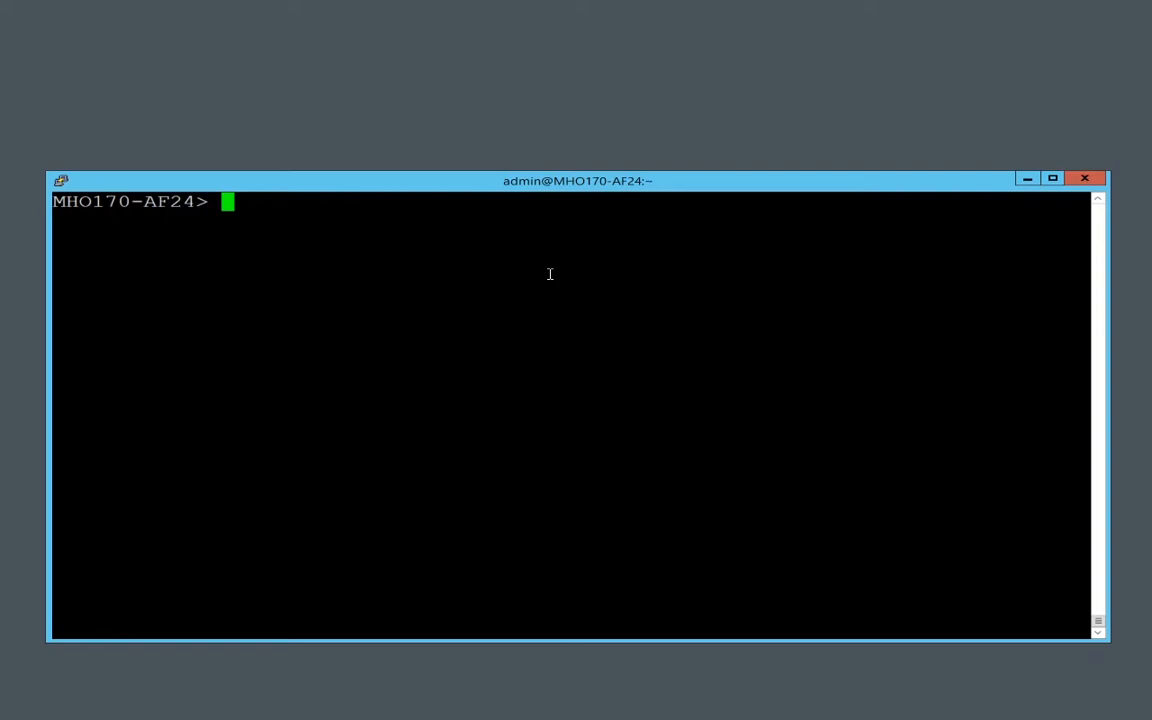
Step: Start management-connectivity for security group 2 with IPv4 address 172.25.161.156
type("set maestro")
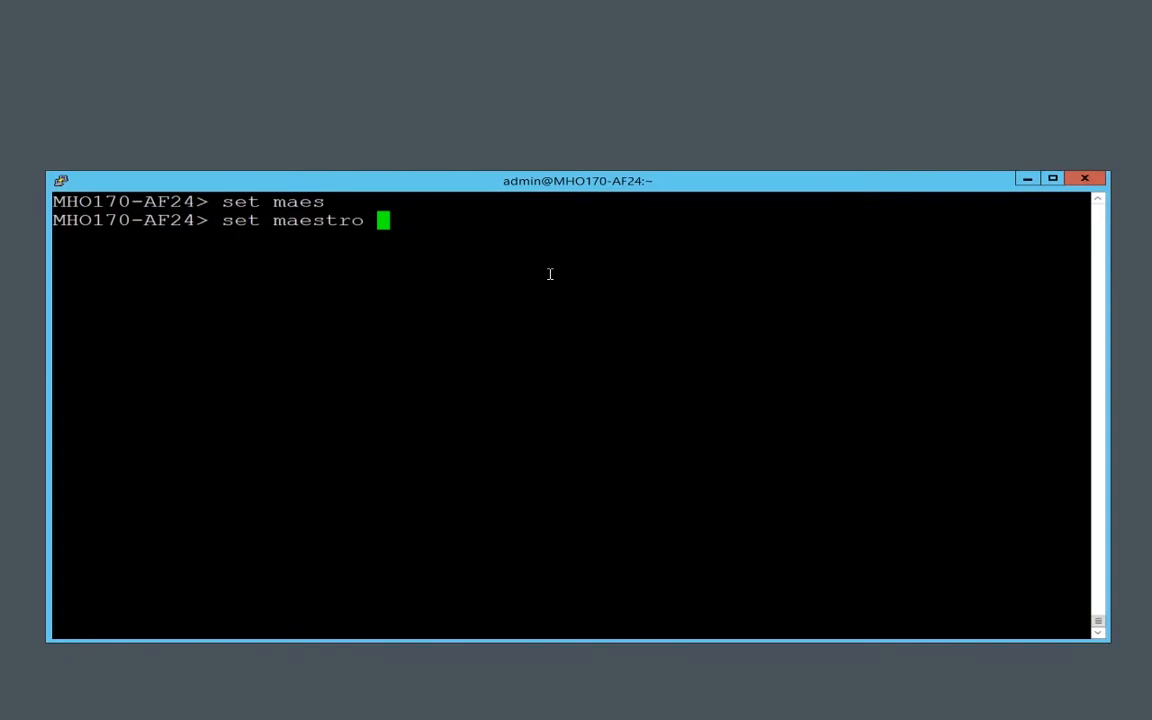
type("security-group")
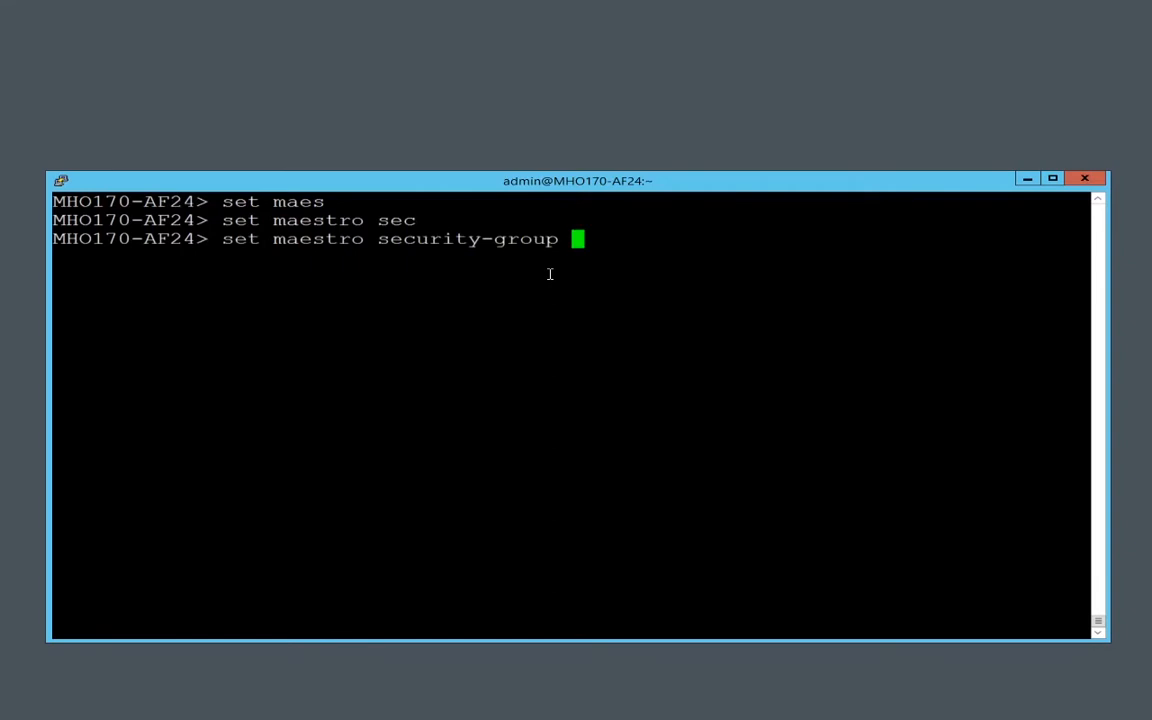
type("id 2 management-connectivity ipv4-address")
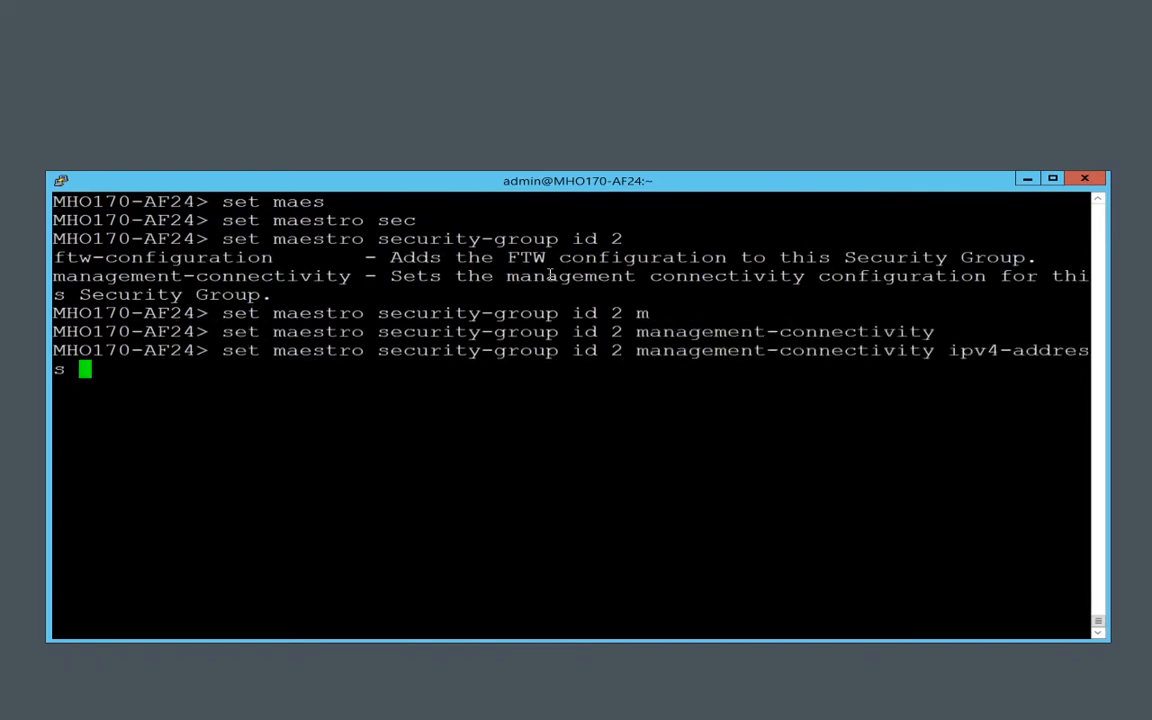
type("172.2")
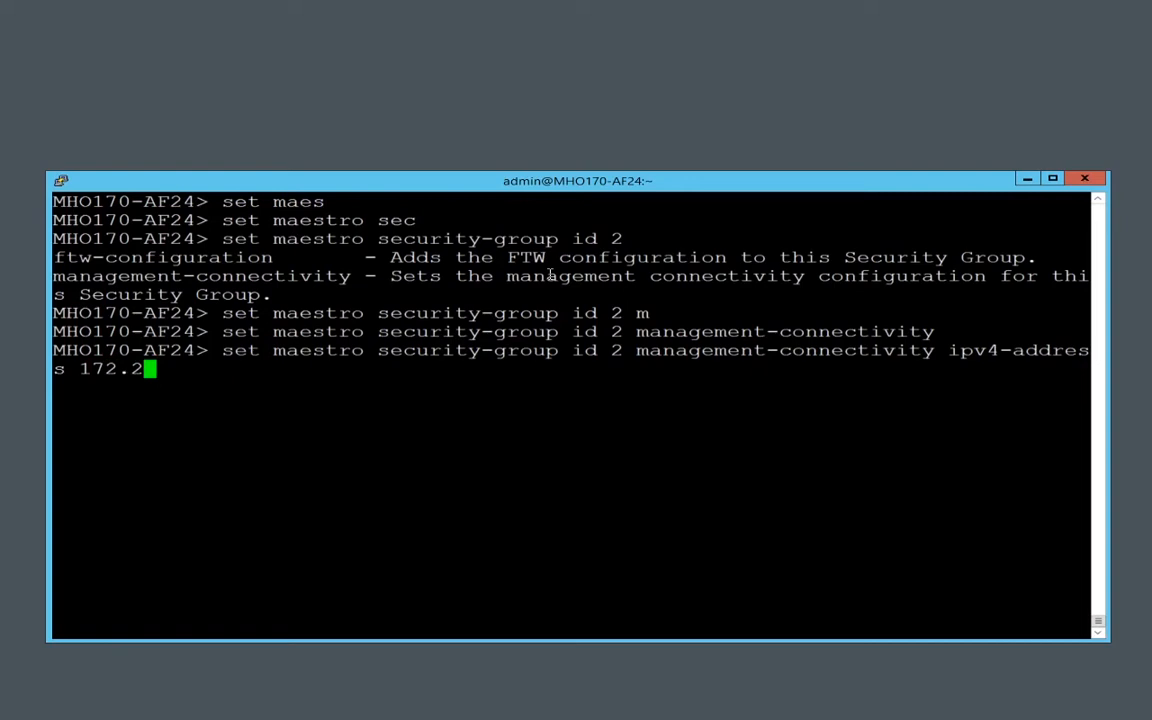
type("5.16")
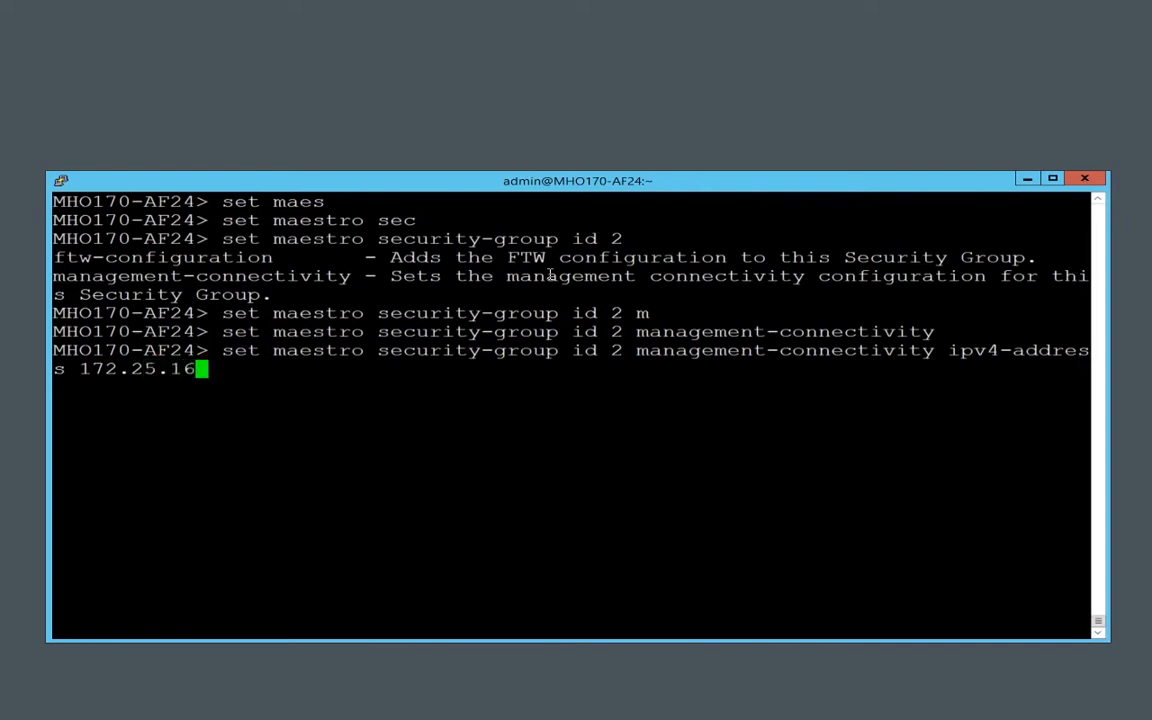
type("1.156")
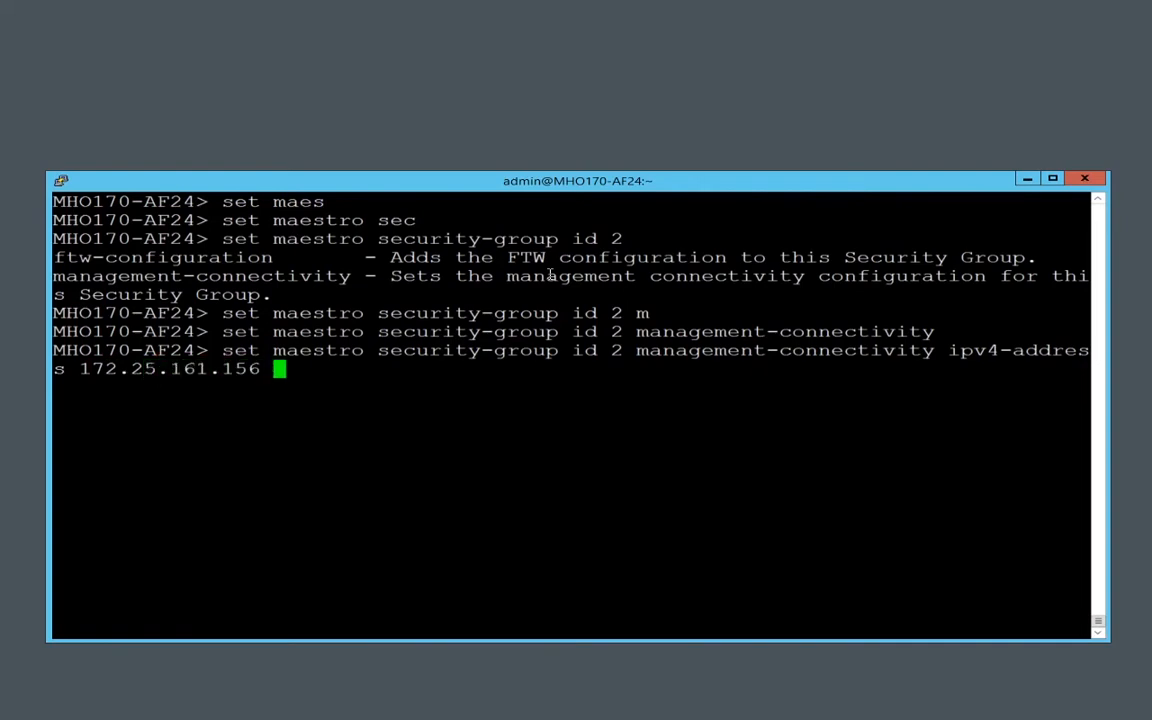
Step: Finish with mask-length 24 and default-gw 172.25.161.254 and submit
type("mask-length")
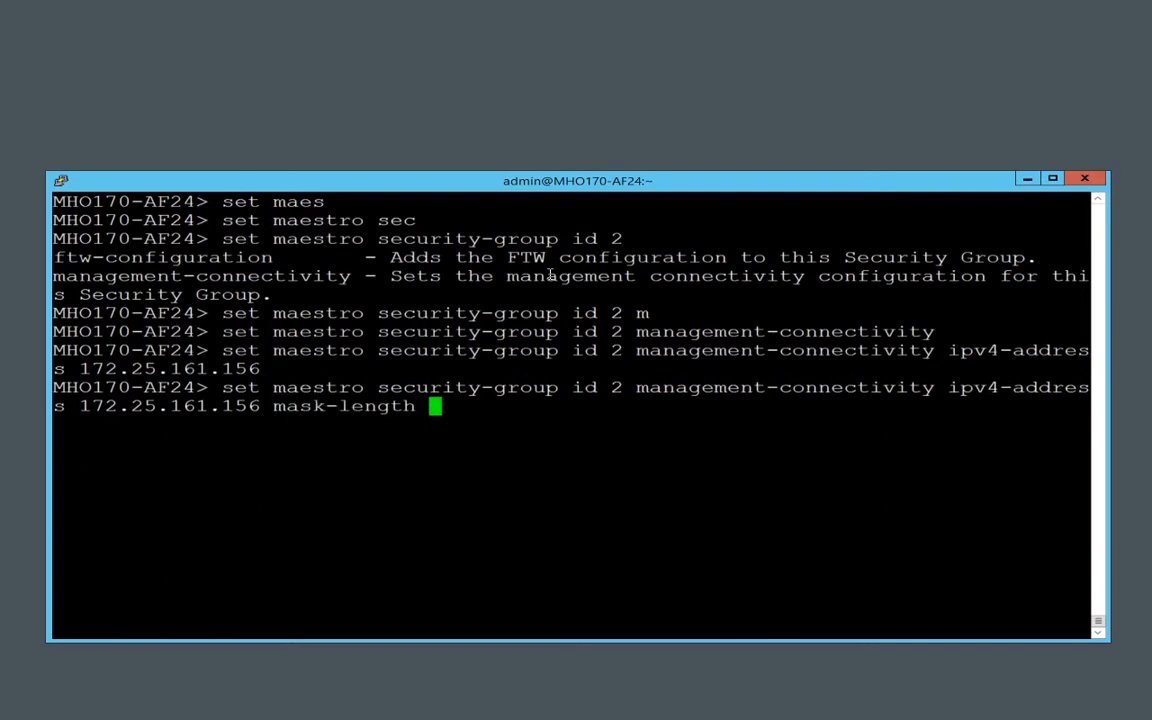
type("24")
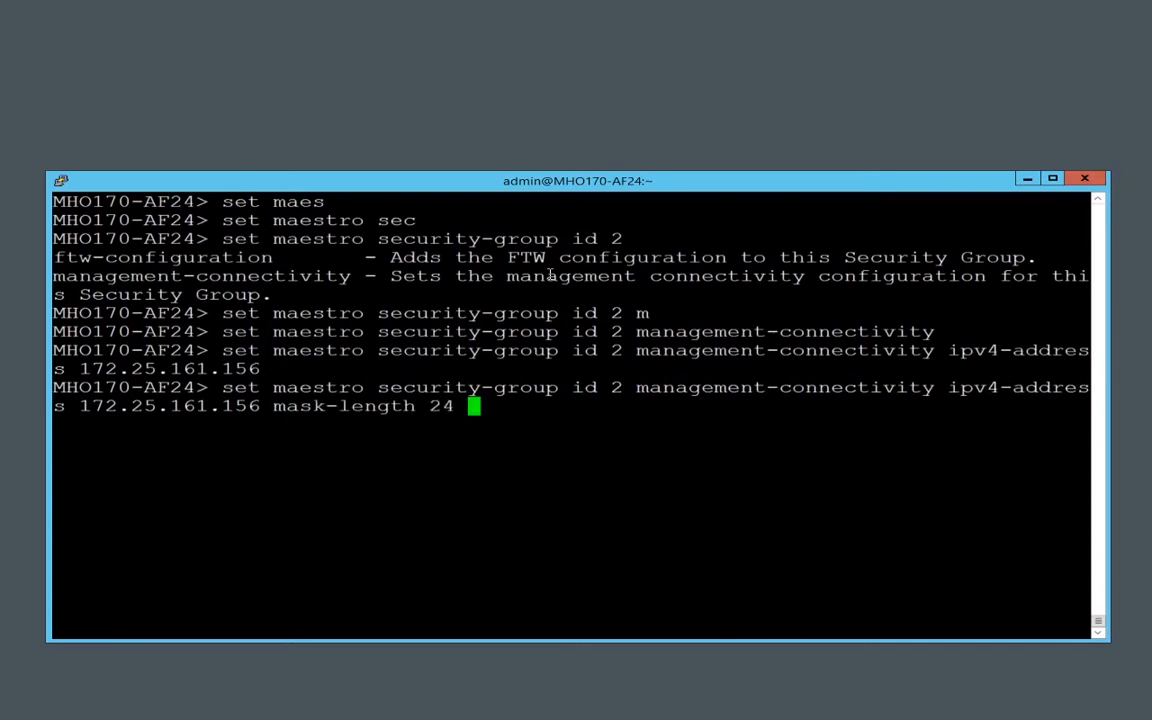
type("default-gw 1")
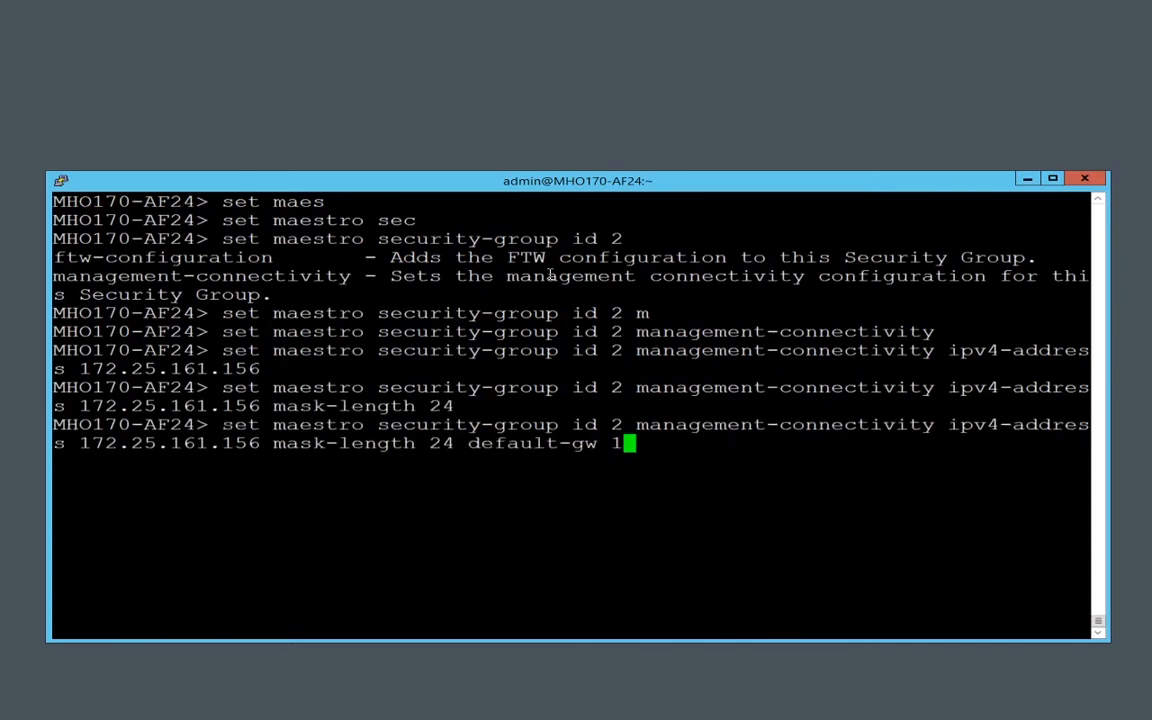
type("72.25.")
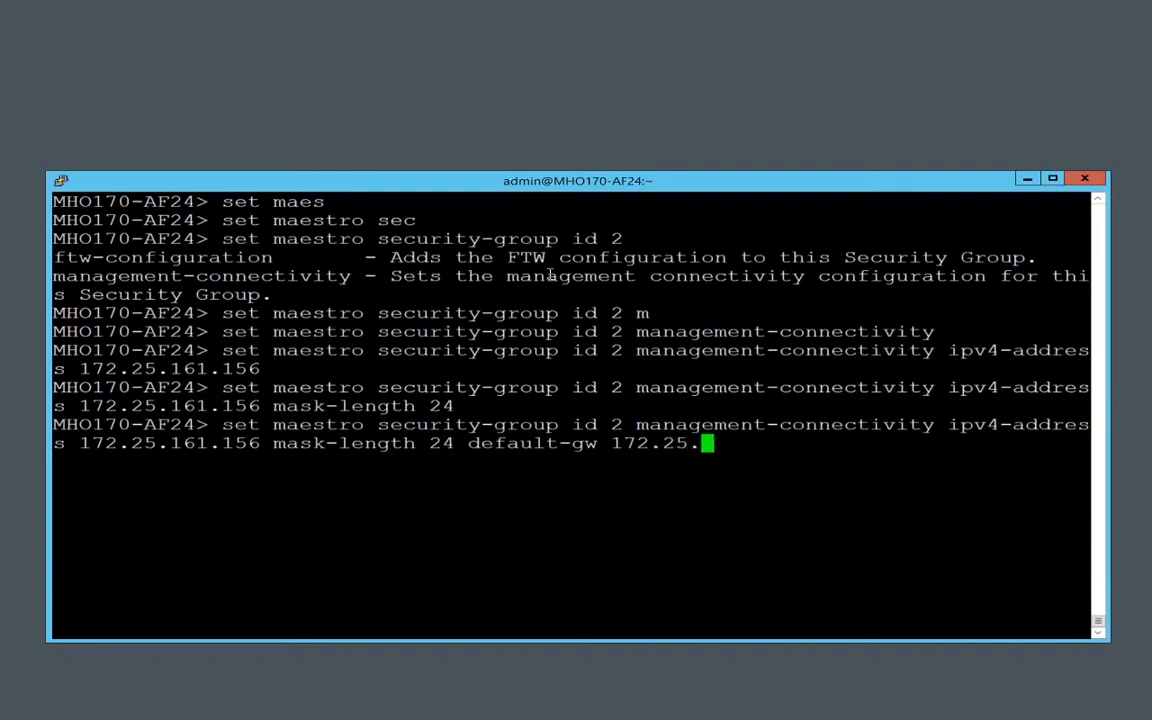
type("161.")
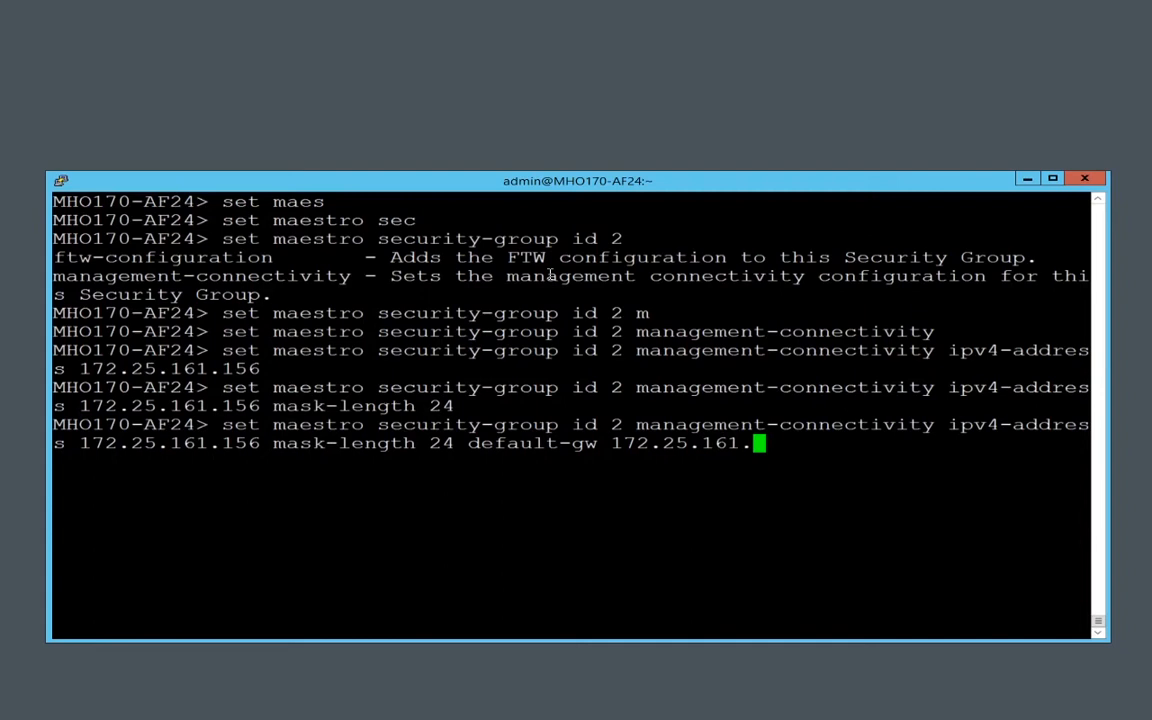
type("254")
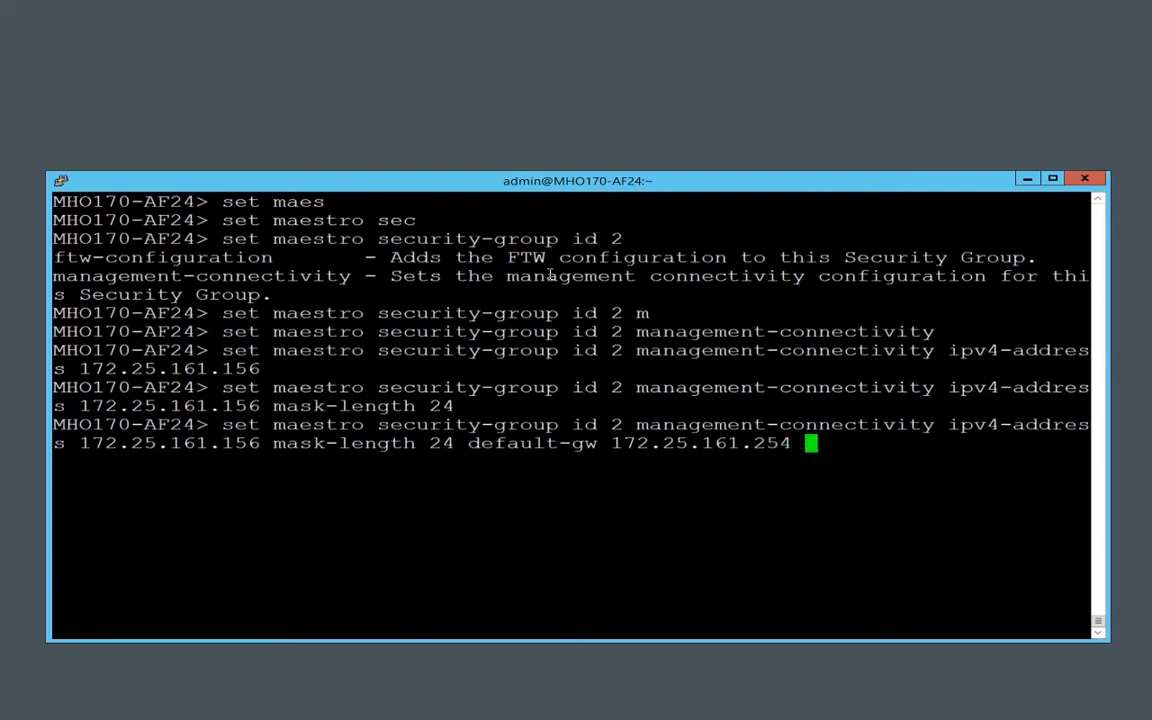
key("Return")
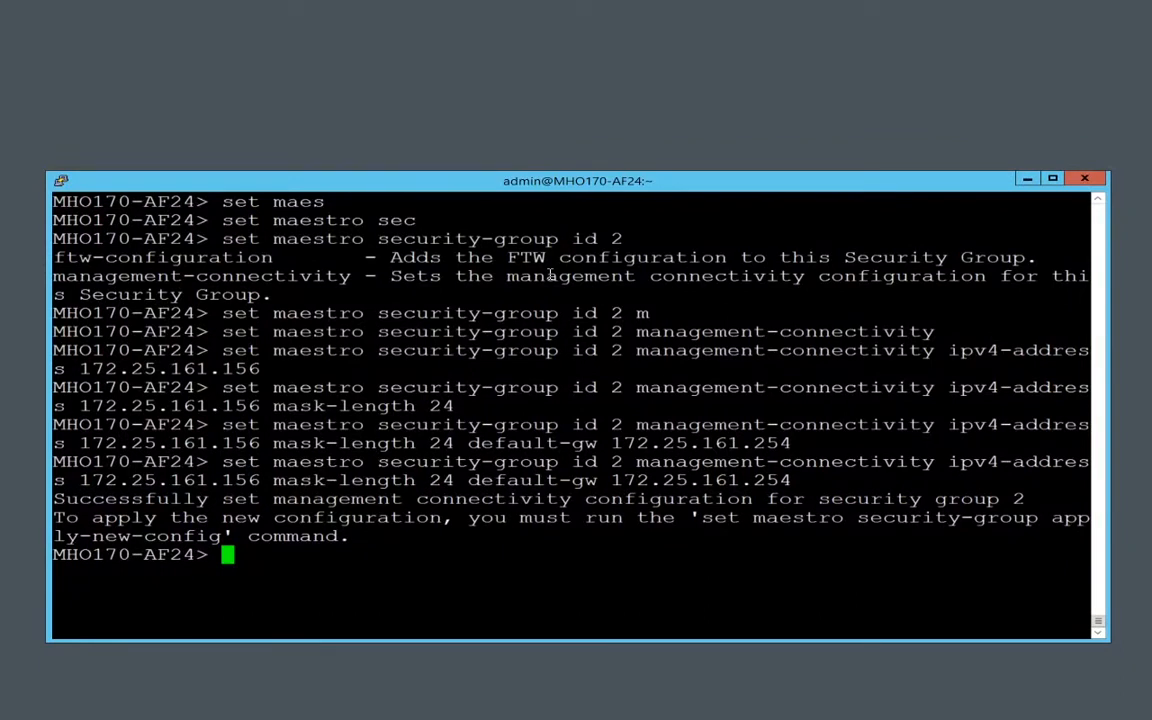
Step: Run 'set maestro security-group apply-new-config', answer Y, give a name and confirm with y
type("s")
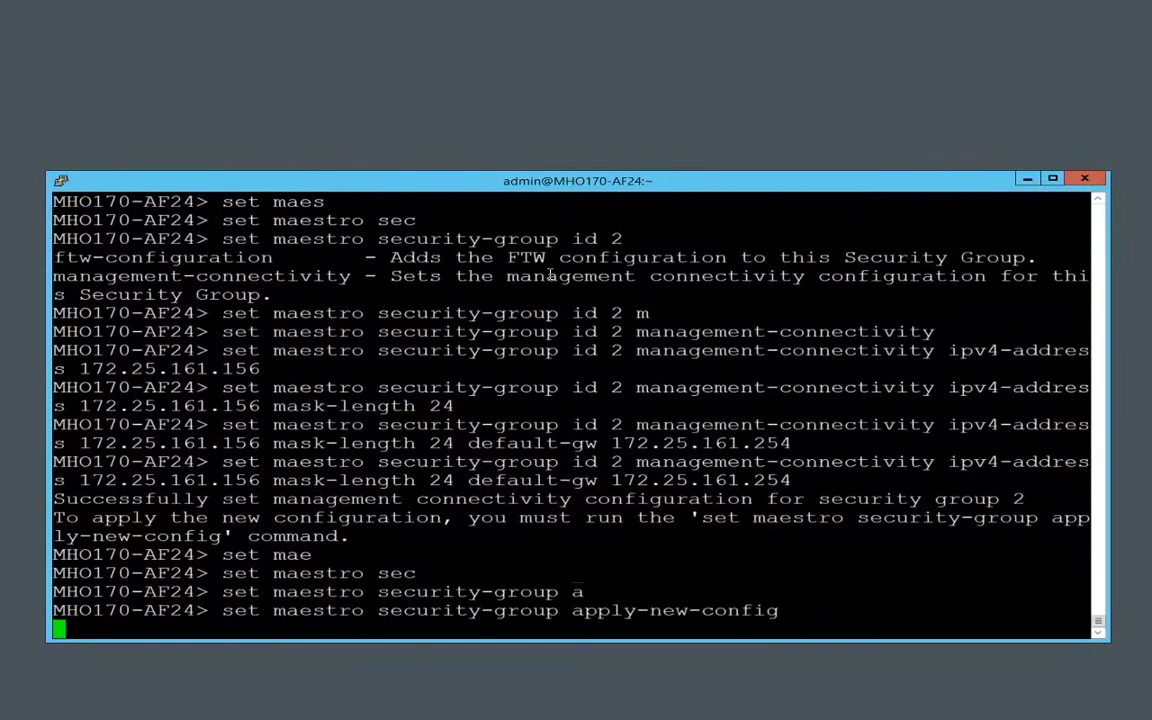
key("Return")
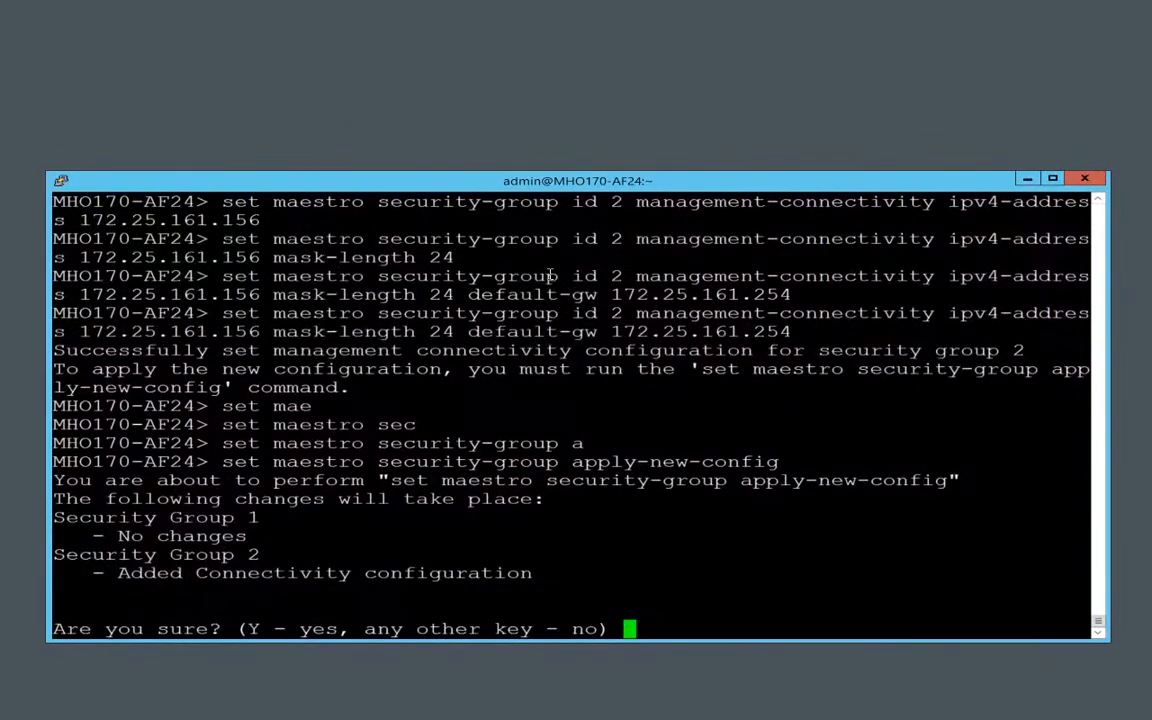
type("Y")
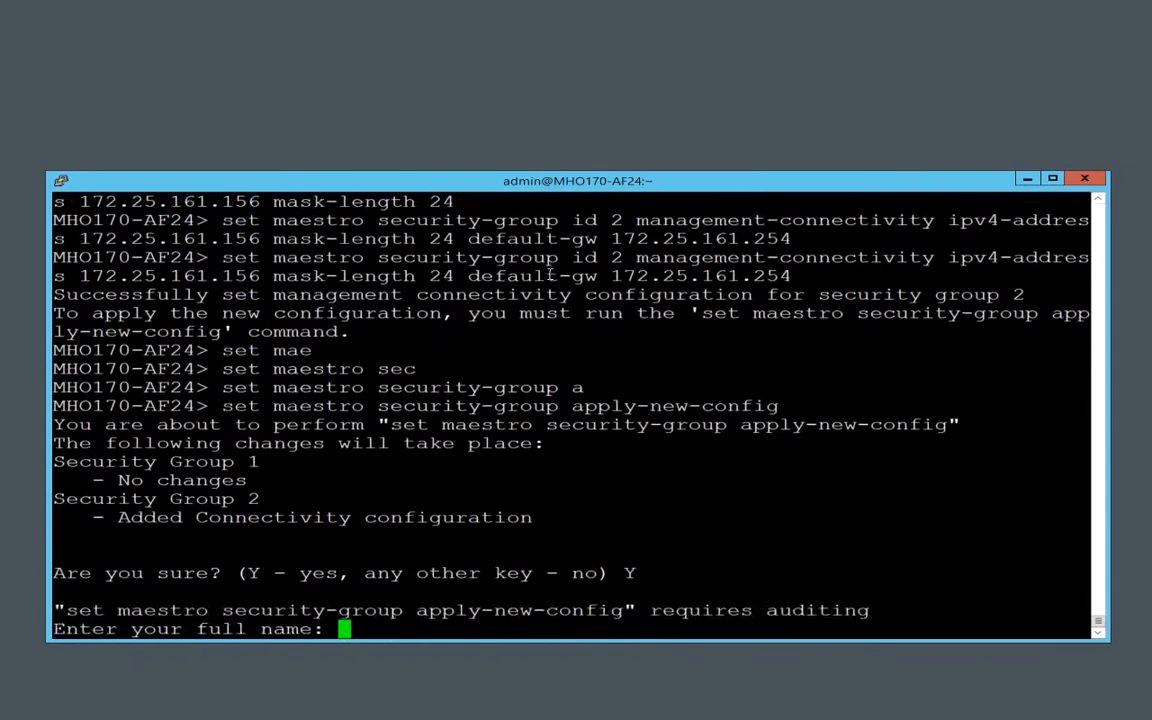
type("Name")
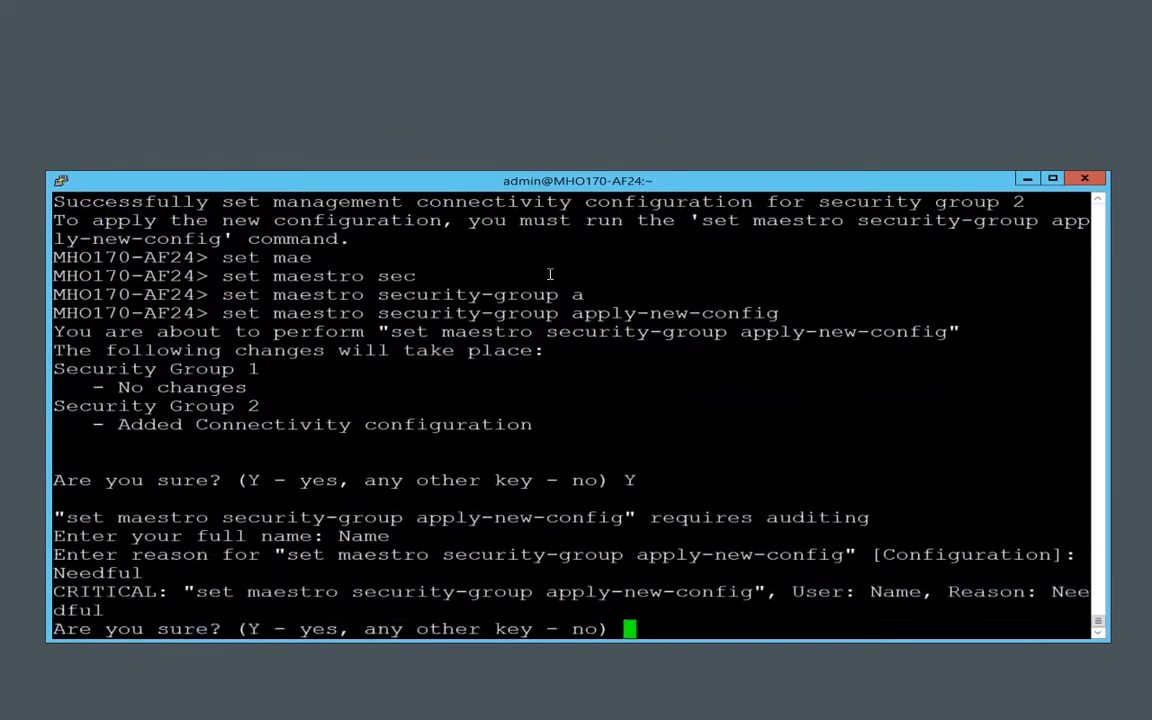
type("y")
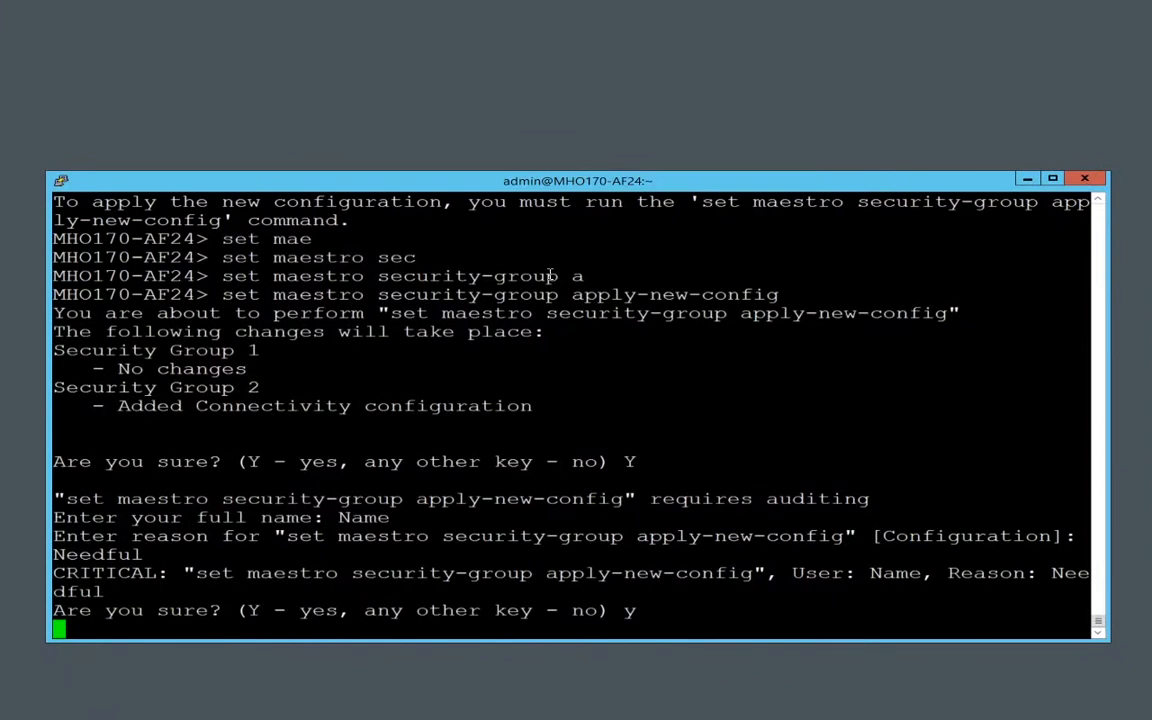
key("Return")
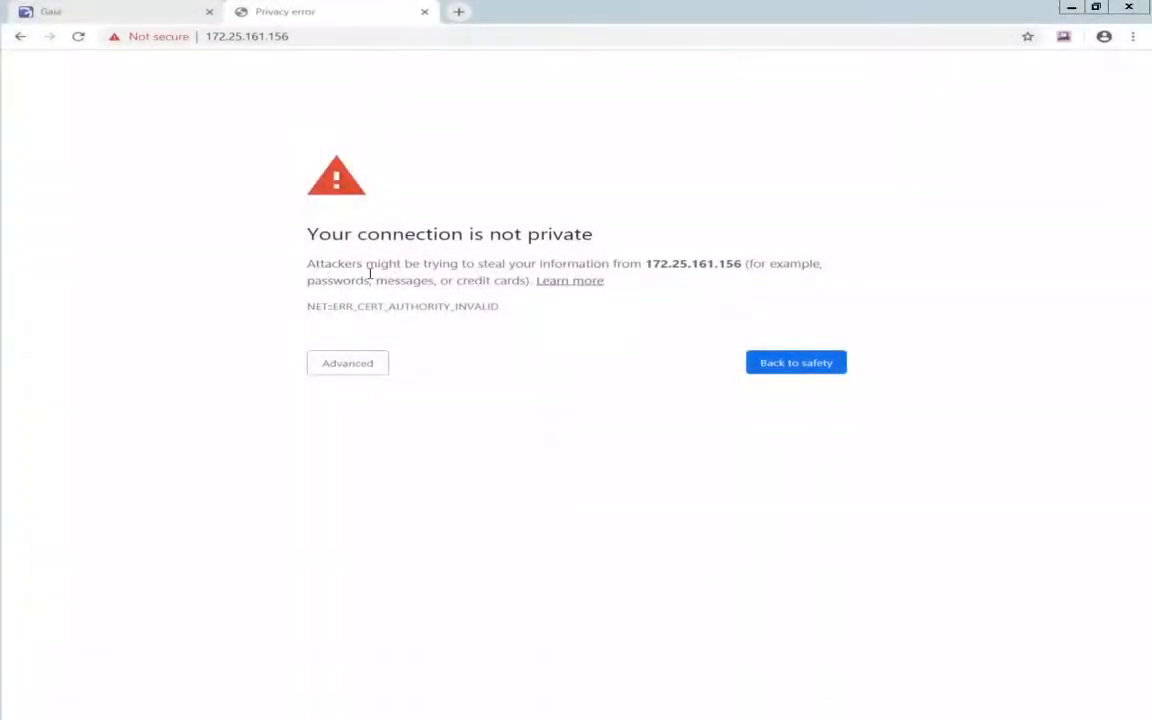
mouse_move(476, 340)
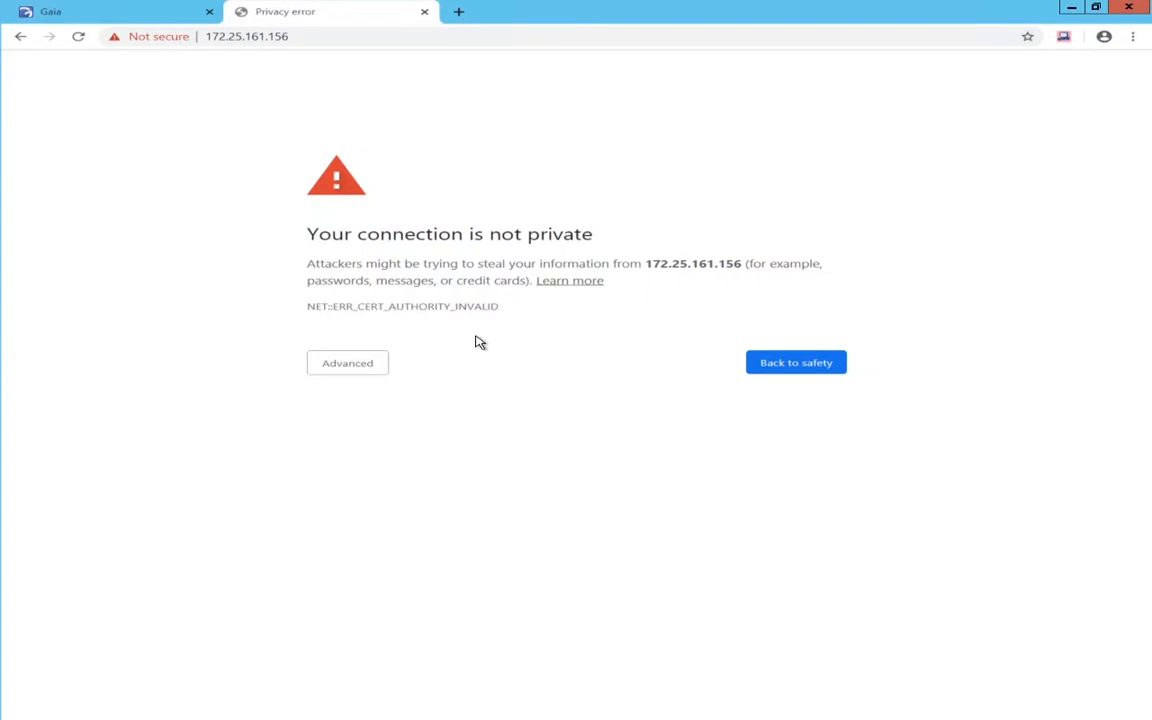
Step: Proceed past the privacy warning to 172.25.161.156 via Advanced
left_click(348, 362)
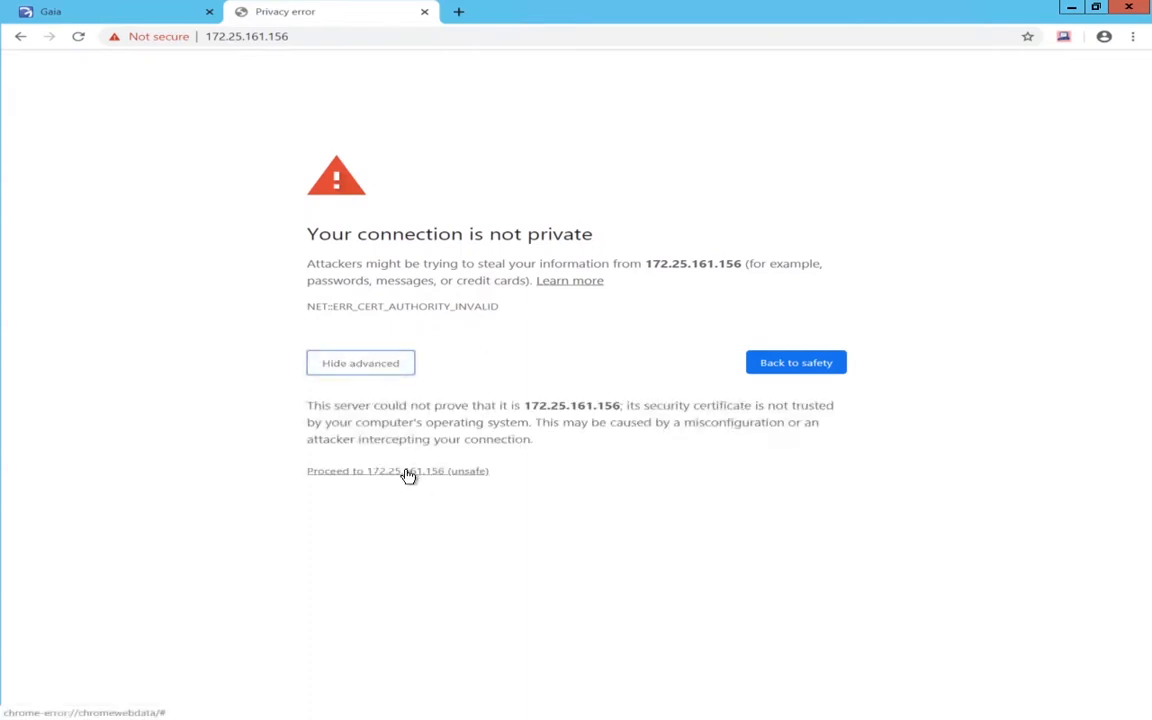
left_click(396, 472)
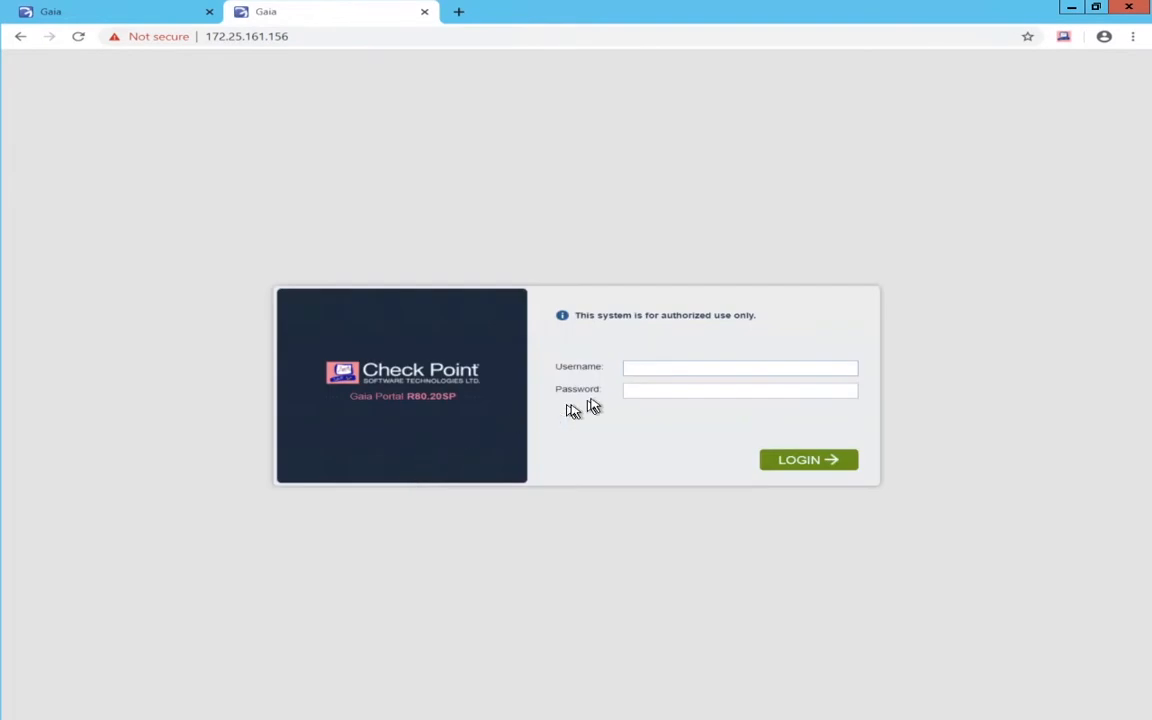
Step: Log in to Gaia Portal as admin
type("a")
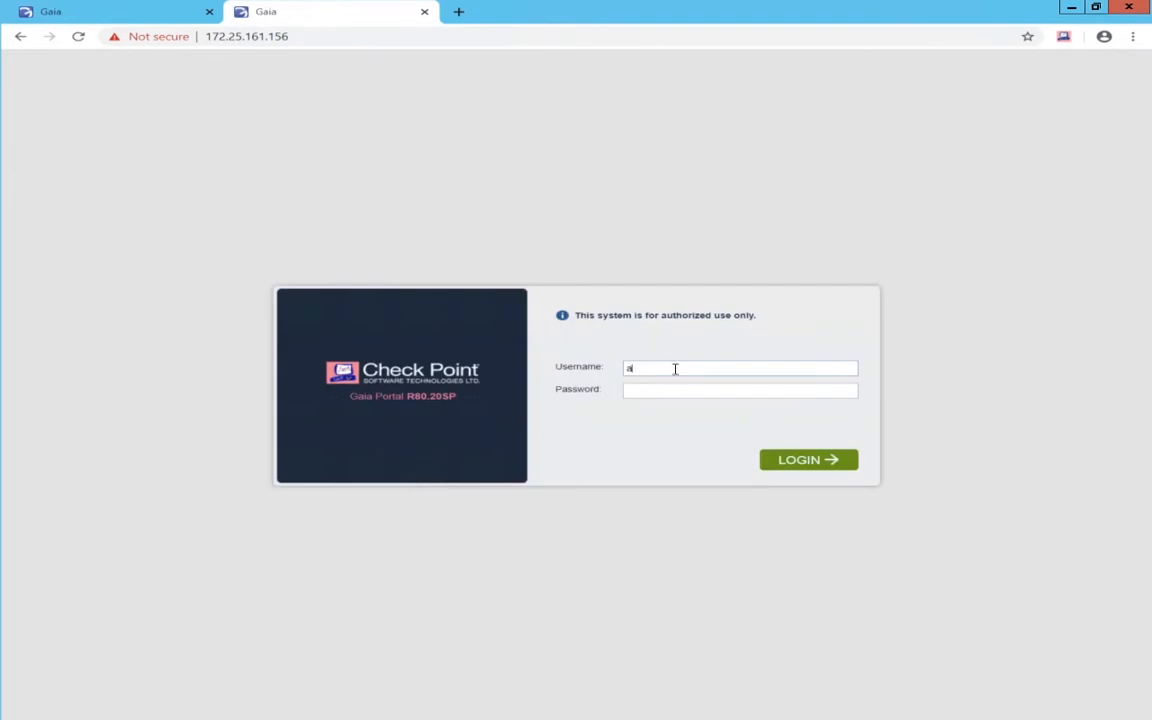
type("dmin")
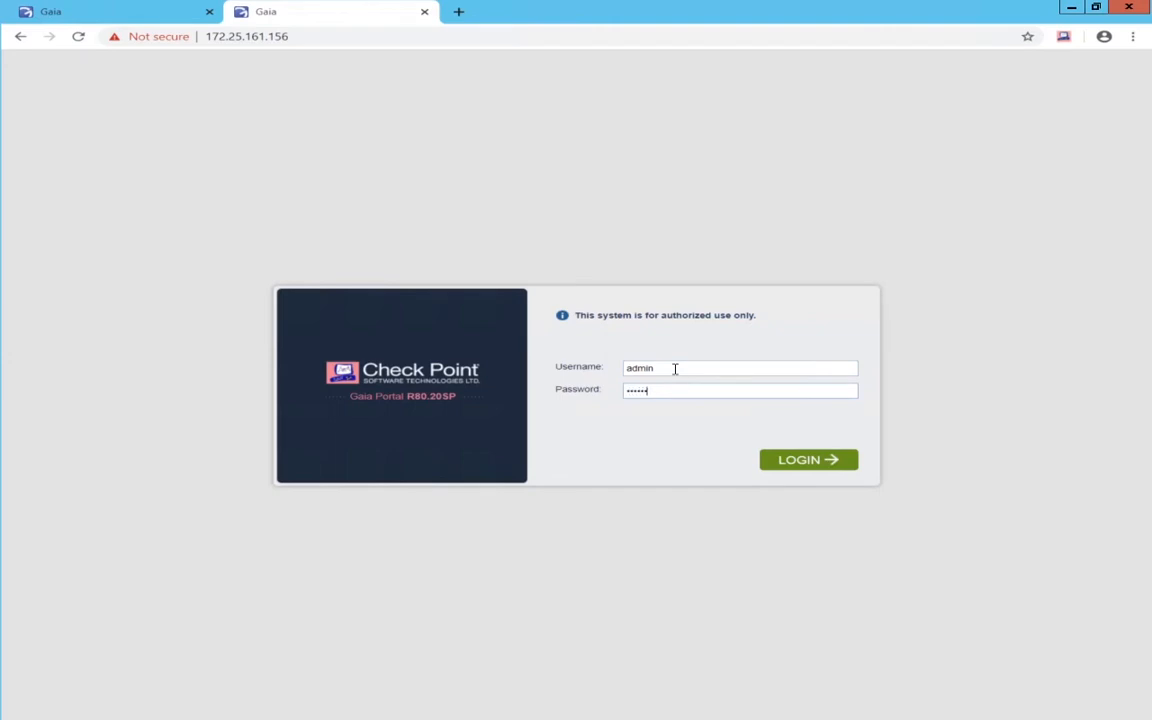
left_click(808, 458)
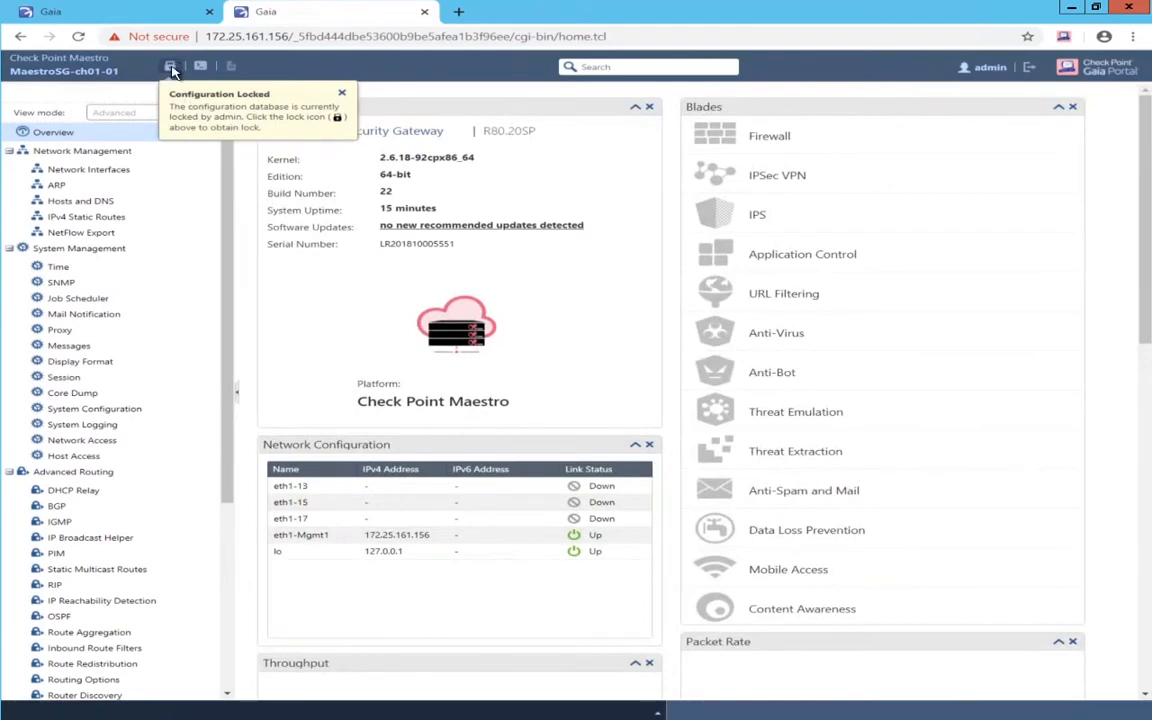
Step: Override the configuration lock and apply a 720-minute Web UI inactivity timeout
left_click(170, 66)
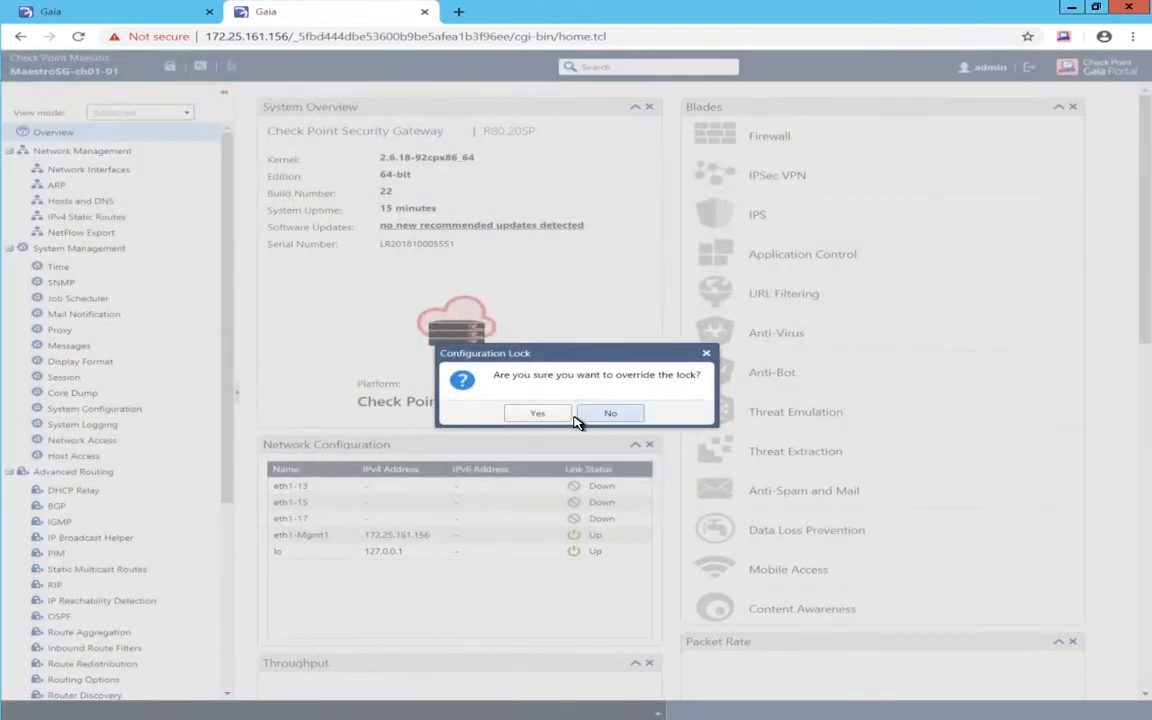
left_click(536, 412)
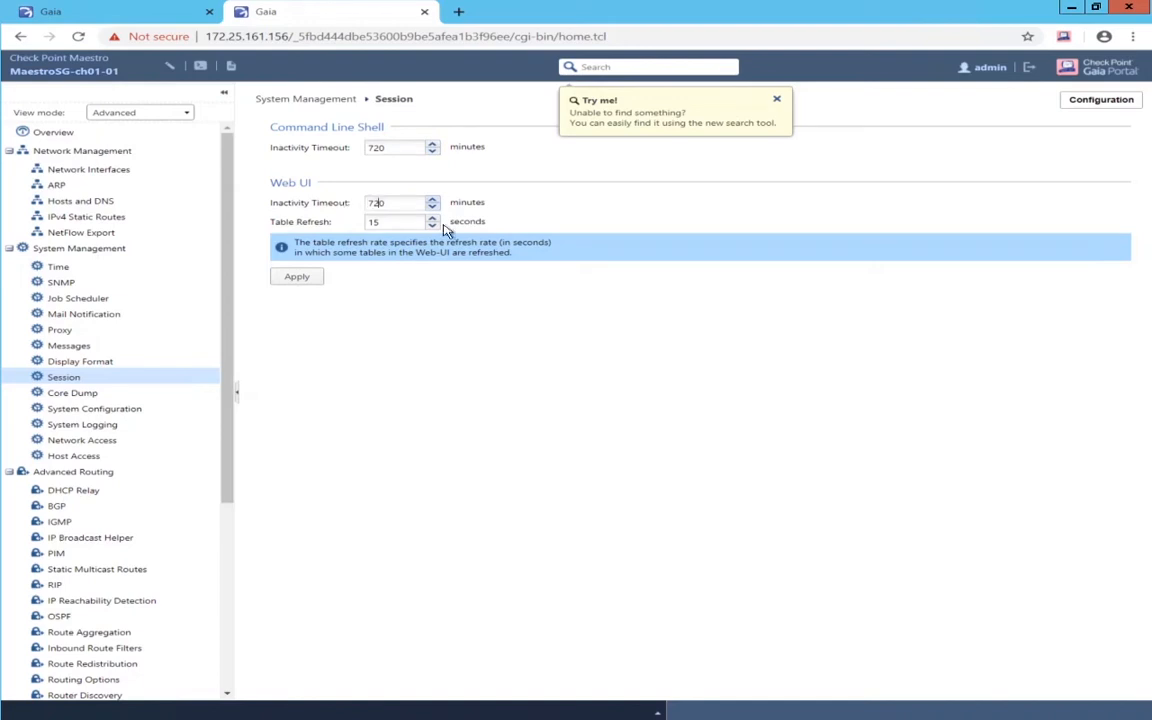
left_click(296, 276)
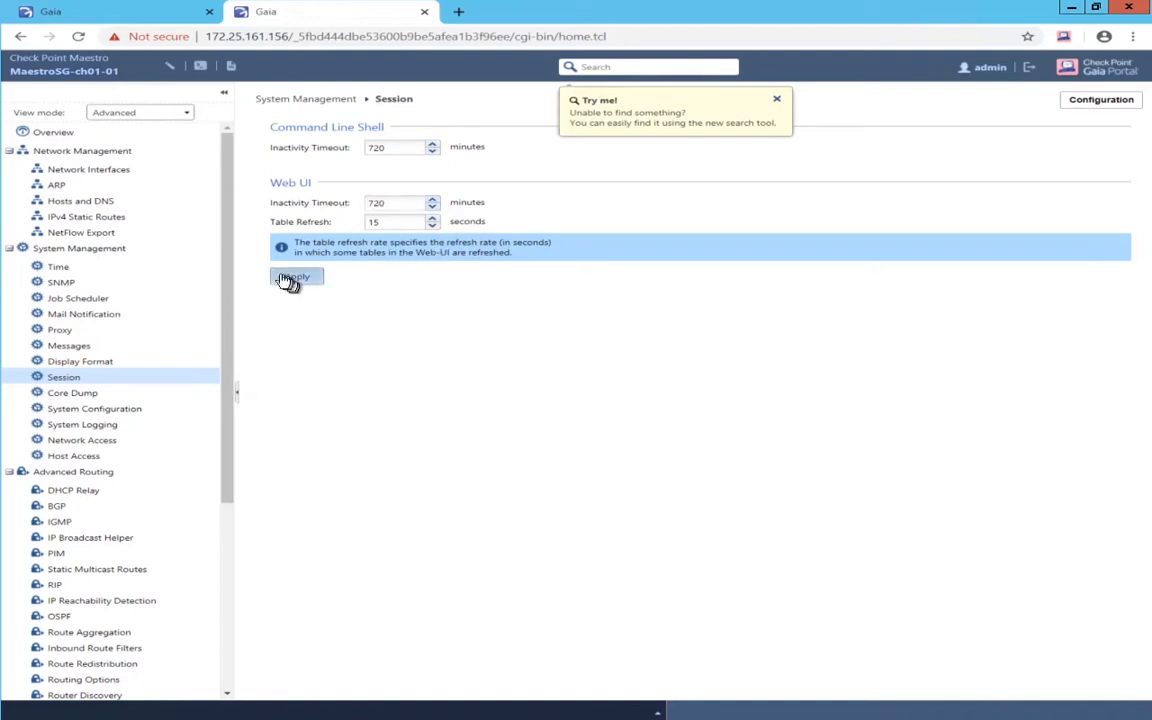
left_click(296, 276)
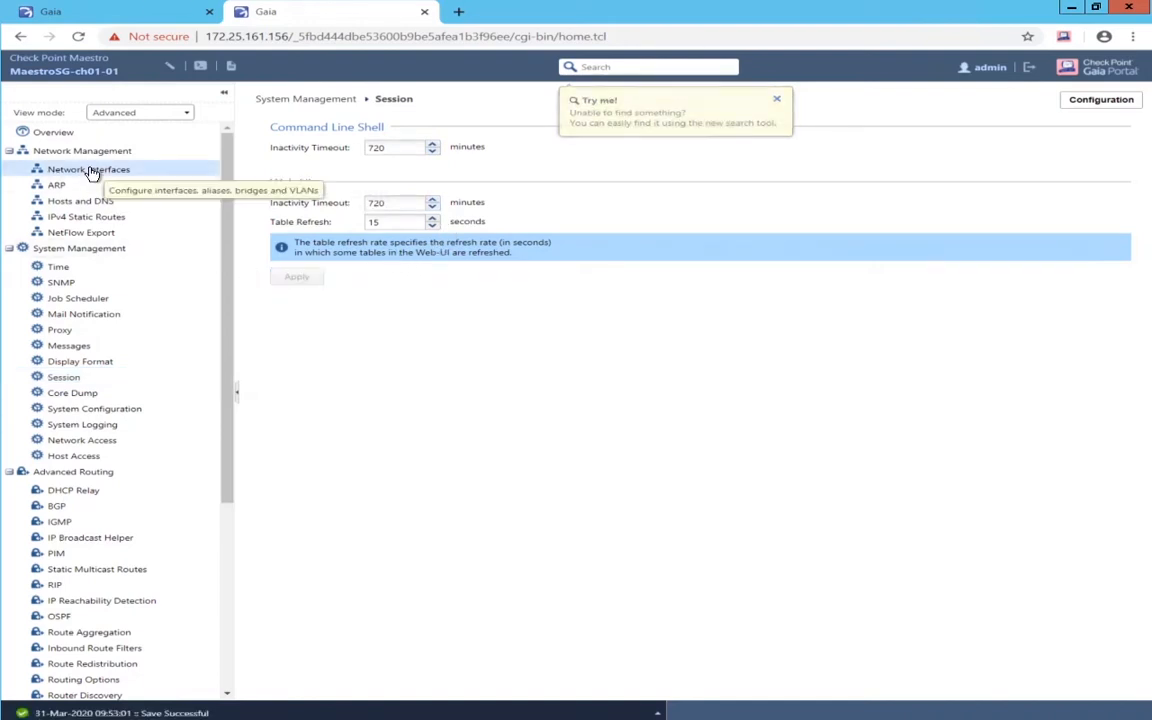
Step: Enable eth1-13 under Network Interfaces and save it with IPv4 10.1.1.1, mask 255.255.255.0
left_click(88, 168)
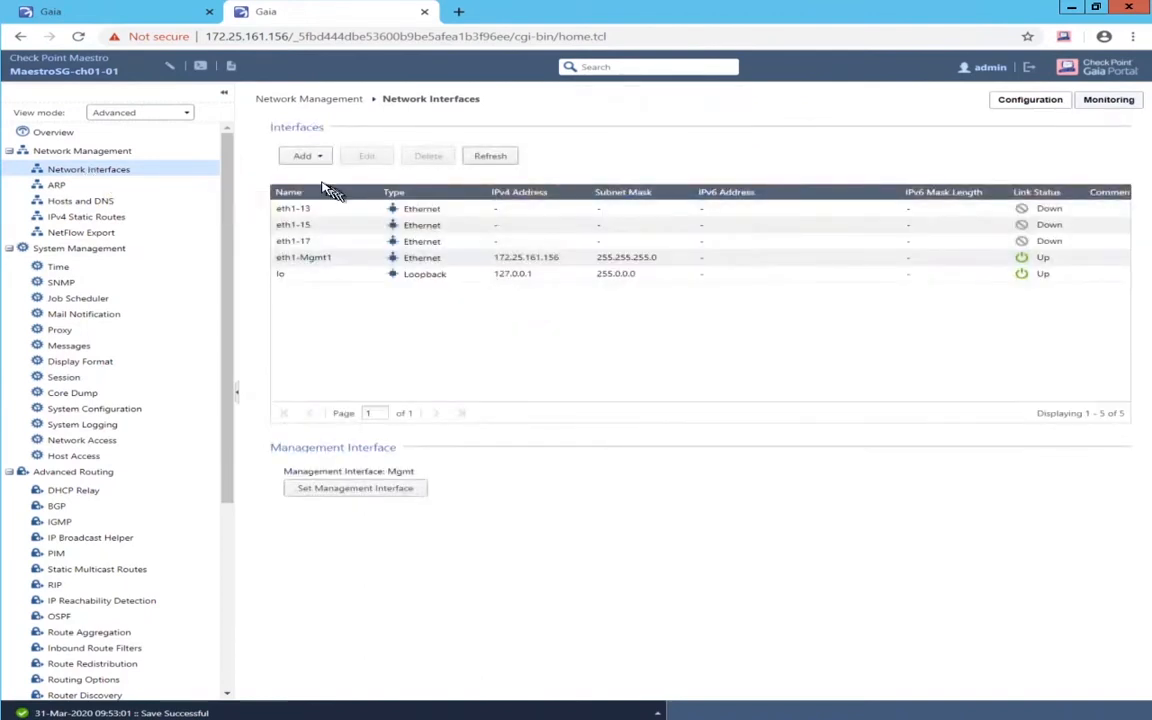
left_click(292, 208)
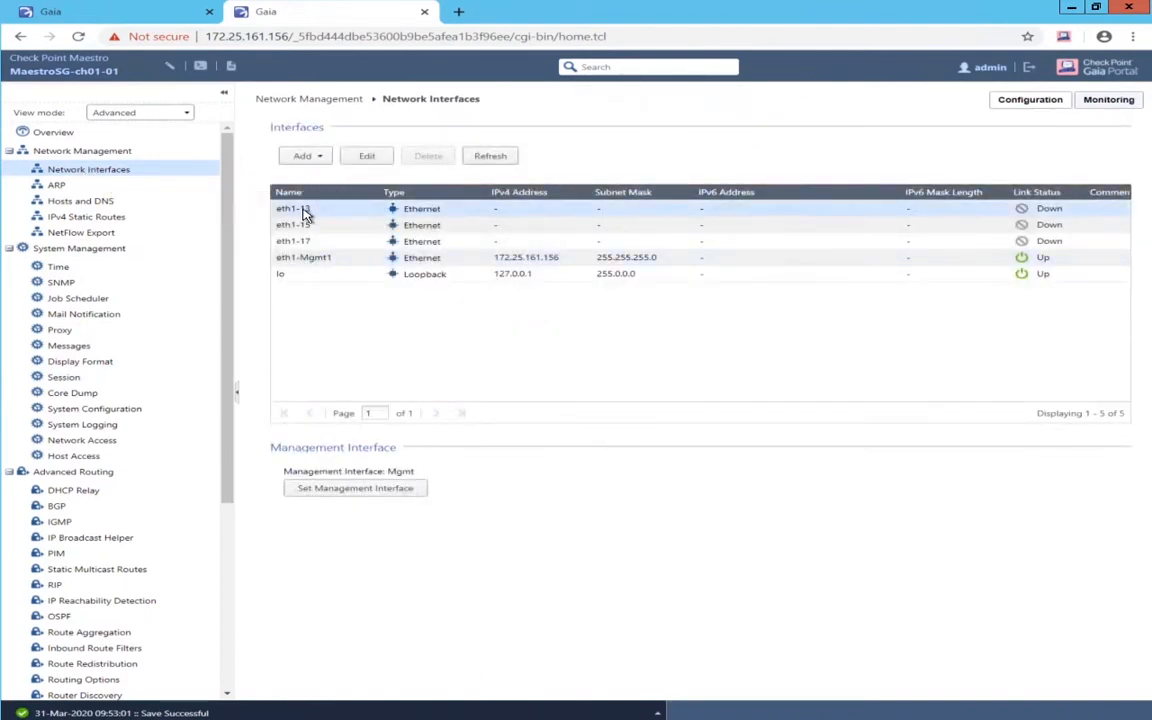
double_click(292, 208)
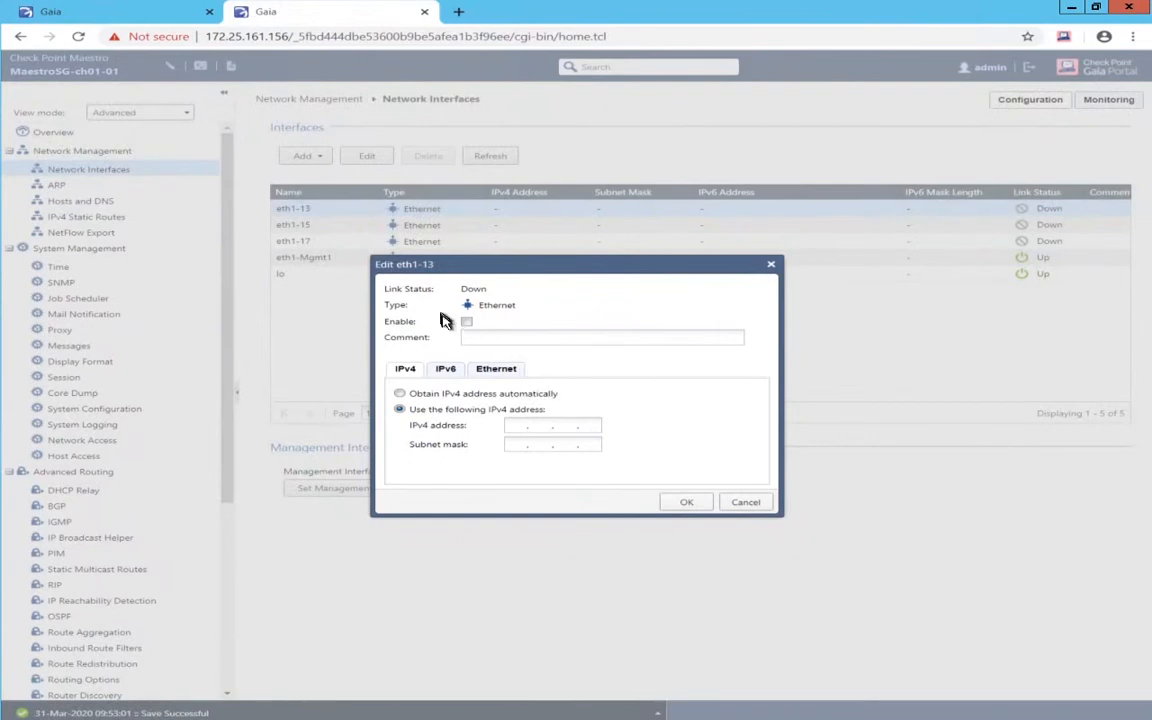
left_click(466, 320)
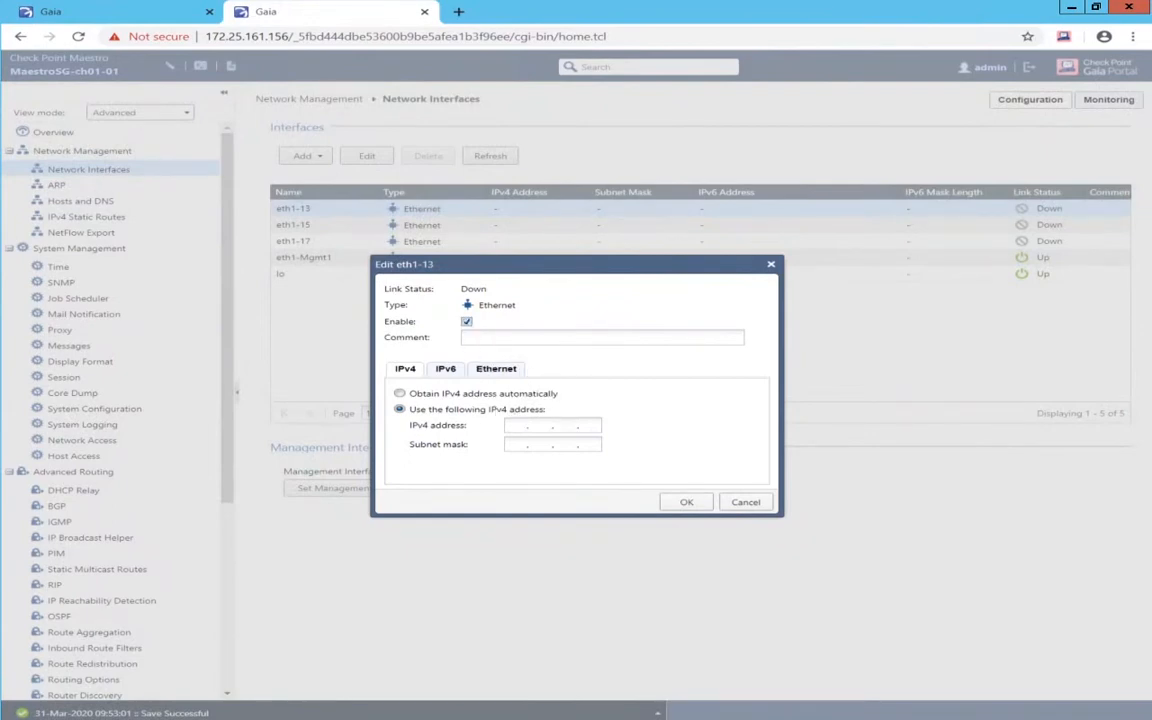
left_click(550, 424)
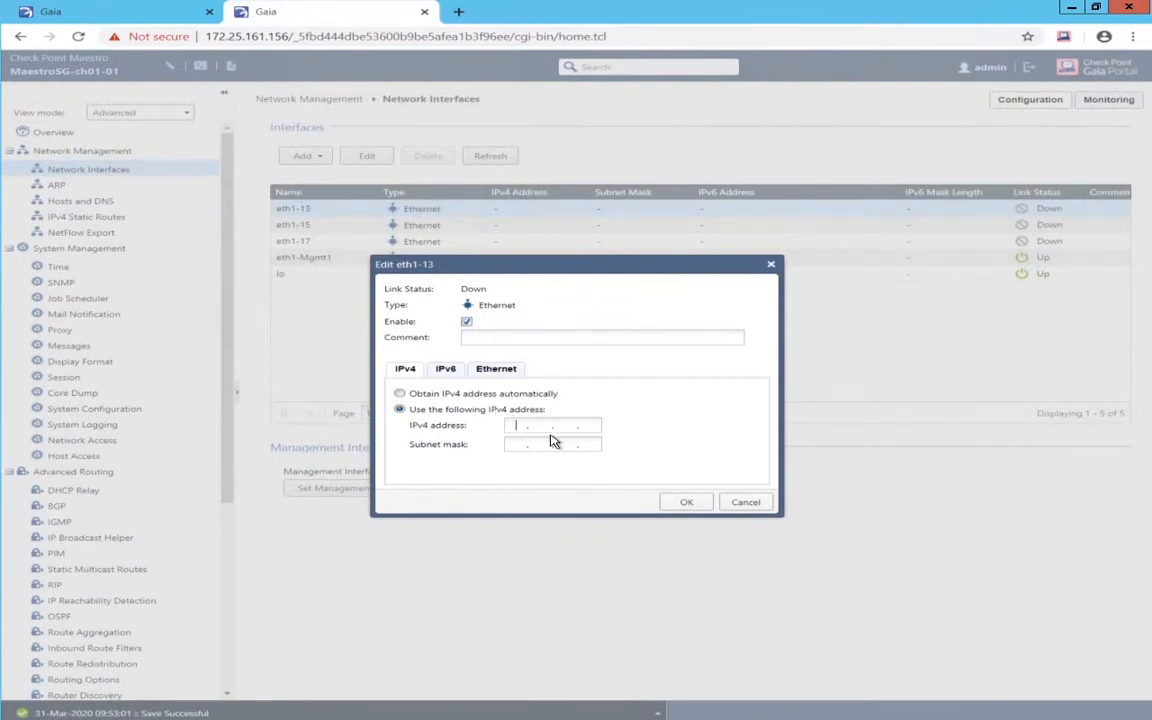
type("10")
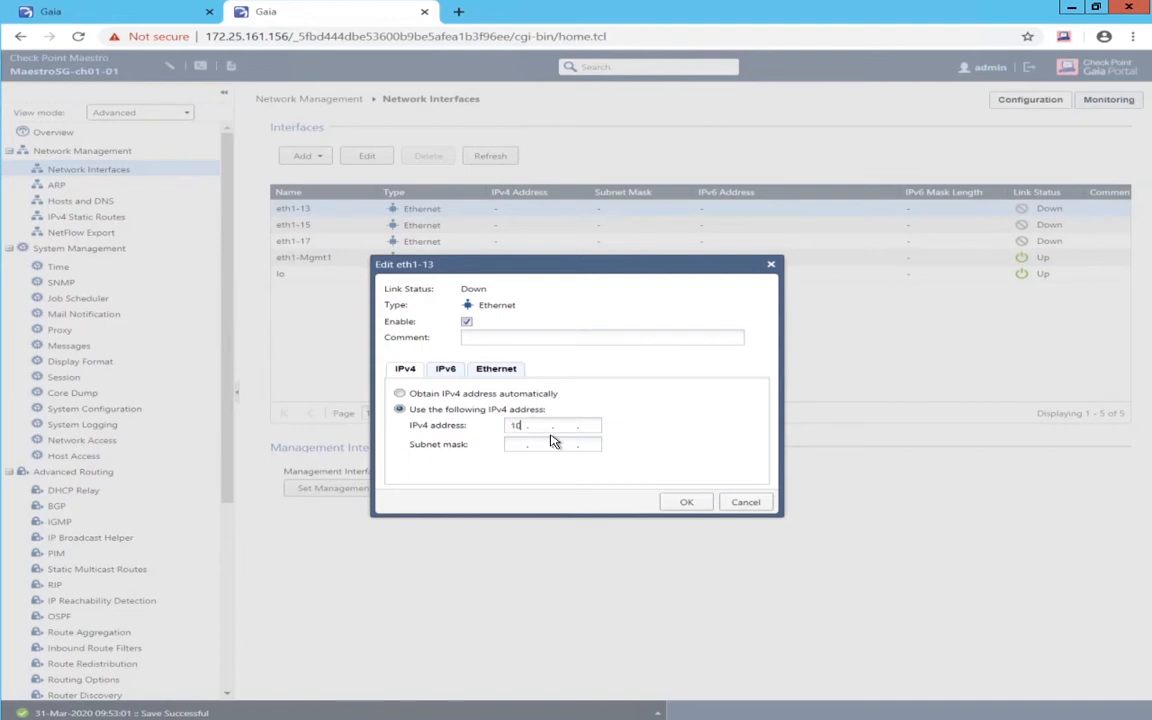
type(".1.1")
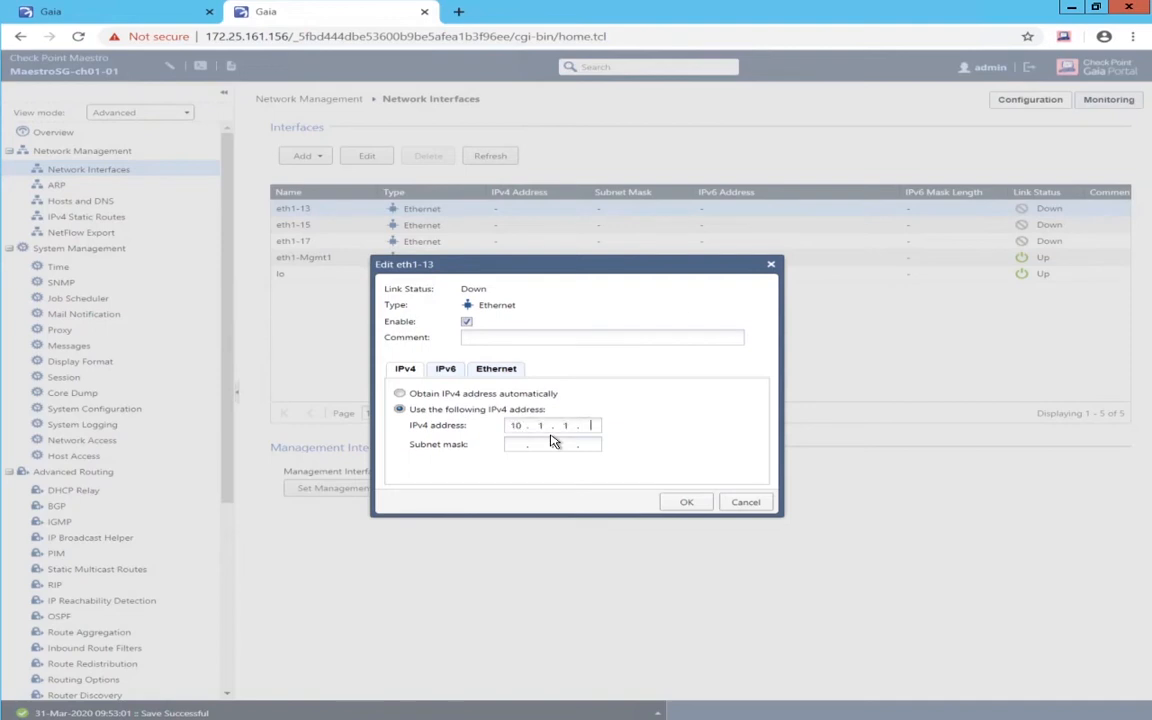
type("4")
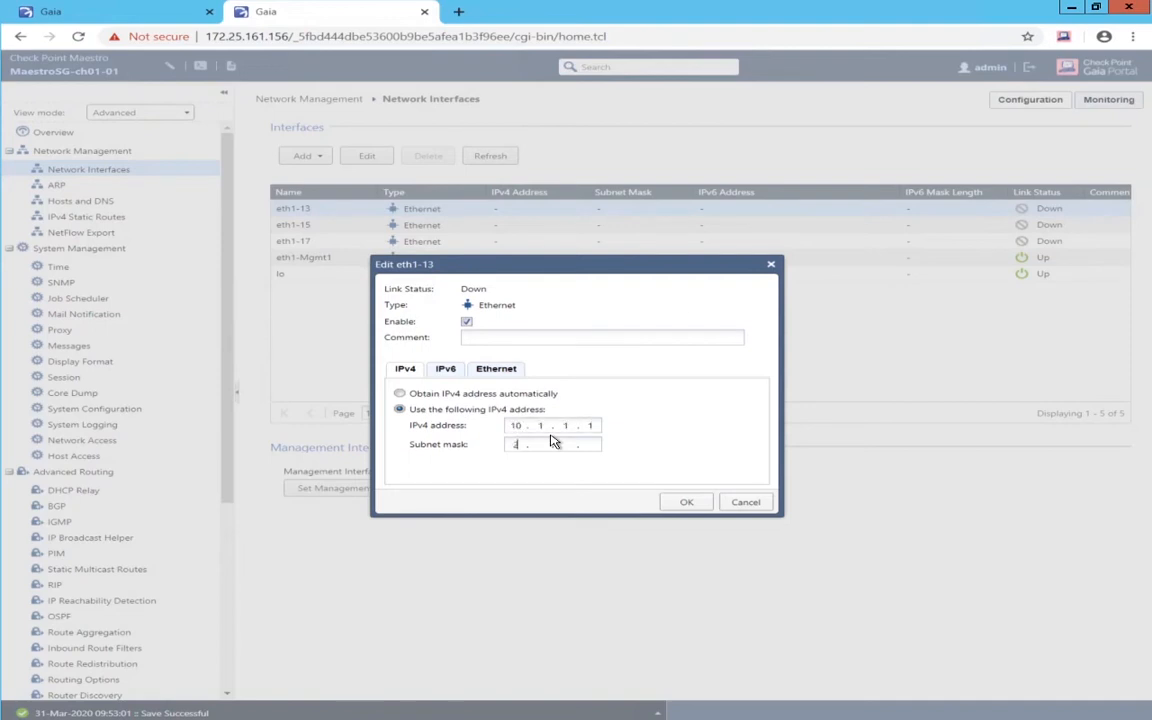
type("255.255.25")
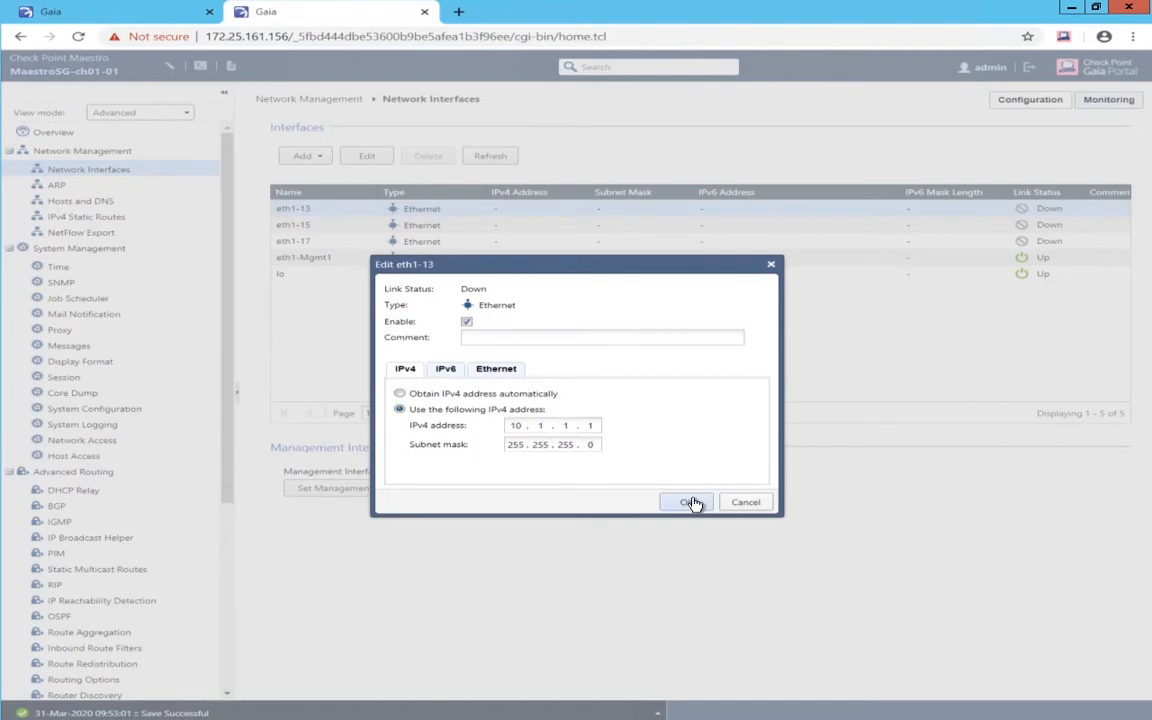
left_click(688, 502)
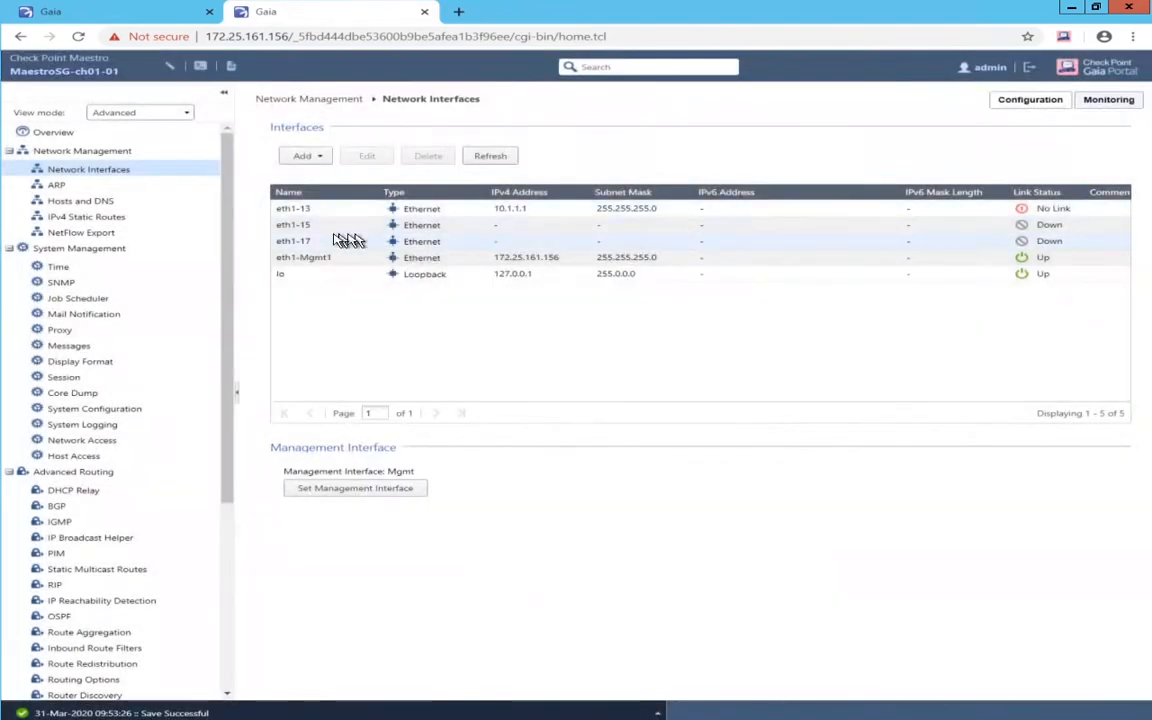
Step: Enable eth1-15 and save it with IPv4 10.1.2.1, subnet mask 255.255.255.0
double_click(292, 224)
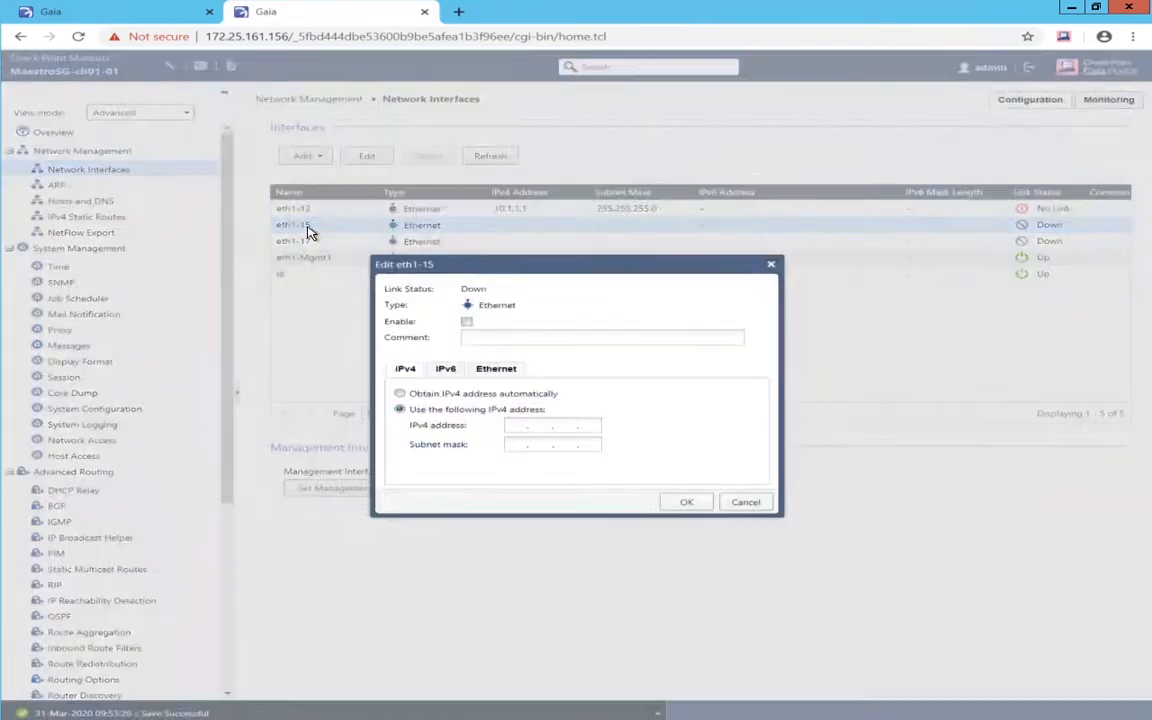
left_click(466, 320)
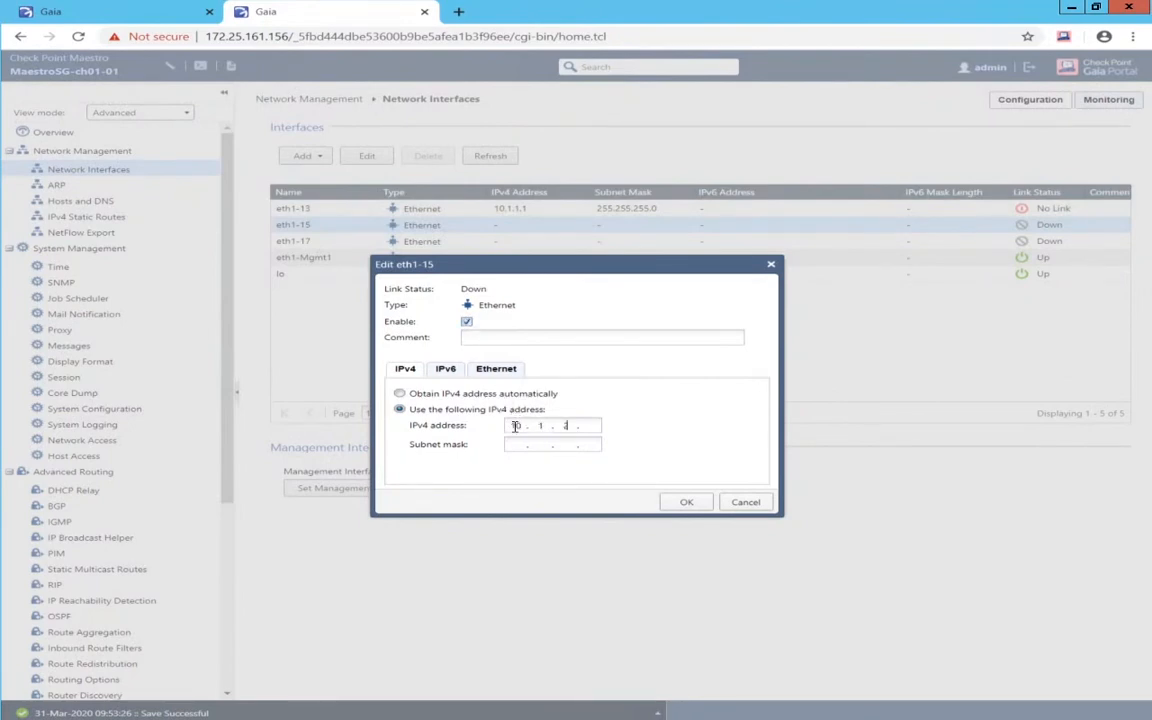
type("1")
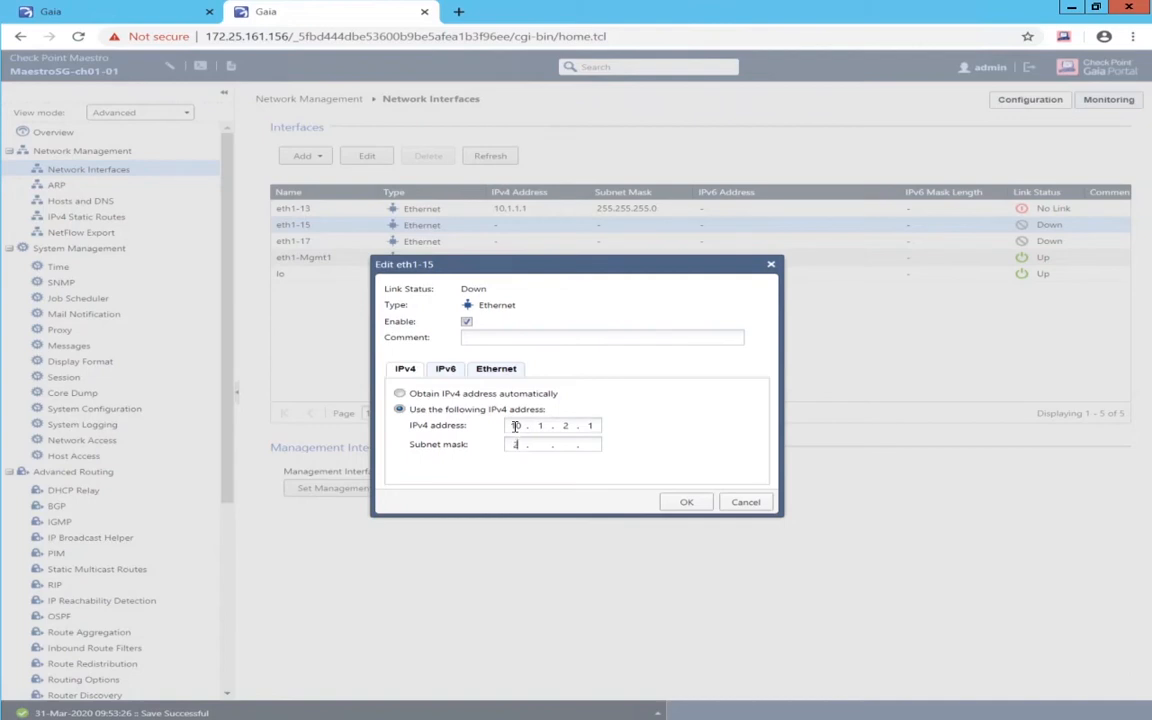
type("255.255.255.0")
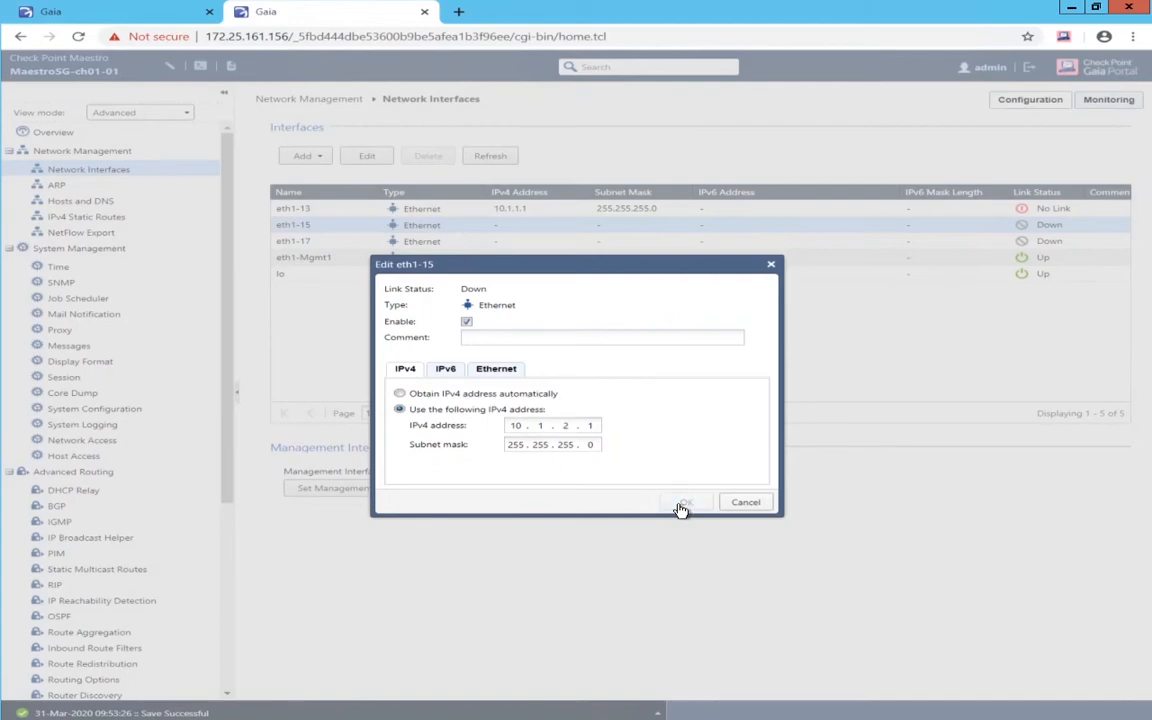
left_click(684, 502)
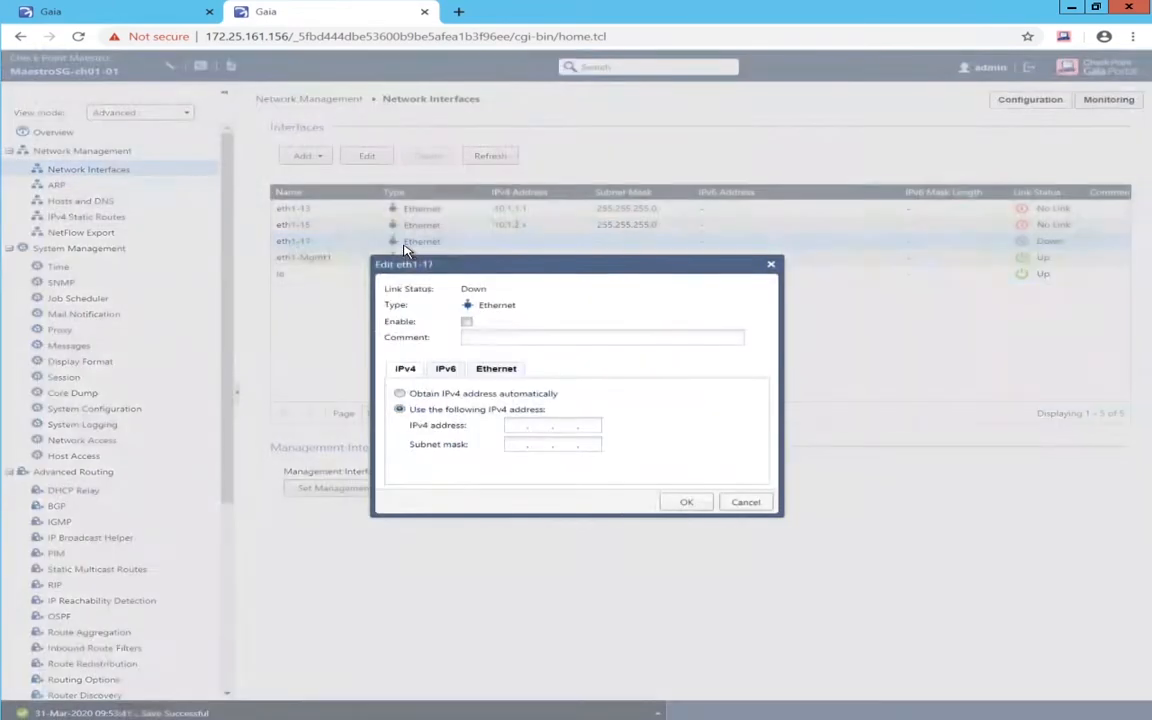
Step: Enable eth1-17 and save it with IPv4 10.1.3.1, subnet mask 255.255.255.0
left_click(466, 320)
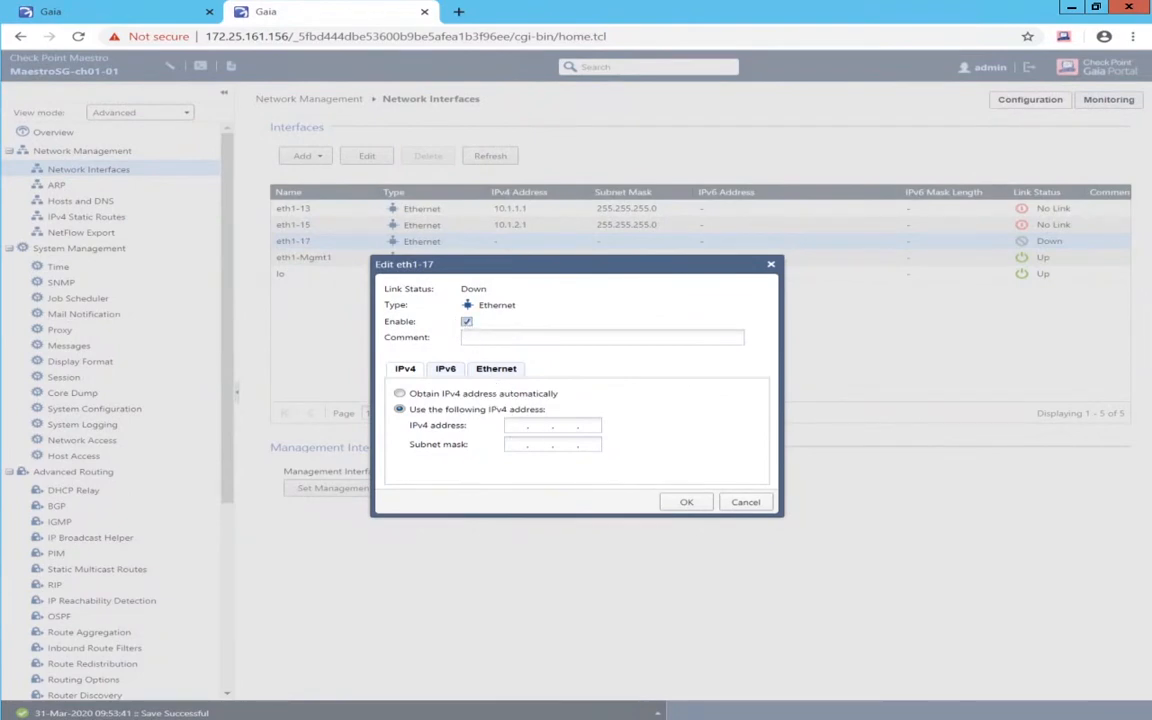
type("10 . 1 . 3 . 1")
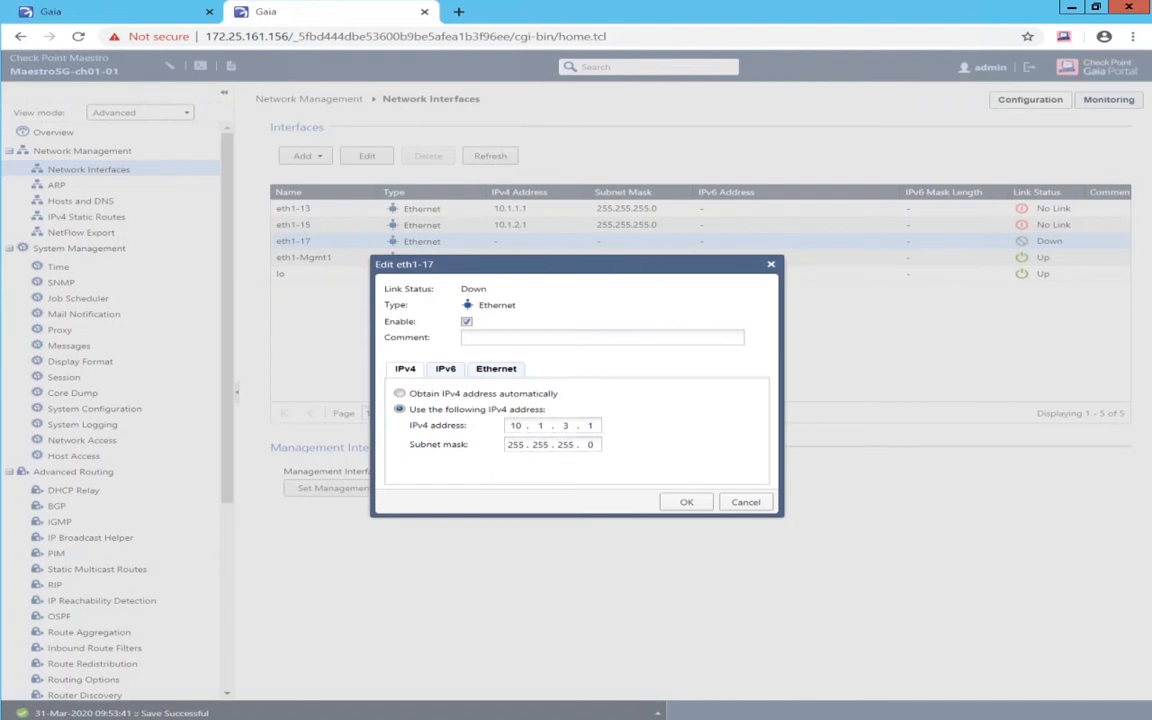
left_click(584, 444)
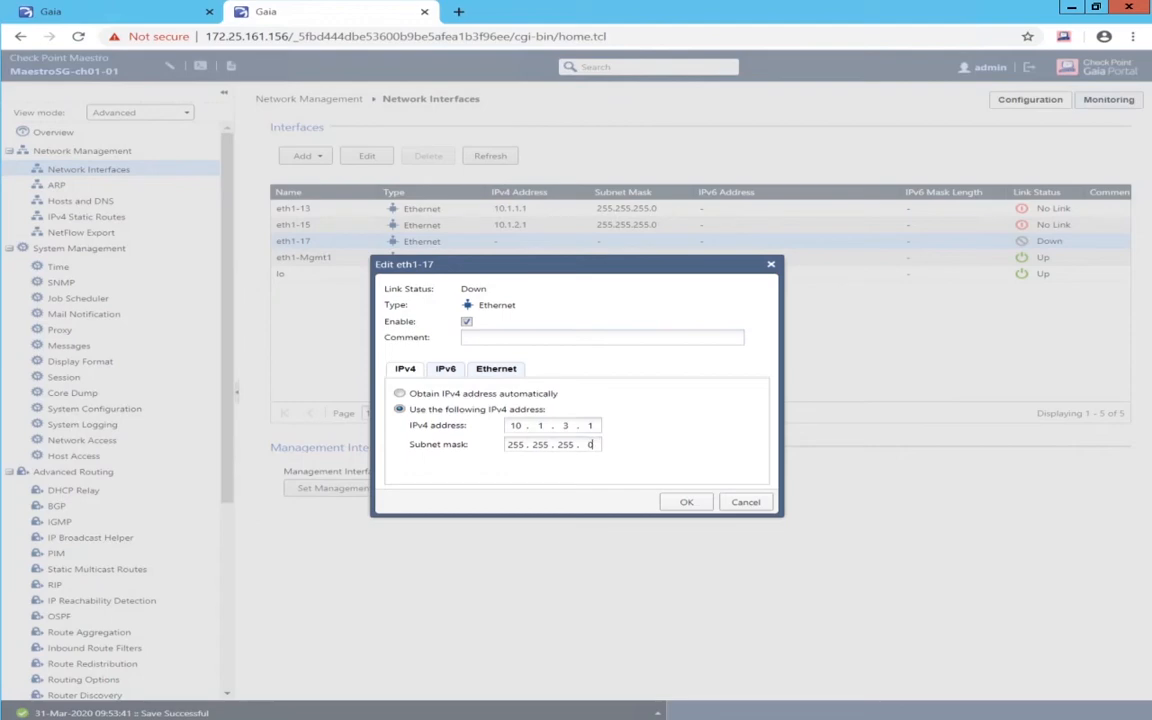
left_click(686, 500)
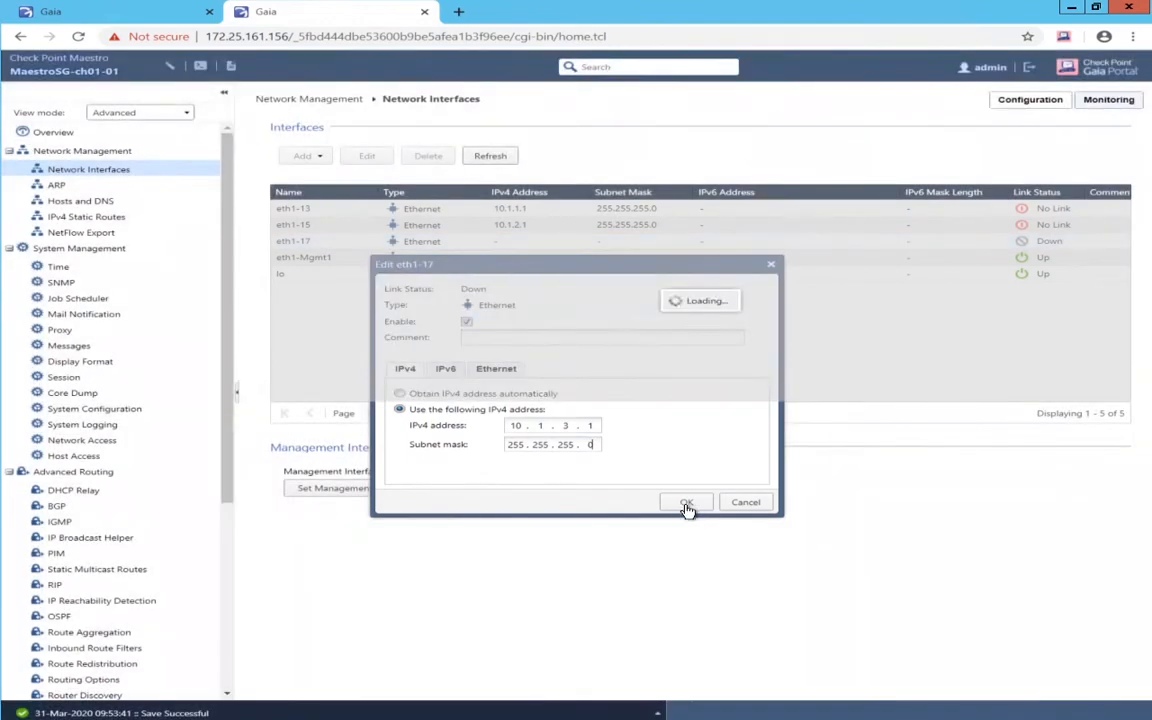
left_click(686, 502)
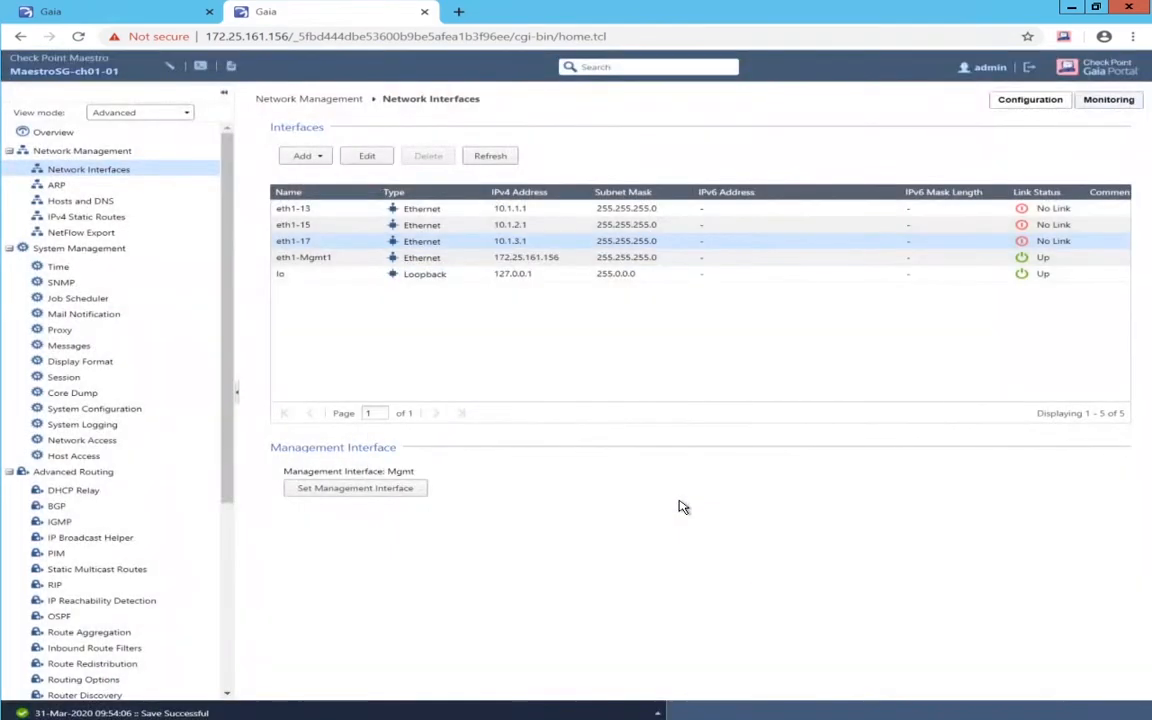
mouse_move(350, 316)
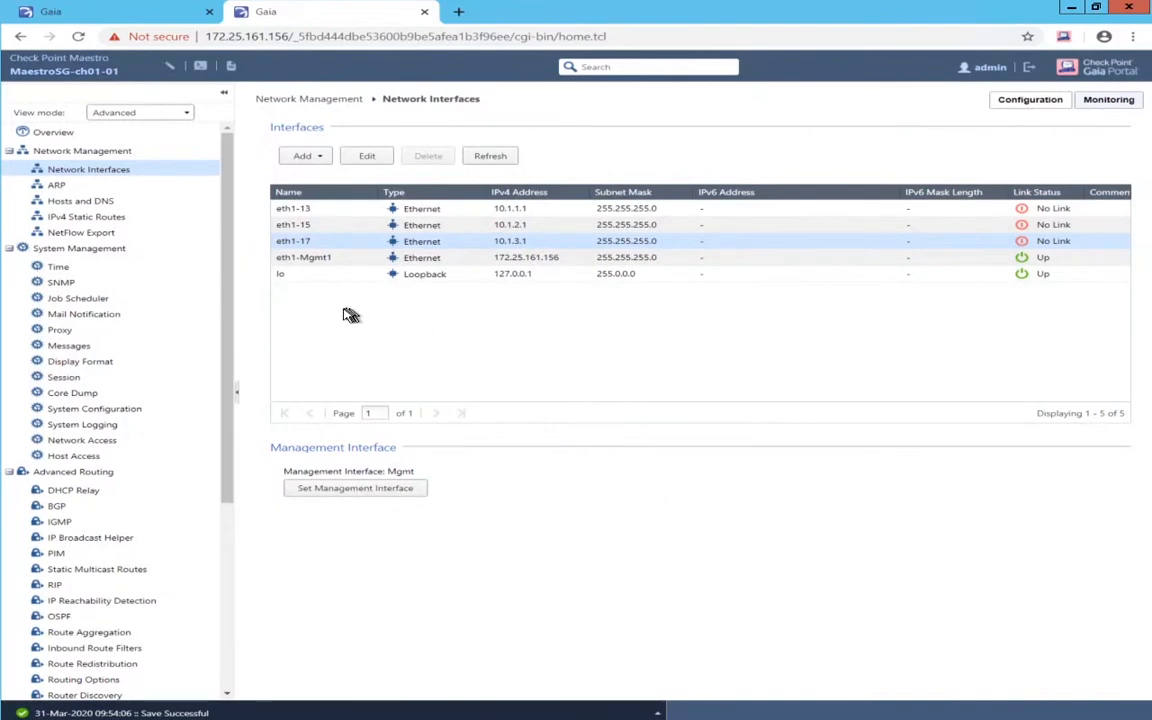
mouse_move(86, 216)
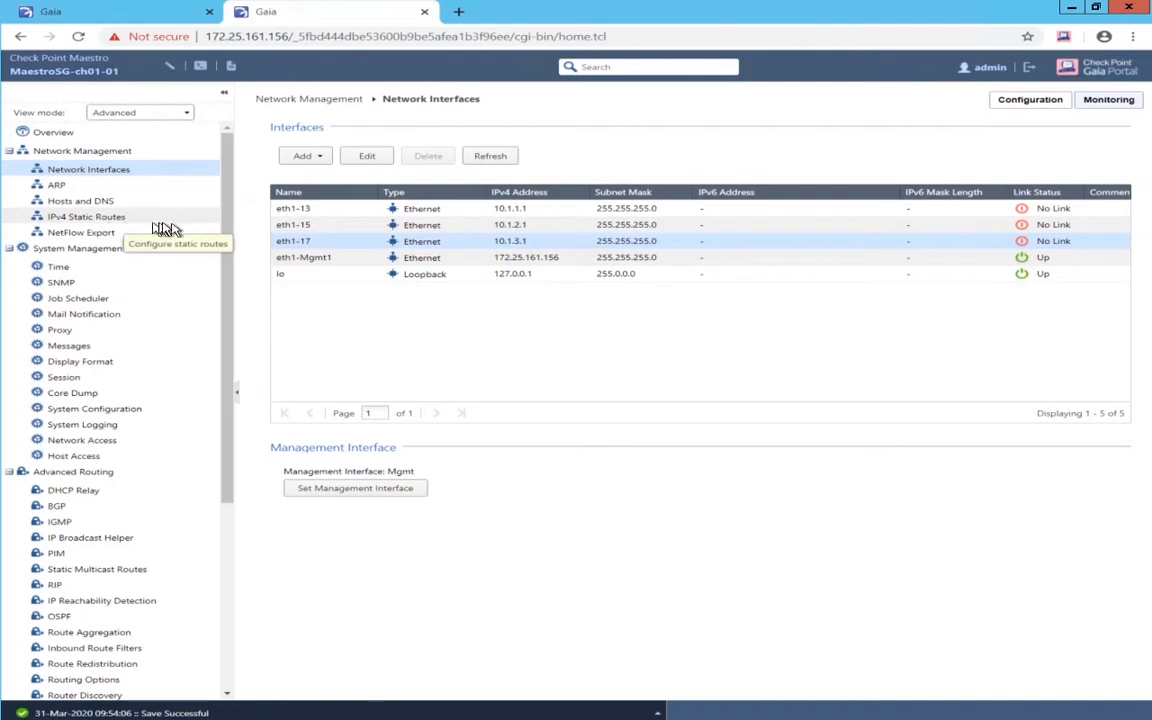
mouse_move(438, 544)
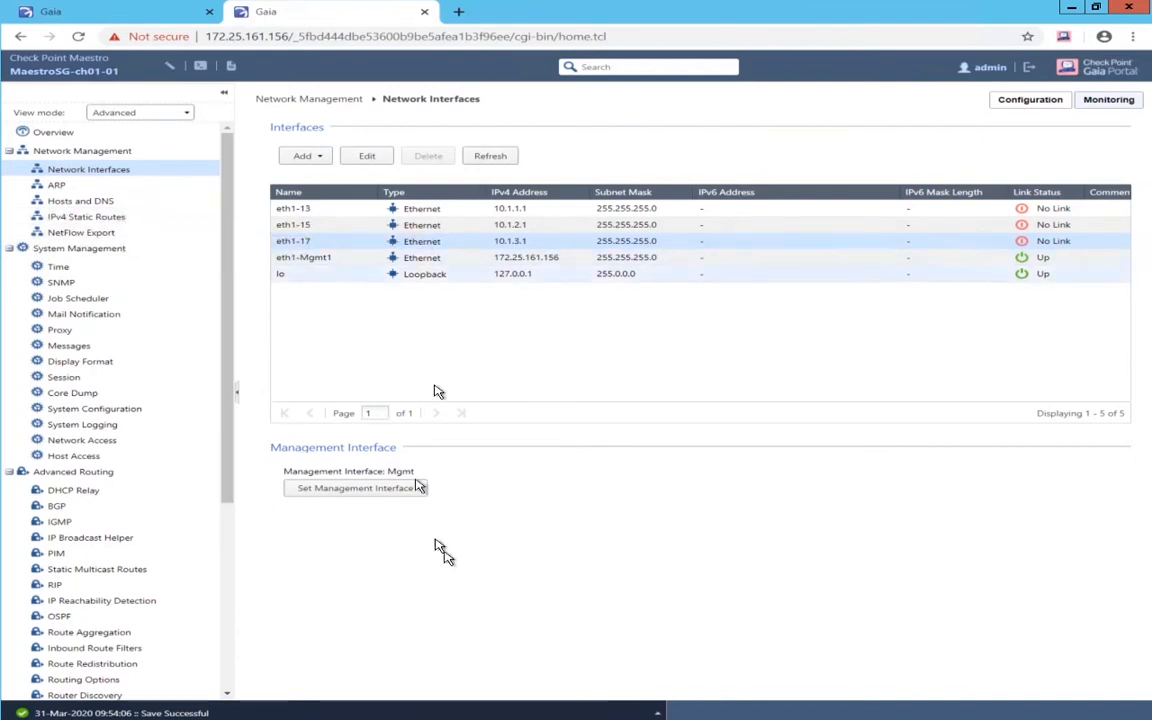
mouse_move(536, 456)
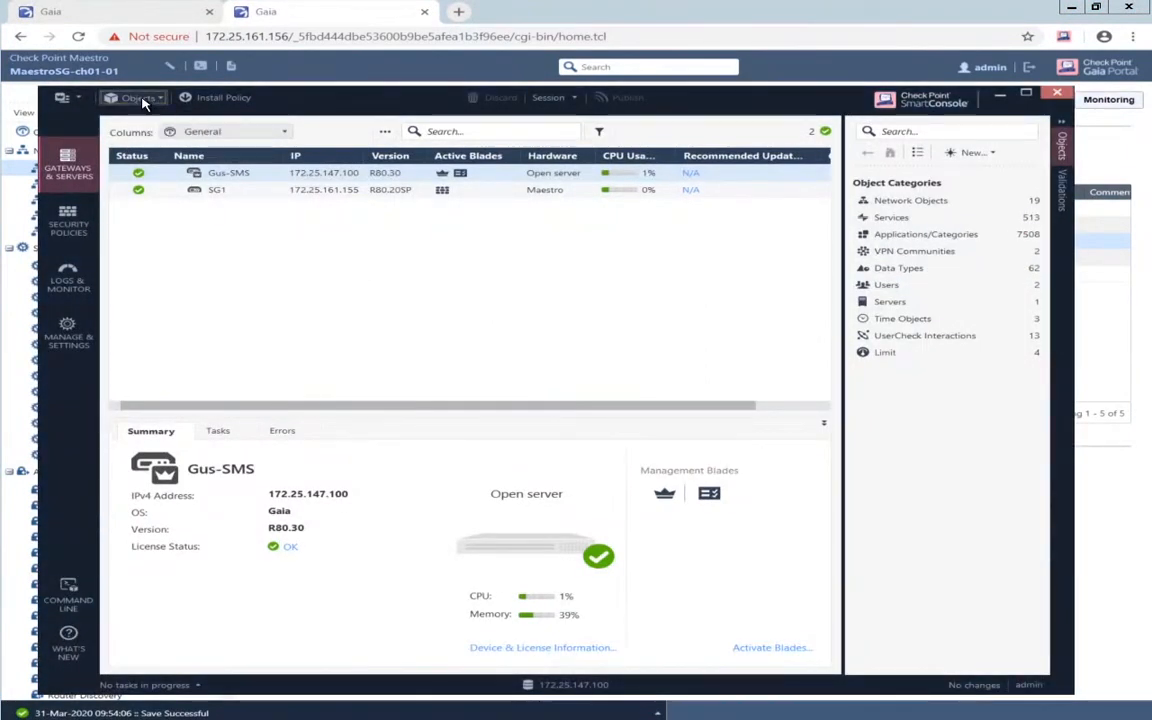
Step: Create a new Gateways and Servers object named MaestroSG with IPv4 address 172.25.161.156
left_click(136, 96)
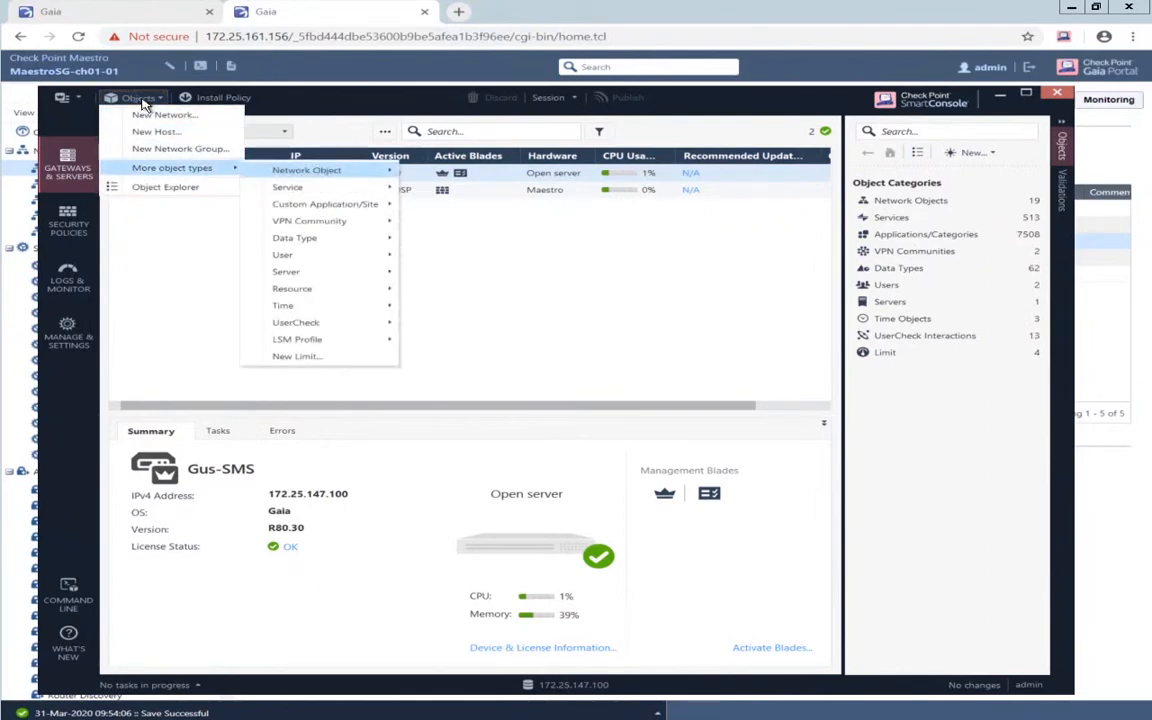
left_click(308, 168)
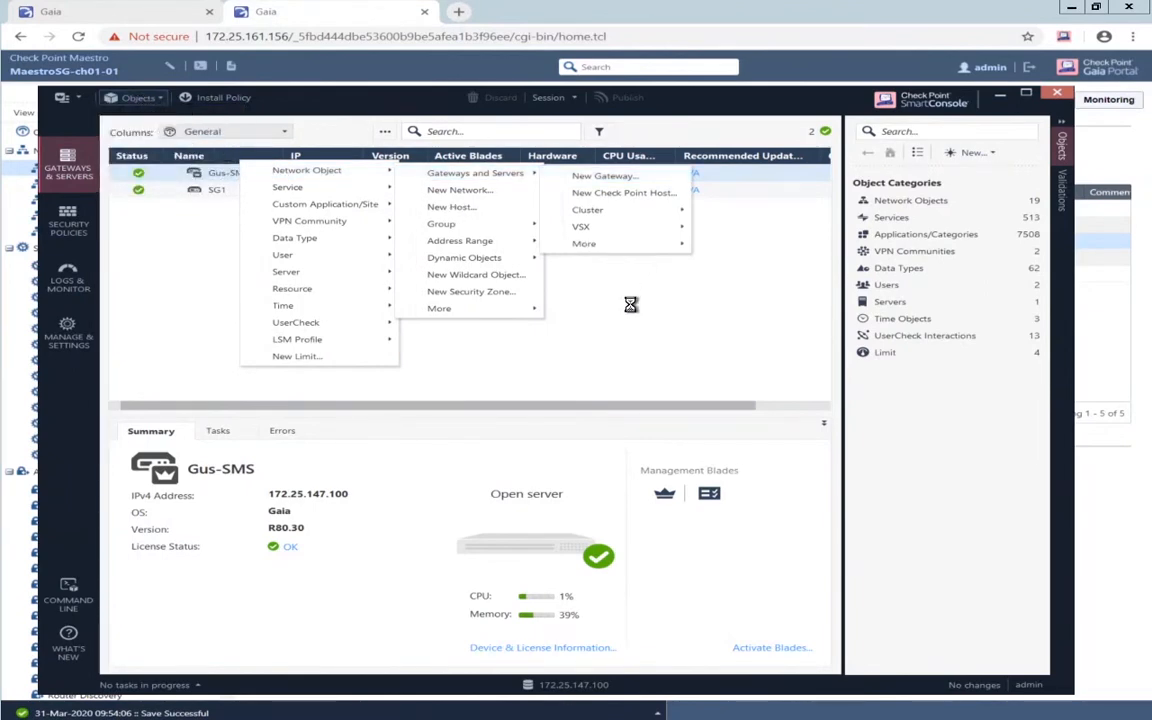
left_click(604, 176)
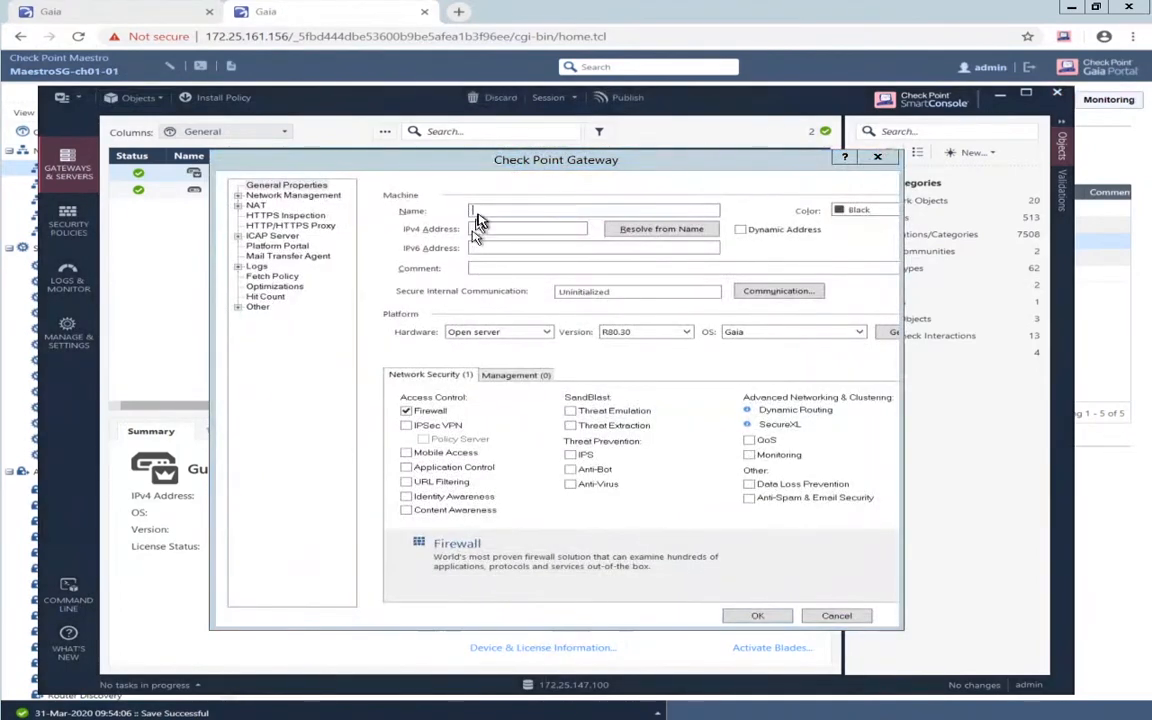
type("Ma")
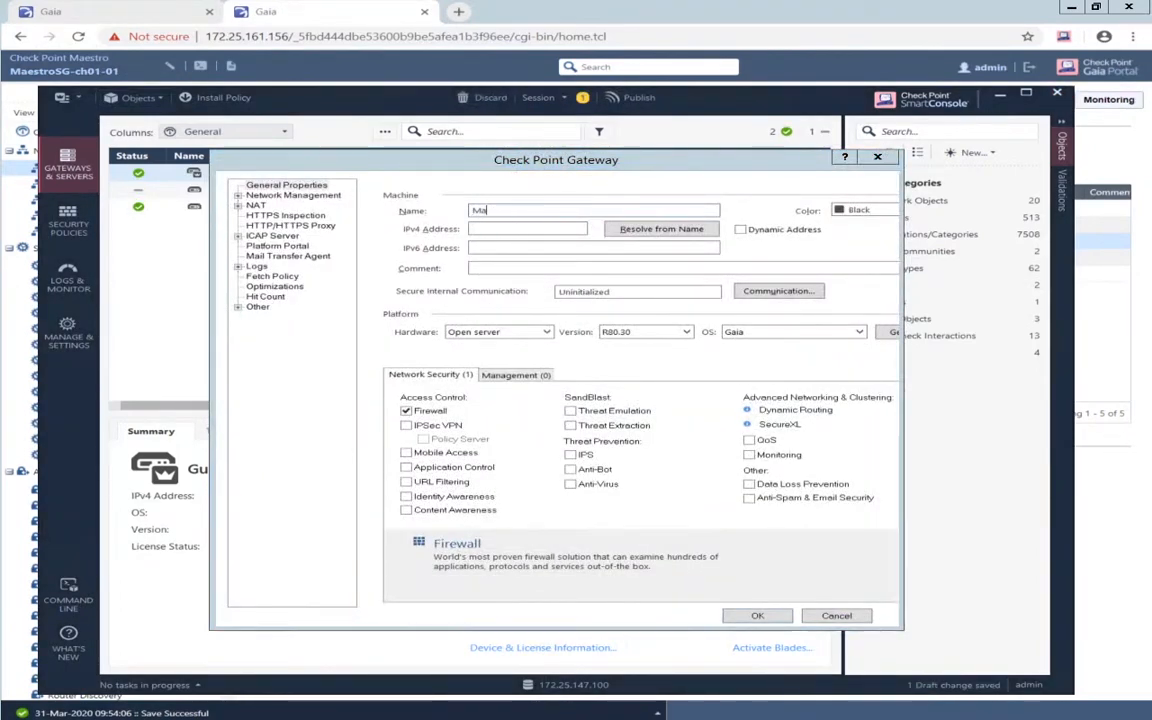
type("estro")
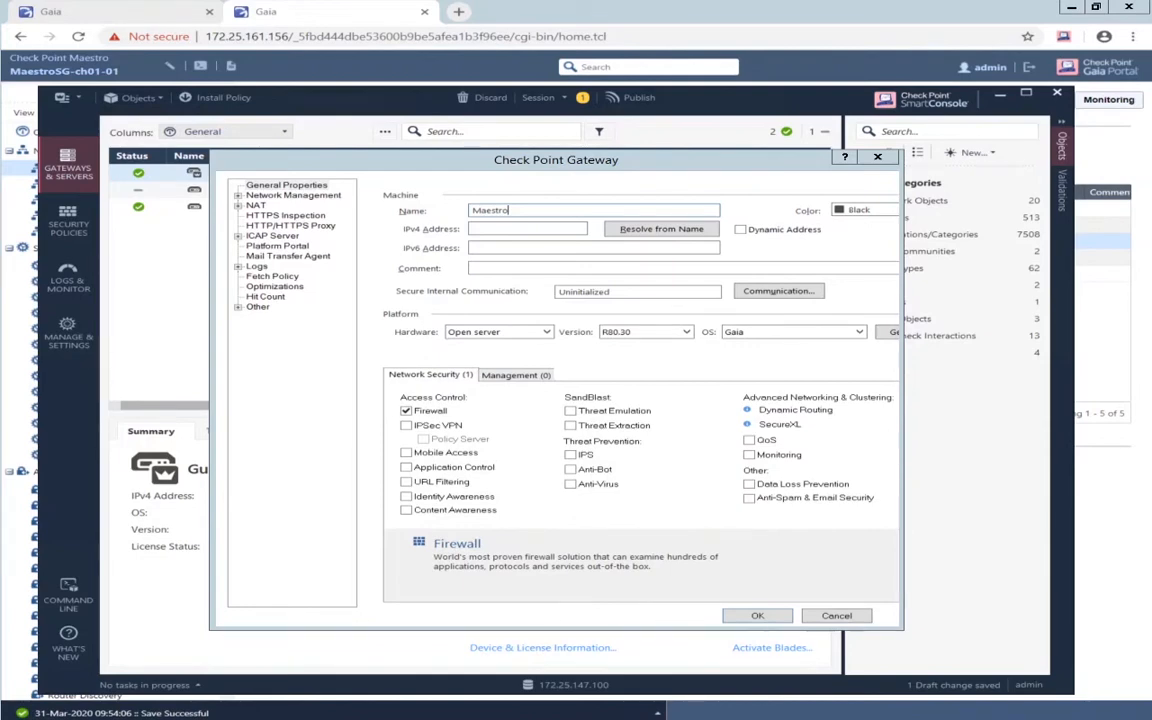
type("SG")
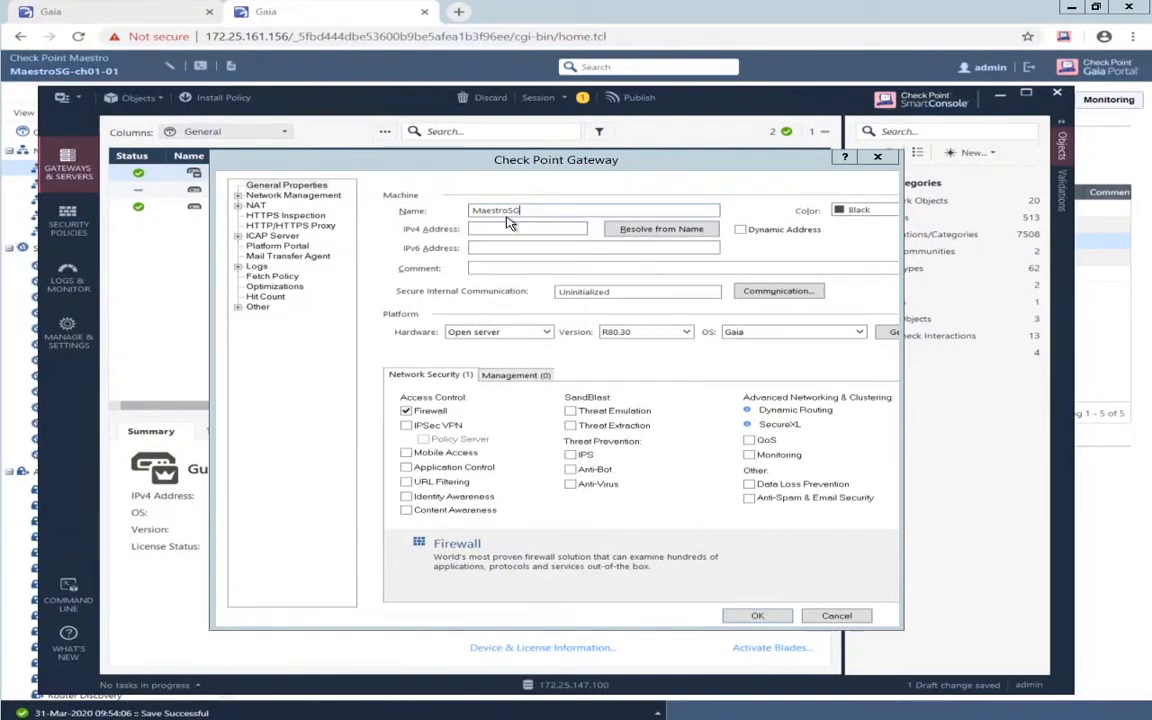
left_click(528, 228)
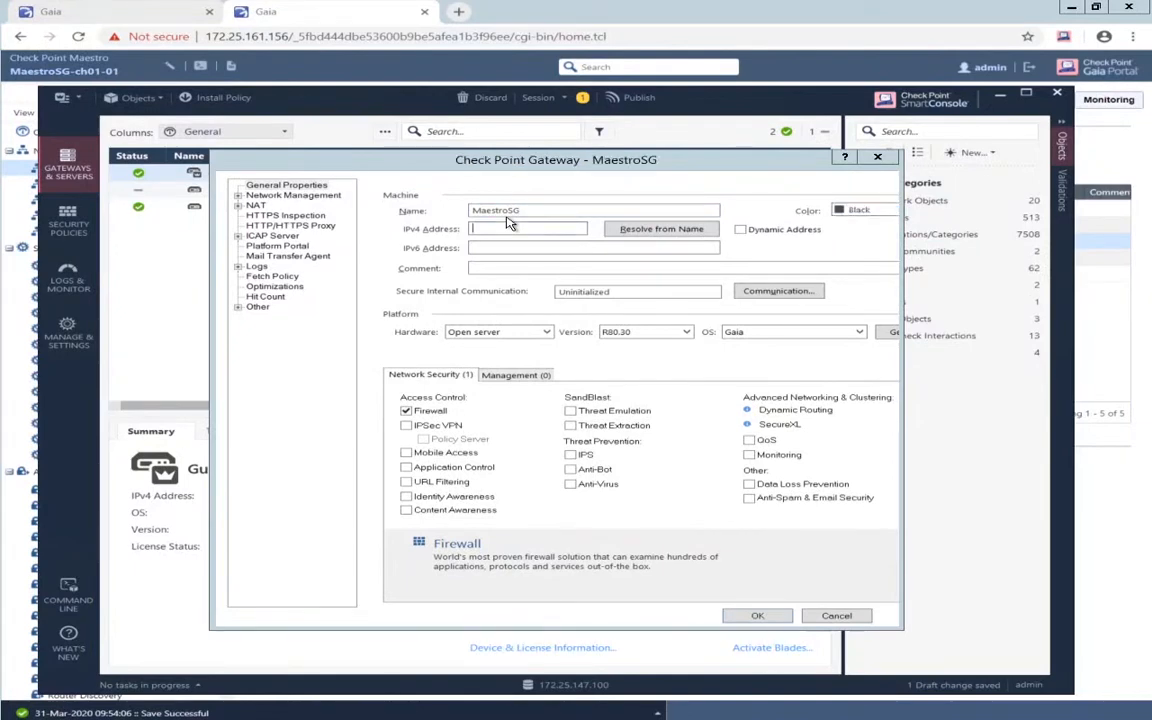
type("172.25.161.156")
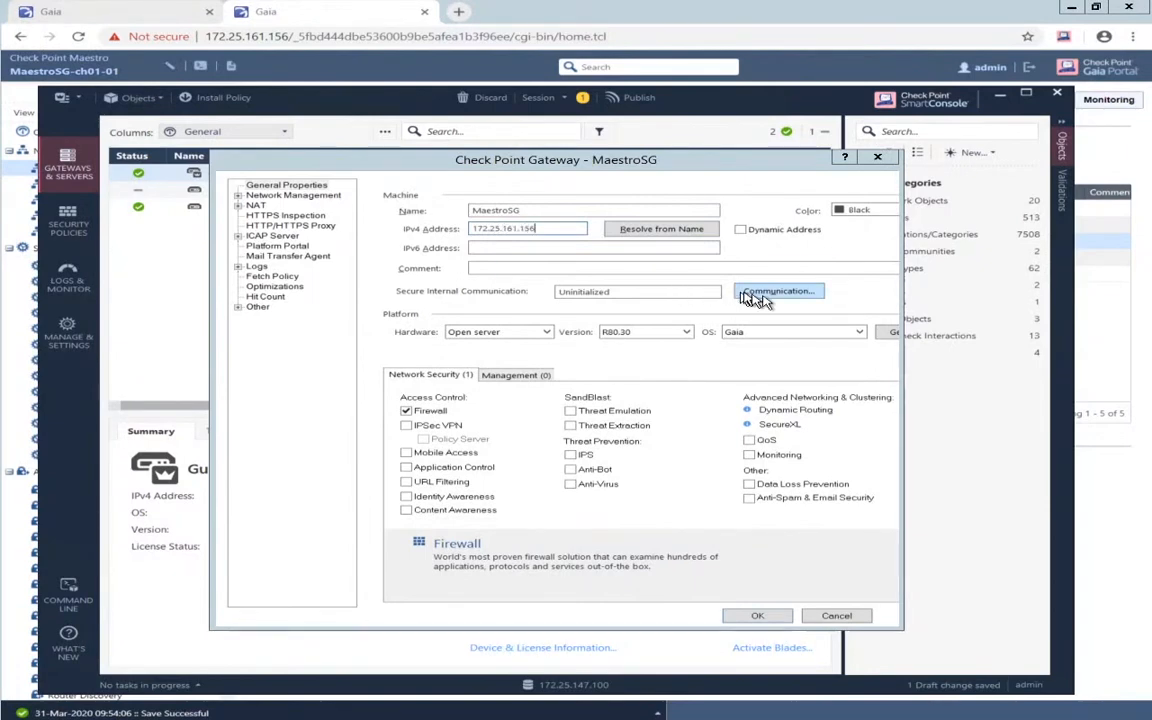
Step: Initialize trusted communication (SIC) with MaestroSG using the one-time password and accept the trust
left_click(780, 292)
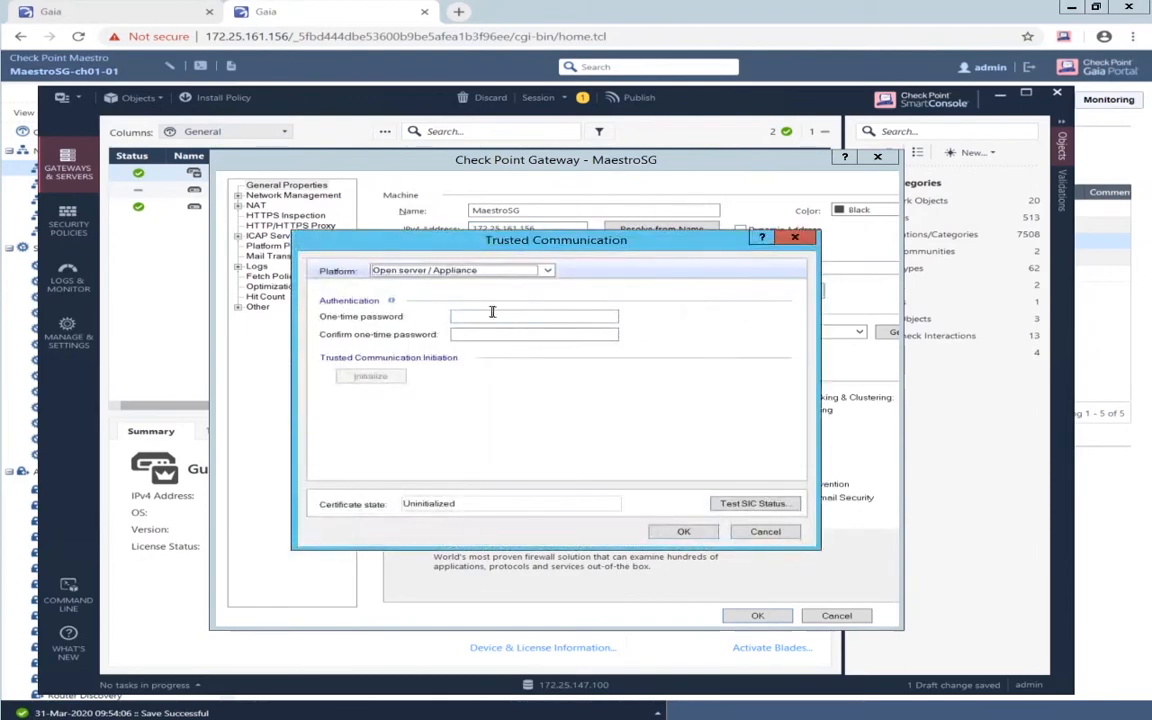
left_click(534, 316)
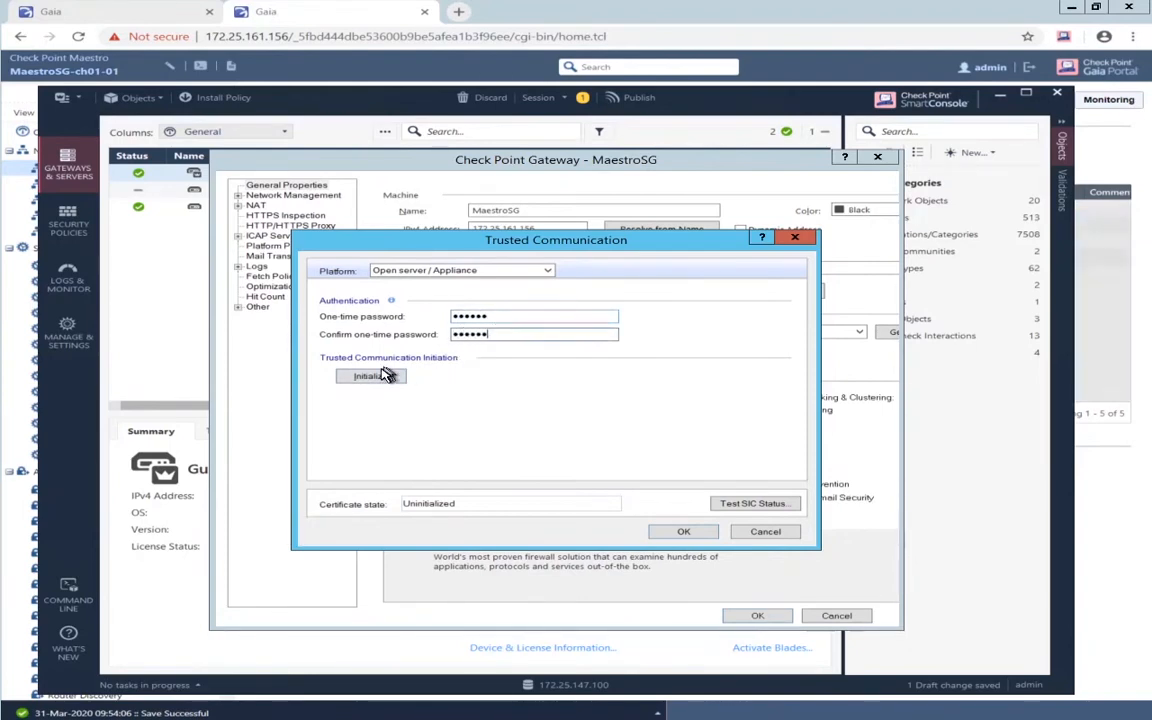
left_click(372, 376)
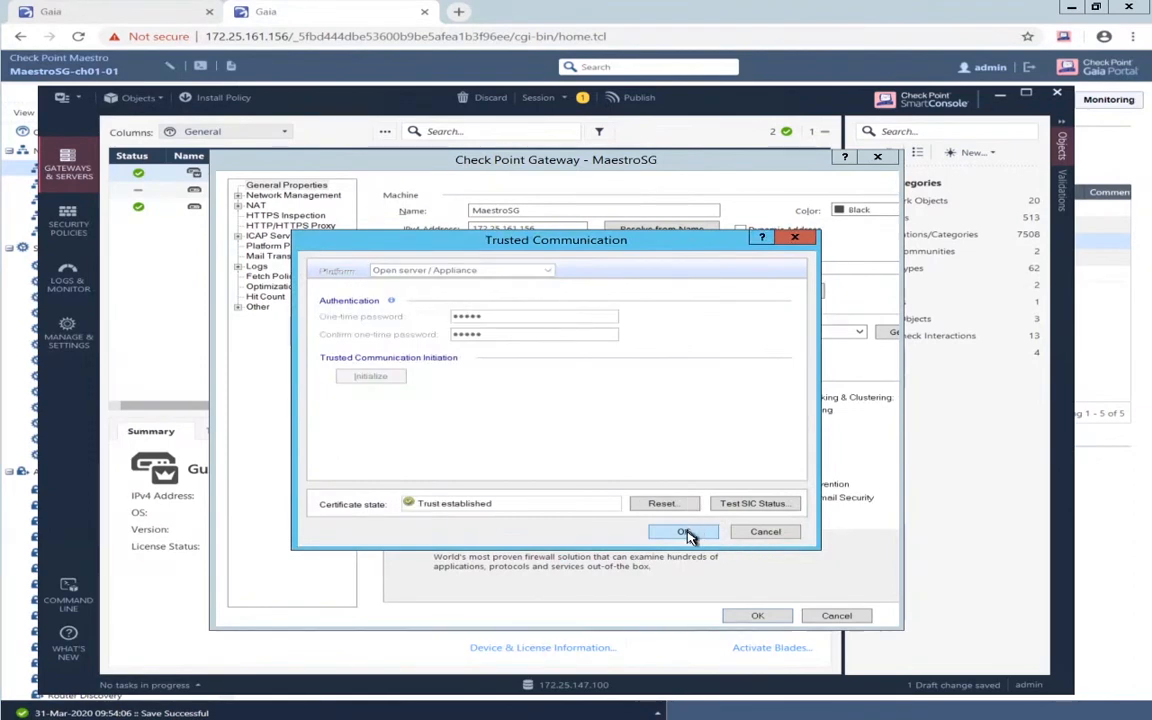
left_click(684, 532)
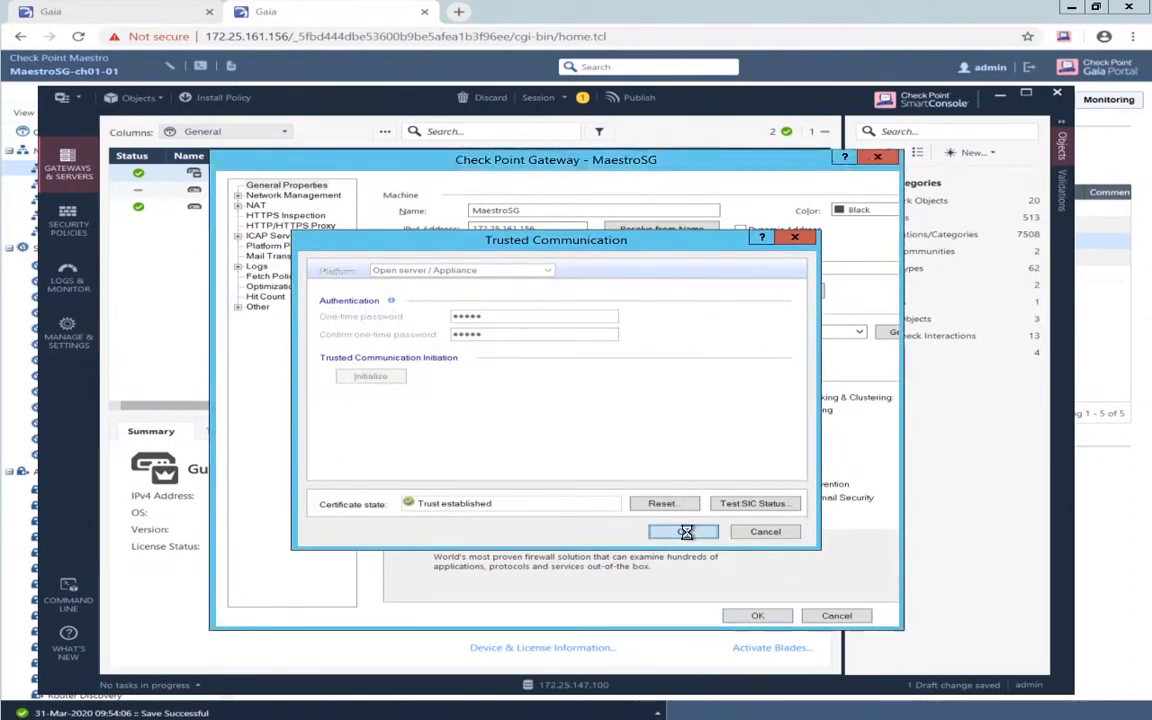
Step: Retrieve MaestroSG's interface topology and save the new gateway object
left_click(684, 532)
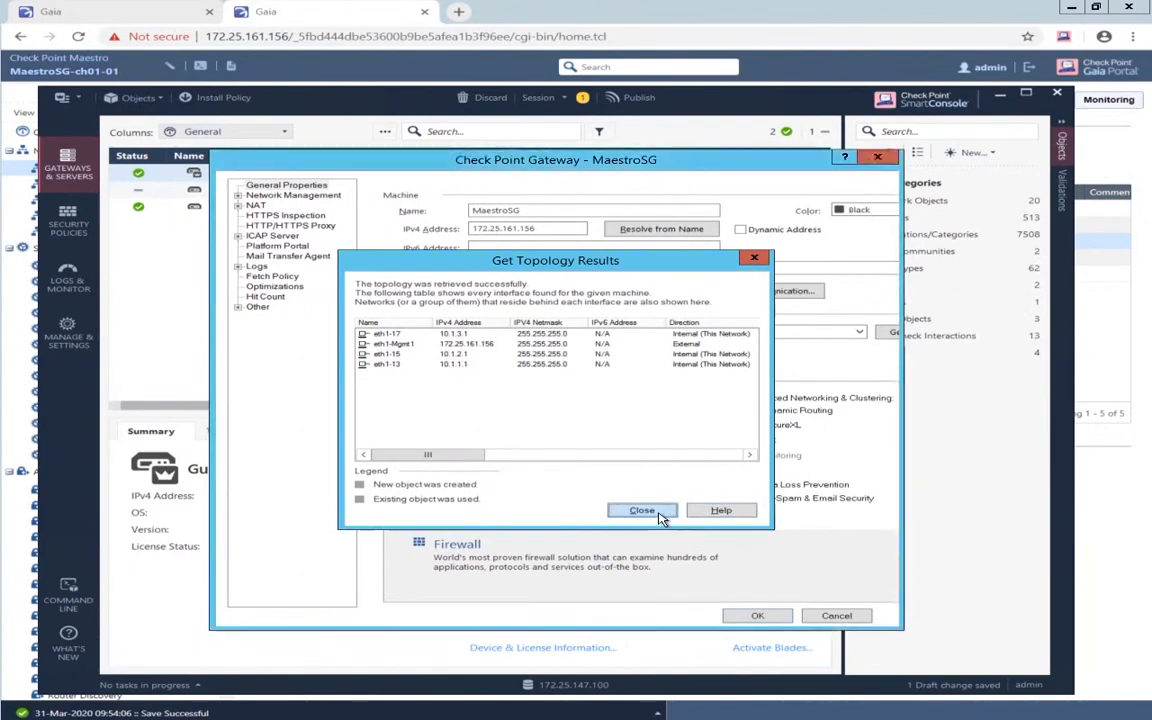
left_click(640, 510)
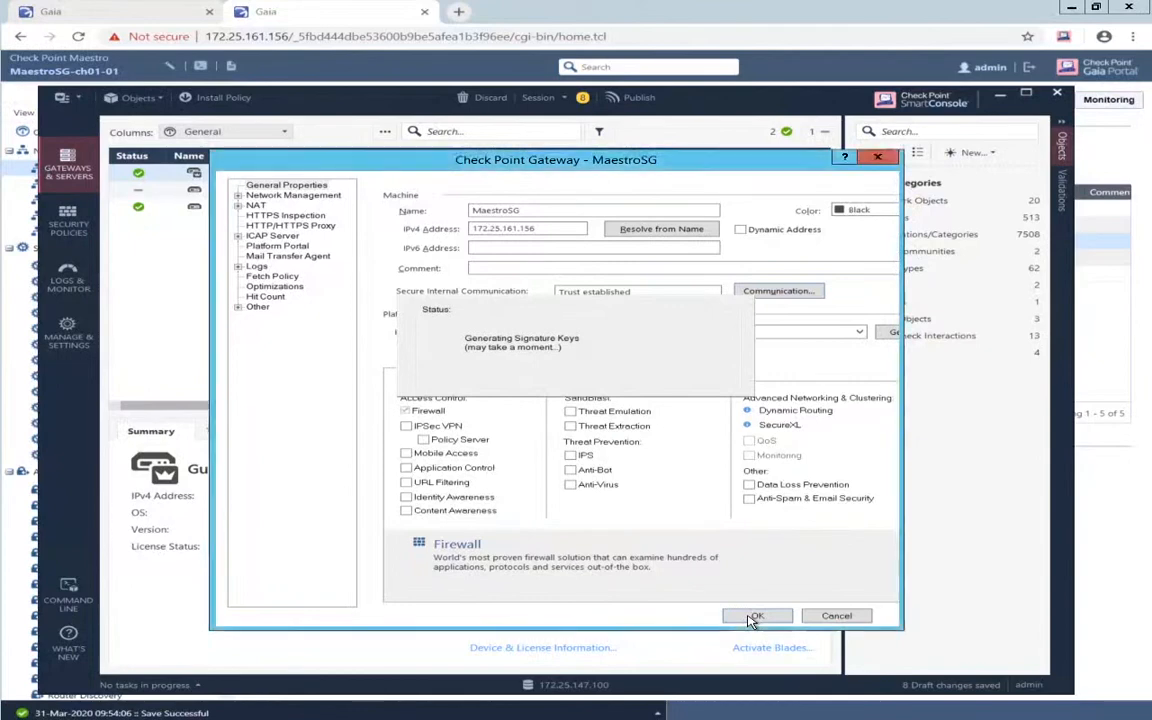
left_click(756, 616)
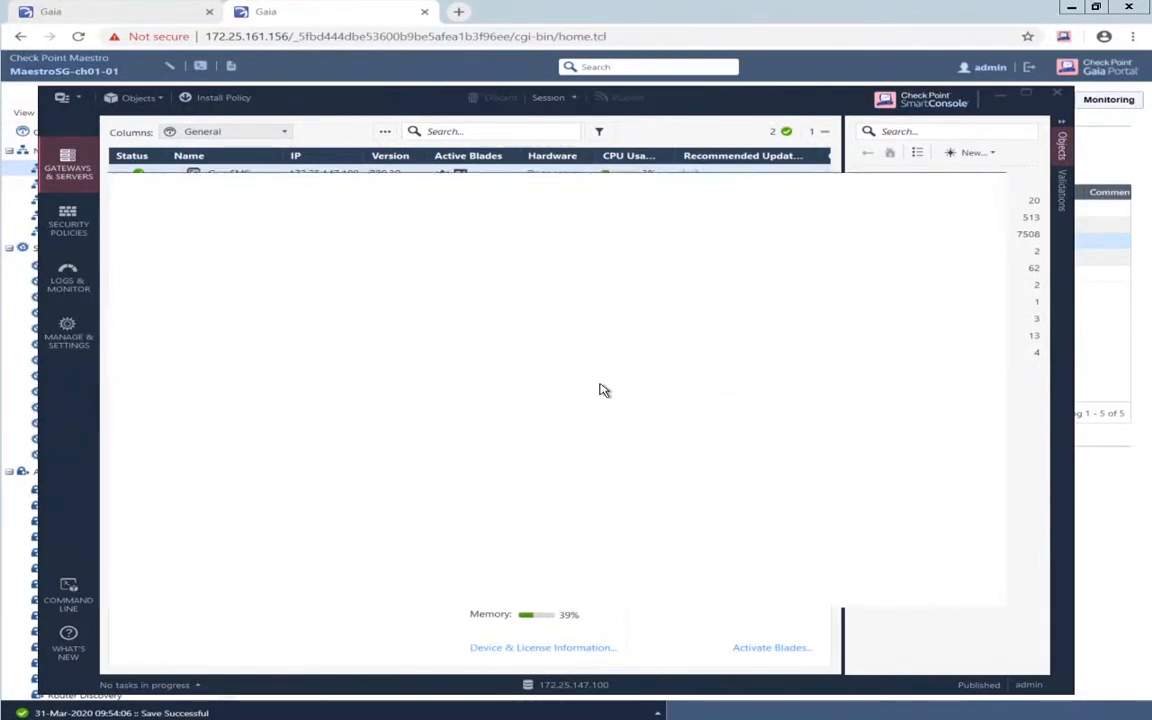
Step: Install the Standard policy on both gateways, dismiss Recent Tasks and go to Logs & Monitor
left_click(224, 96)
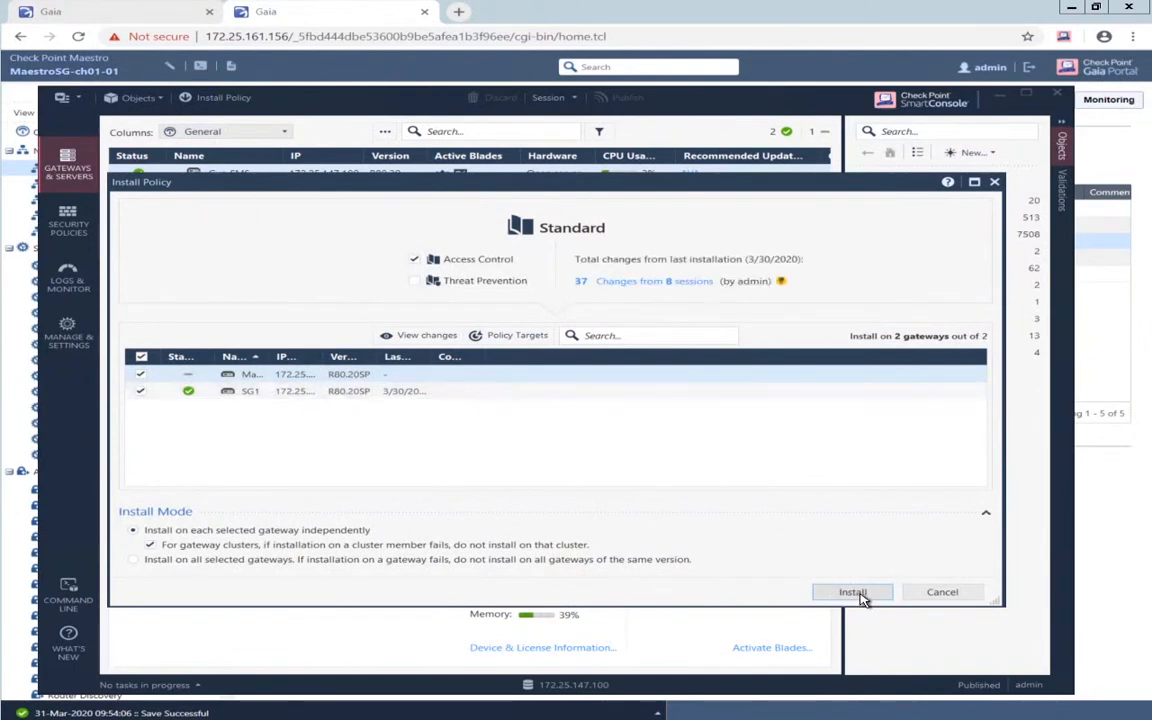
left_click(852, 592)
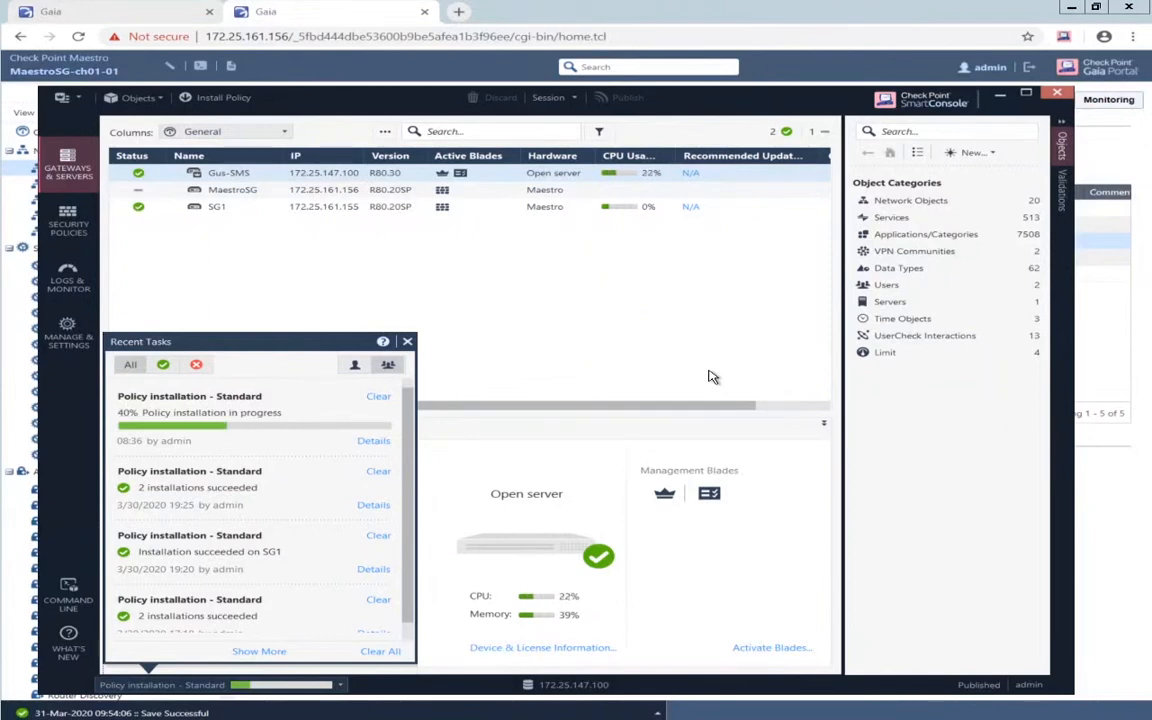
left_click(408, 340)
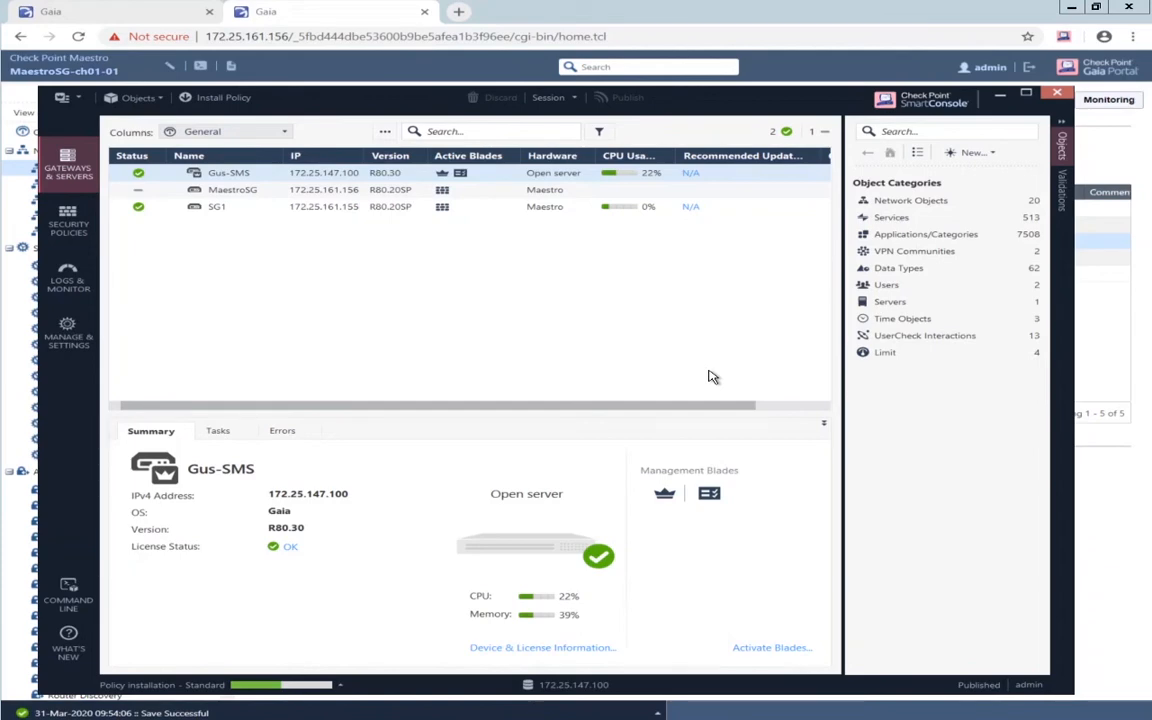
mouse_move(662, 408)
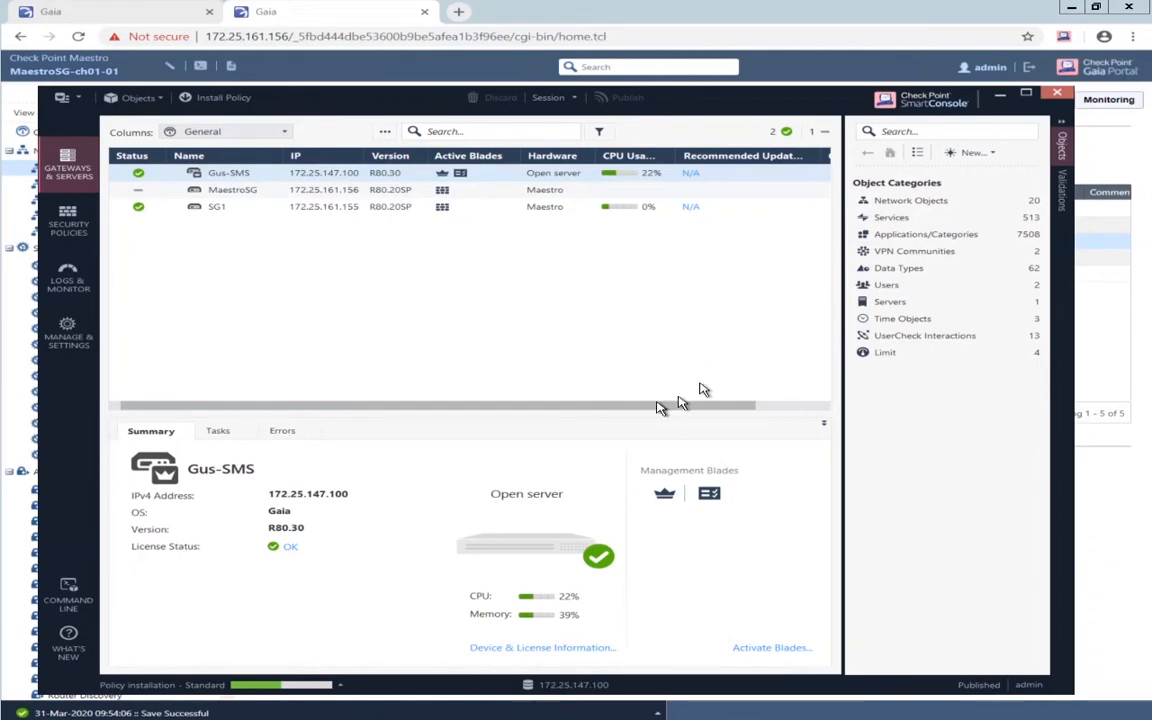
mouse_move(412, 492)
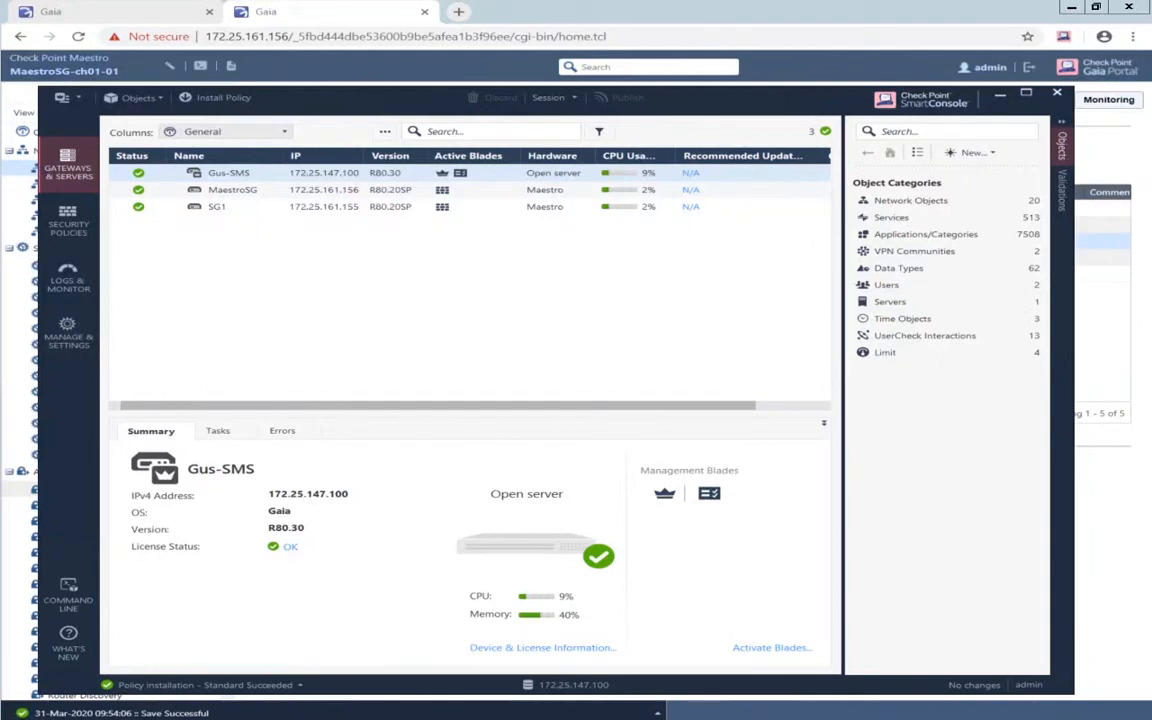
mouse_move(304, 418)
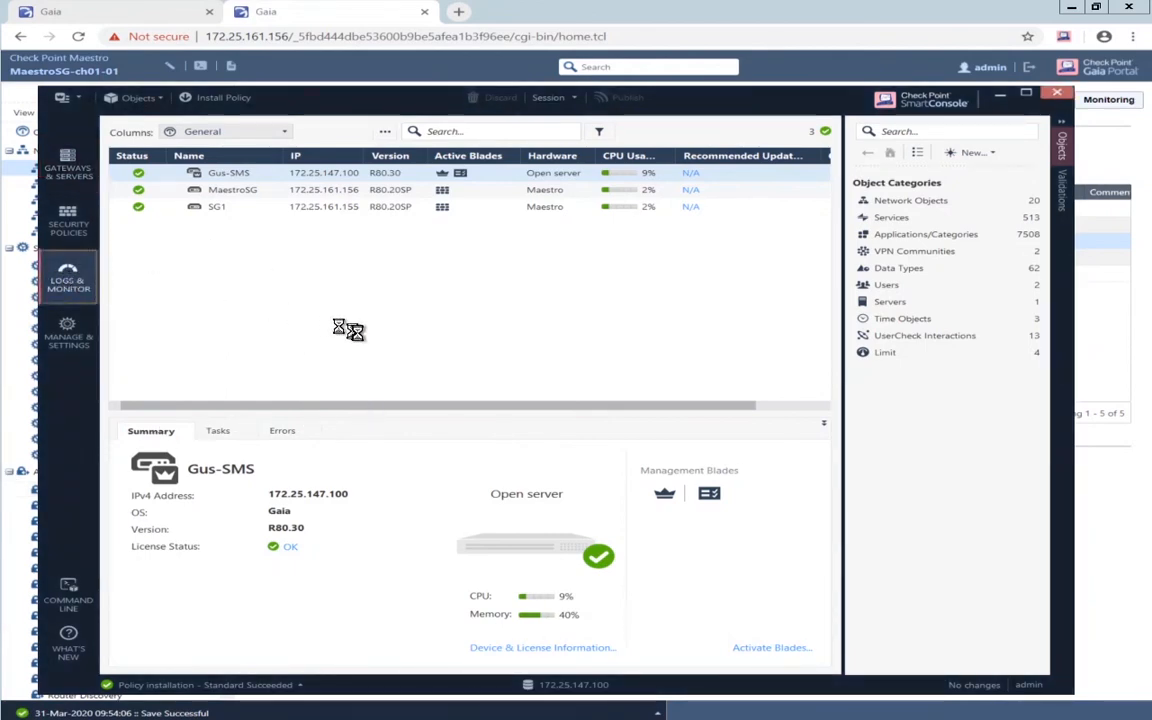
left_click(356, 124)
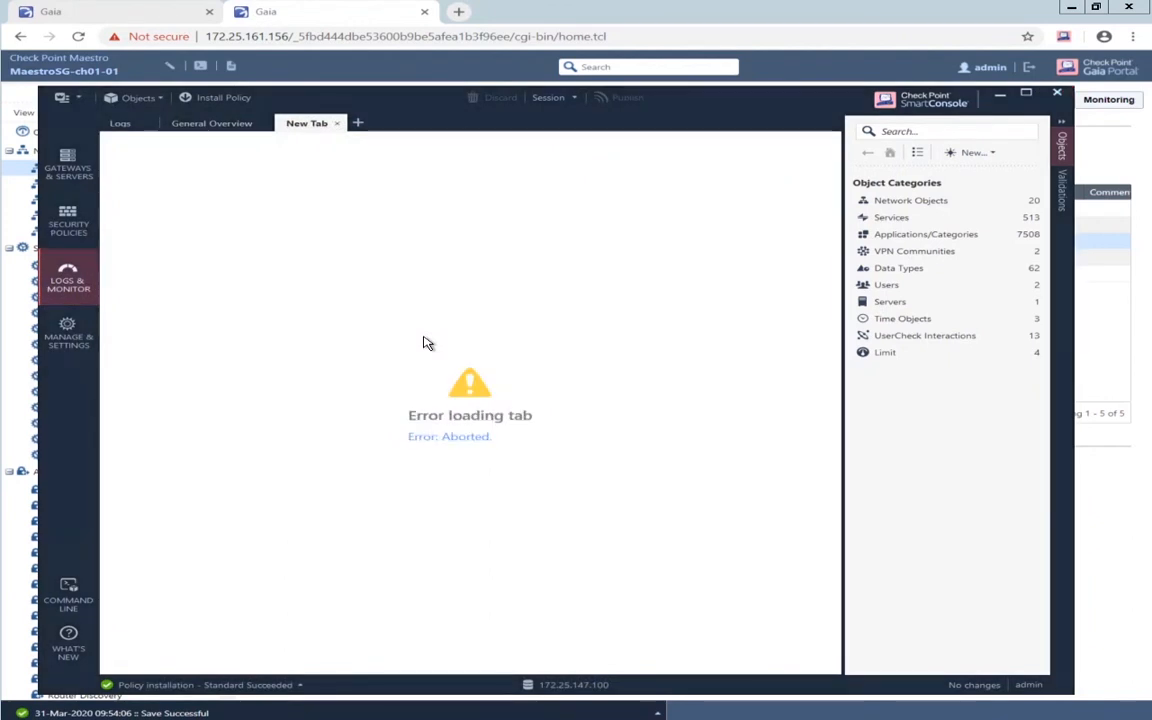